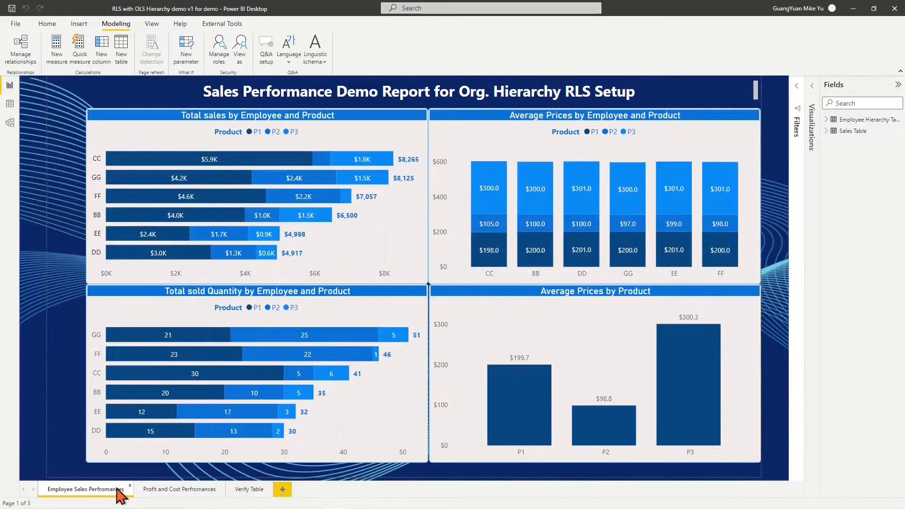
pyautogui.moveTo(153, 495)
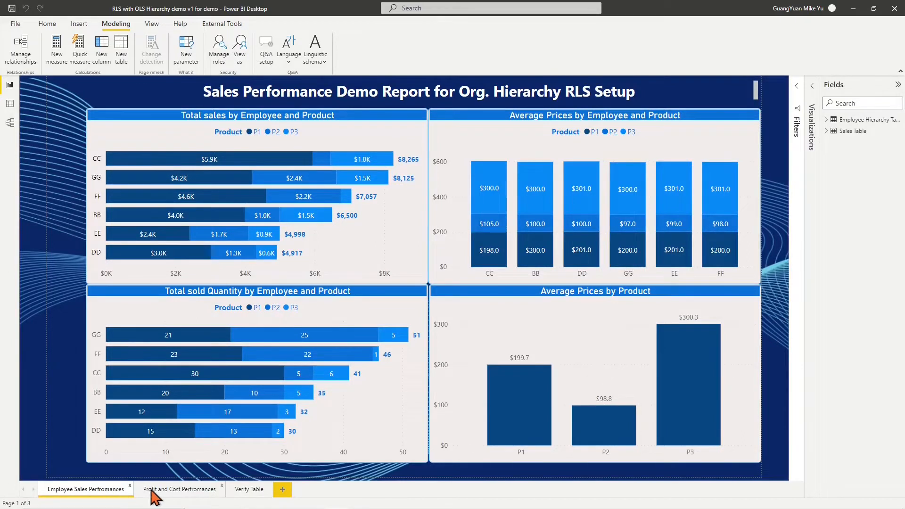
# Step: Go to the Verify Table page and show the External Tools ribbon with its installed tools
pyautogui.click(247, 489)
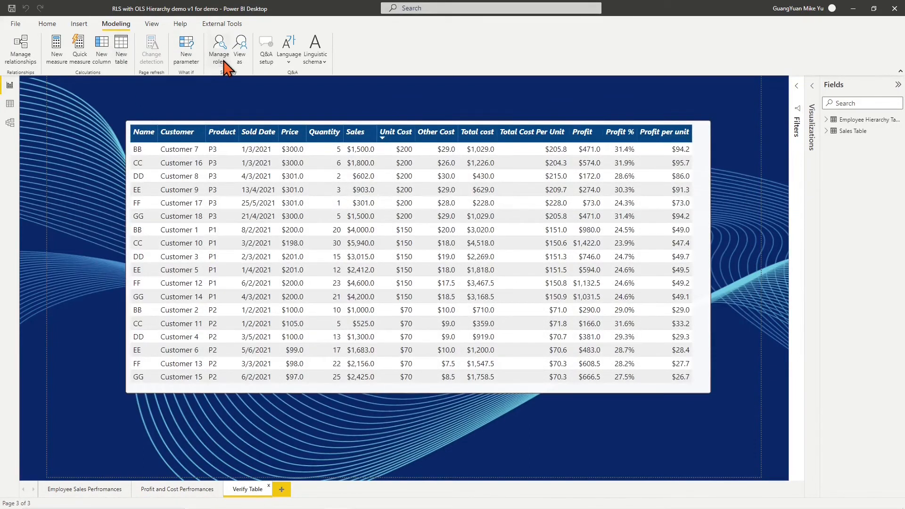
pyautogui.click(218, 49)
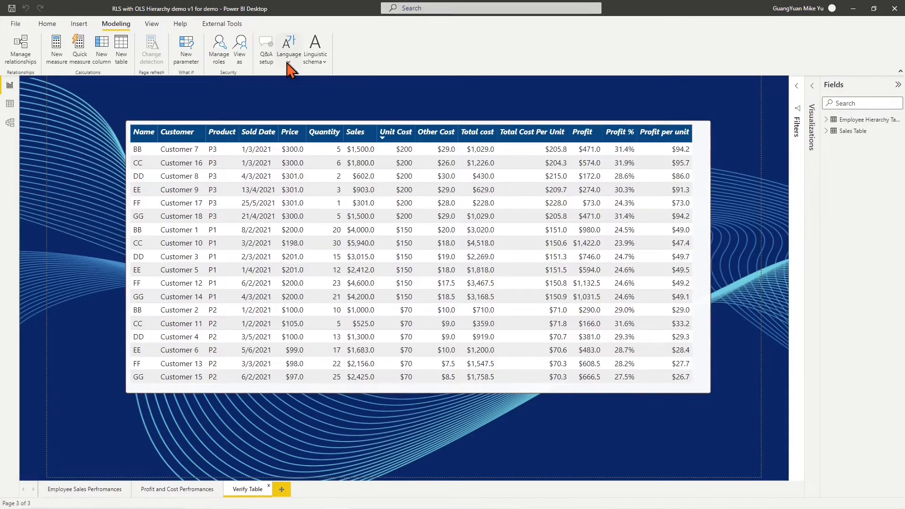
pyautogui.click(222, 23)
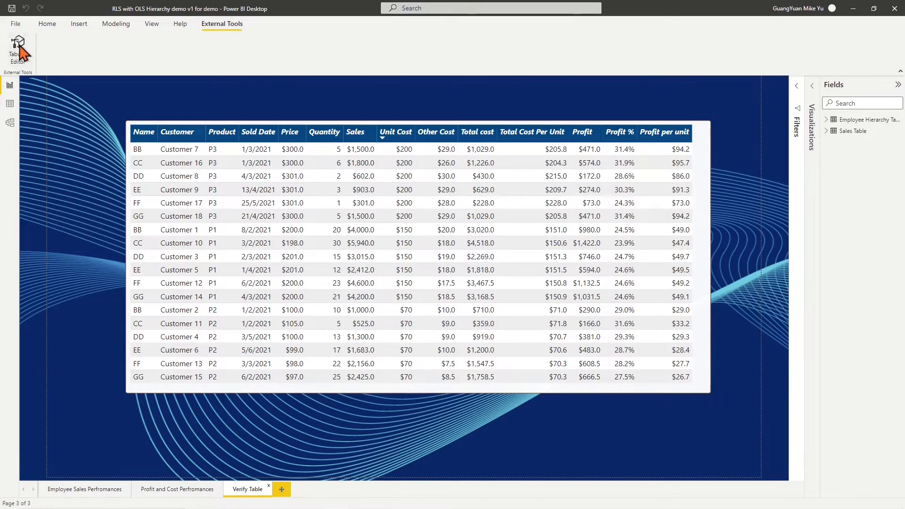
# Step: Launch Tabular Editor, expand Sales Table and check Unit Cost's Object Level Security for the RLS Hierarchy group
pyautogui.click(17, 52)
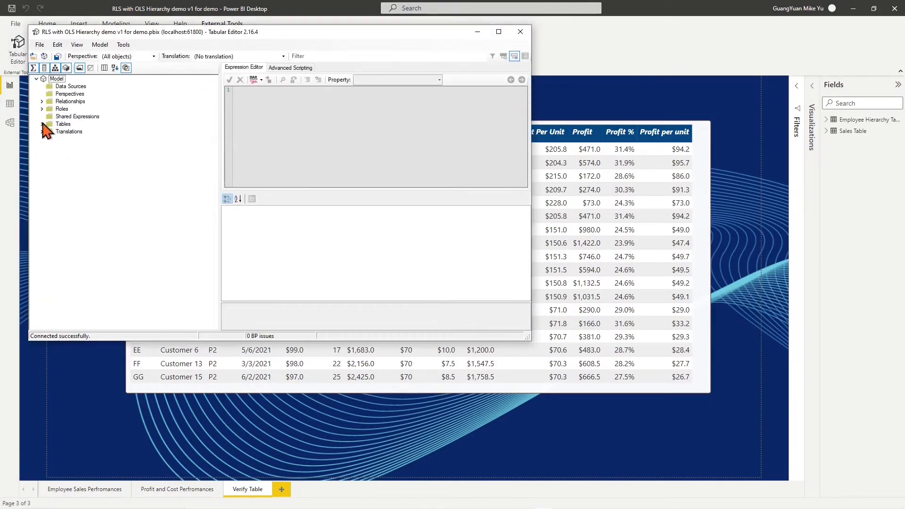
pyautogui.click(77, 267)
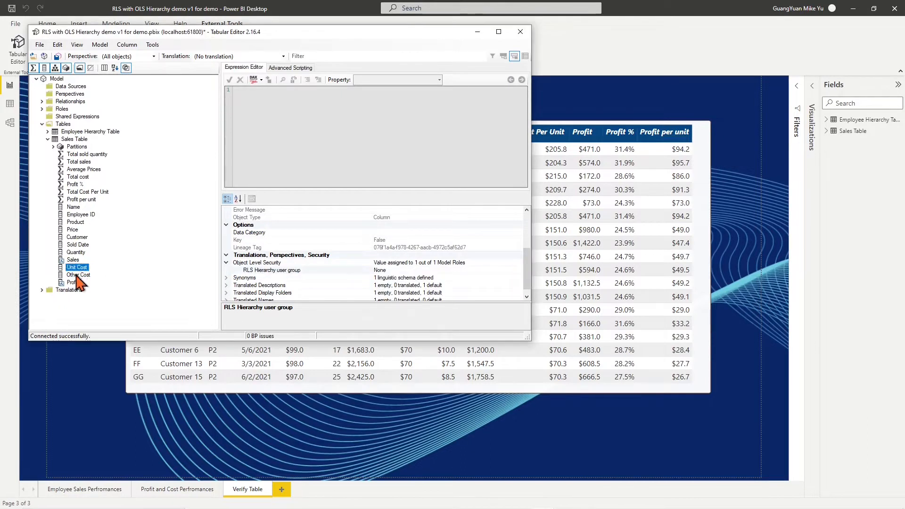
pyautogui.click(73, 282)
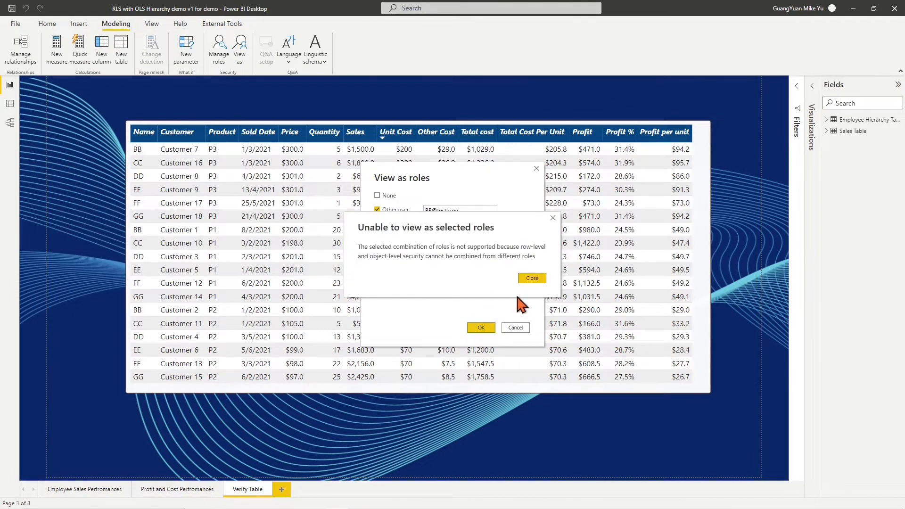
pyautogui.moveTo(539, 296)
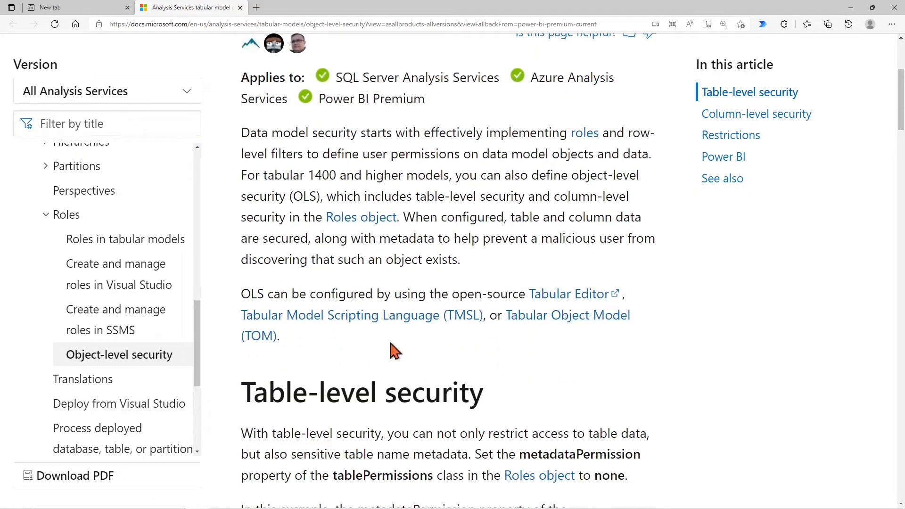
# Step: Scroll the Object-level security article down to the Restrictions section
pyautogui.scroll(-3)
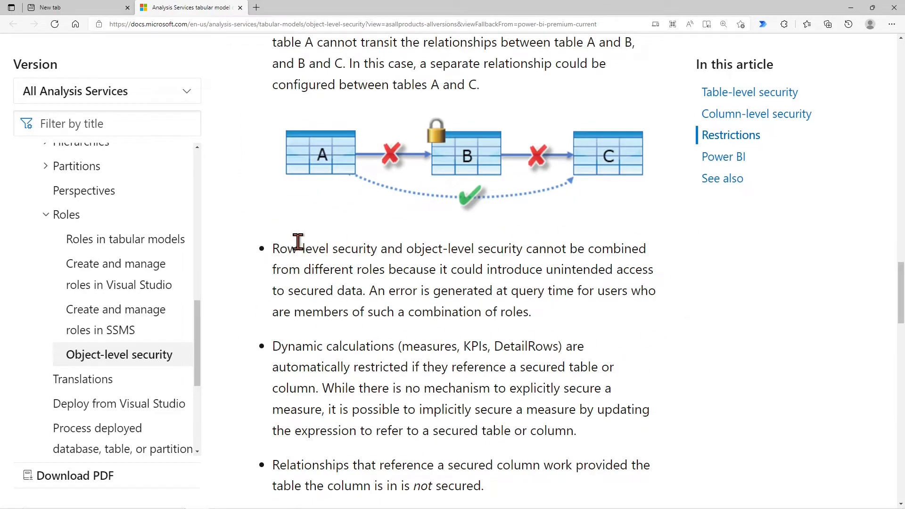
pyautogui.moveTo(712, 386)
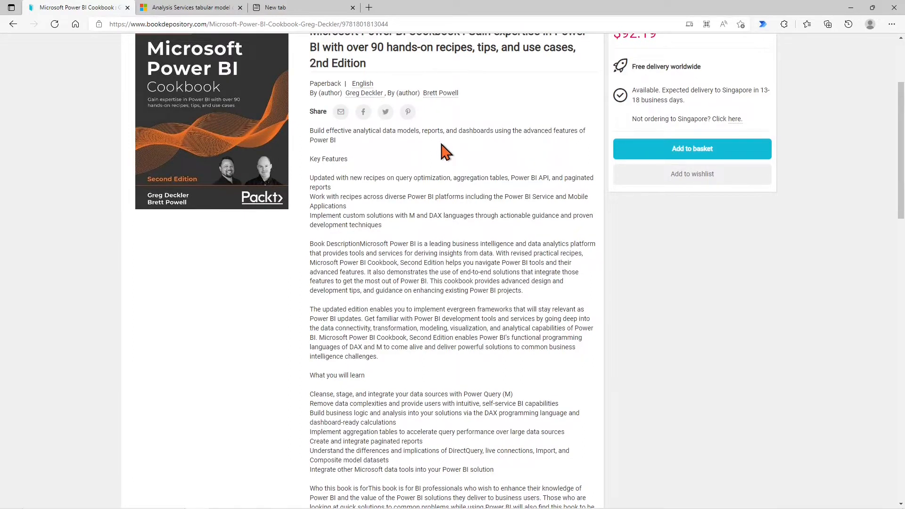
pyautogui.moveTo(440, 154)
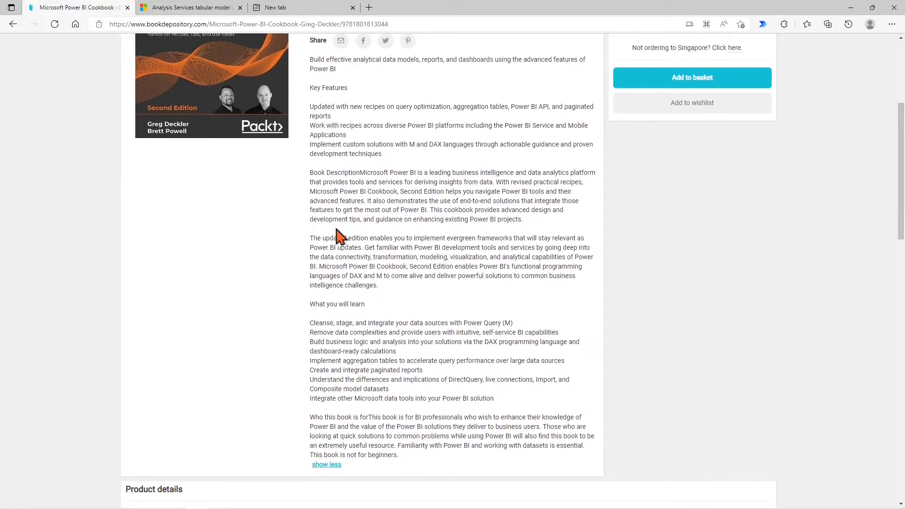
# Step: Scroll the Power BI Cookbook 2nd Edition page and expand its full description
pyautogui.scroll(-3)
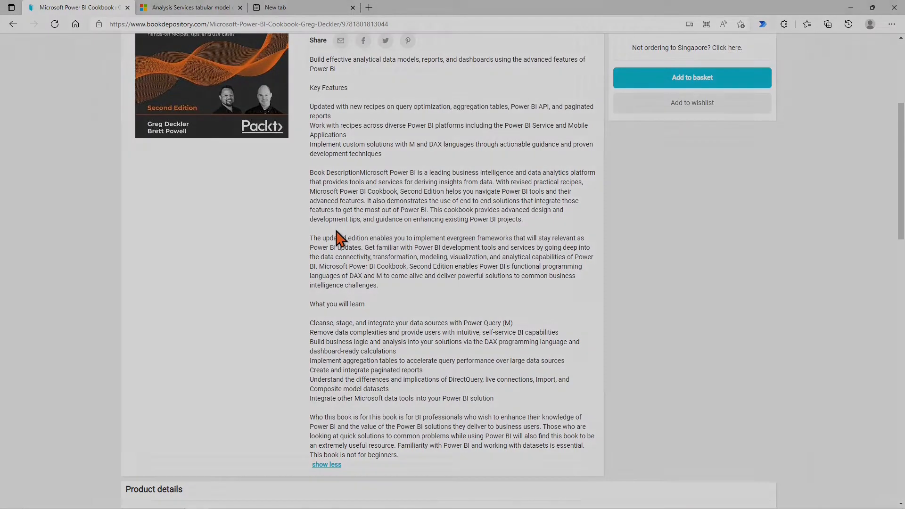
pyautogui.click(335, 499)
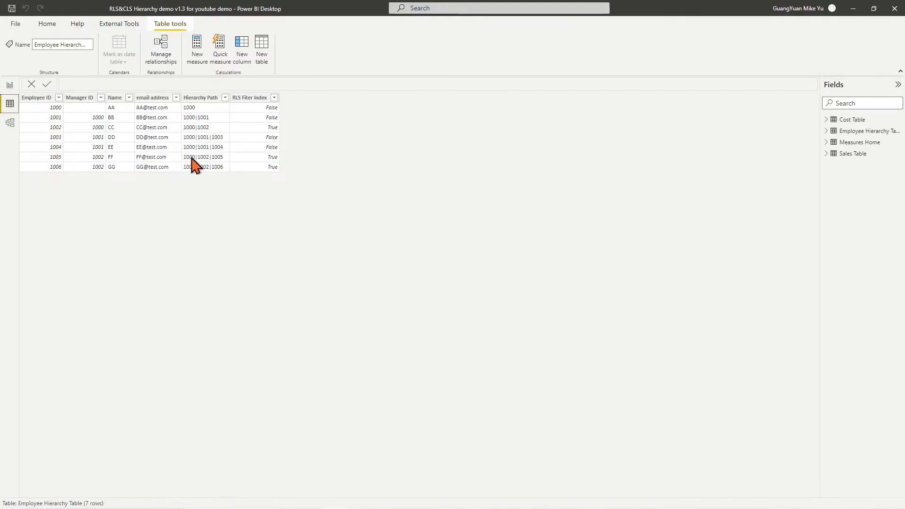
pyautogui.moveTo(224, 163)
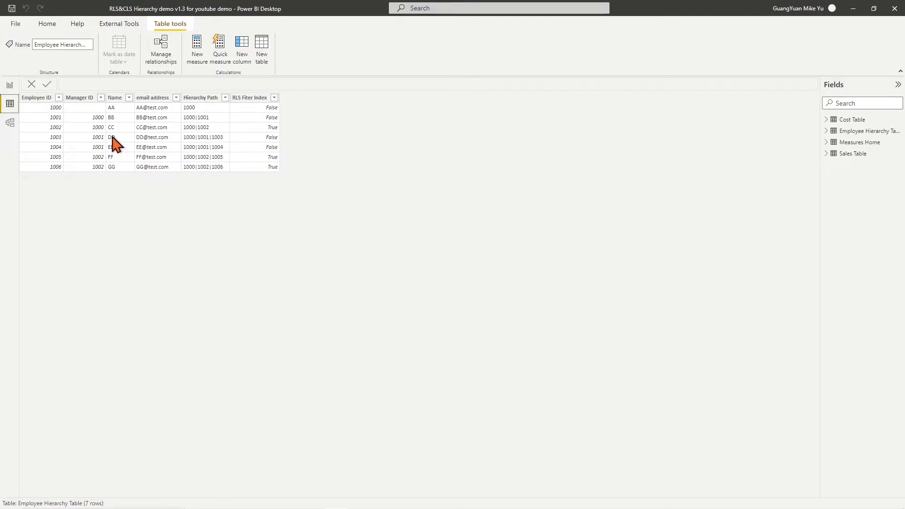
pyautogui.moveTo(115, 174)
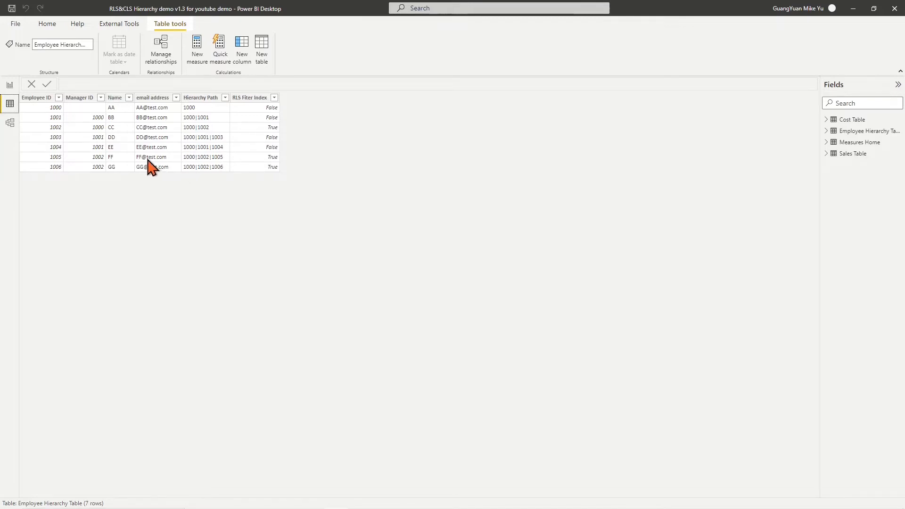
pyautogui.moveTo(119, 140)
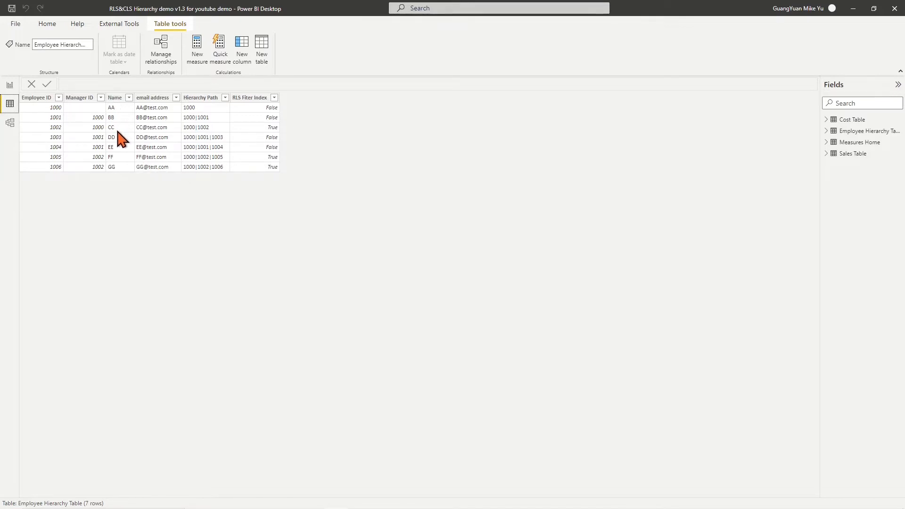
pyautogui.moveTo(190, 134)
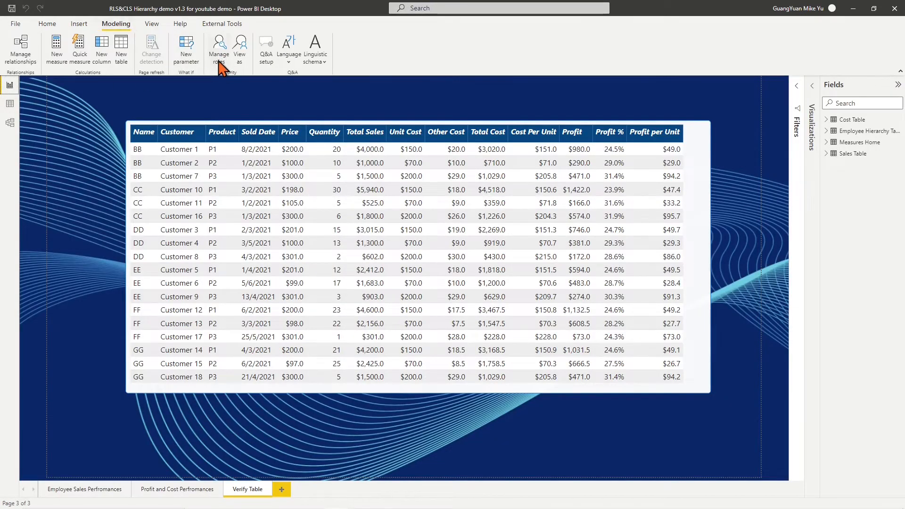
pyautogui.click(217, 47)
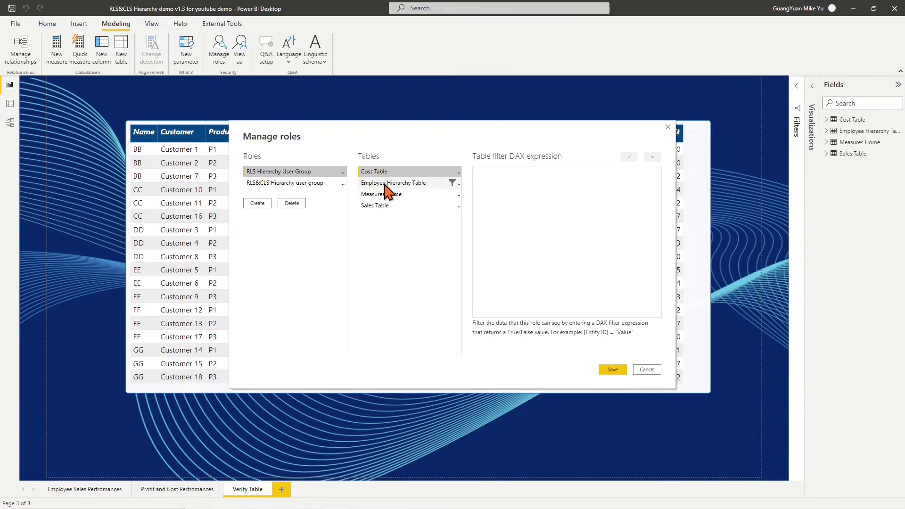
pyautogui.click(394, 182)
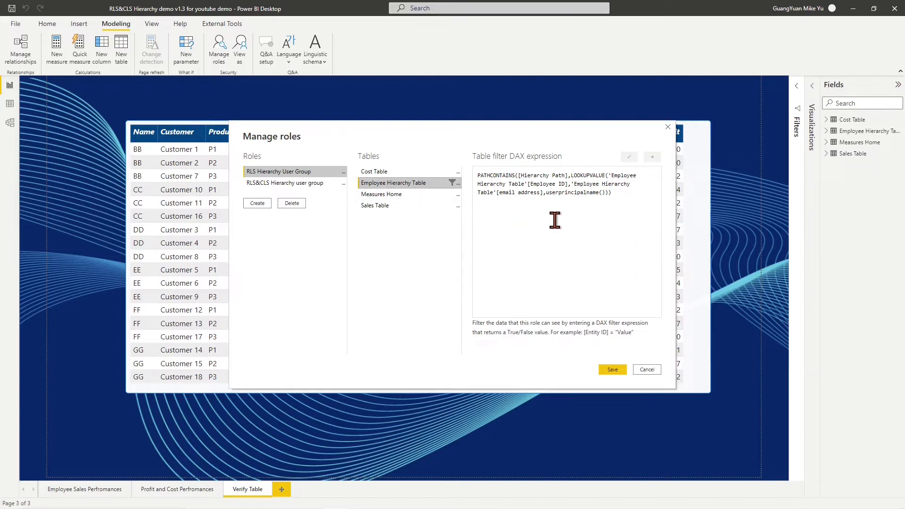
pyautogui.moveTo(545, 220)
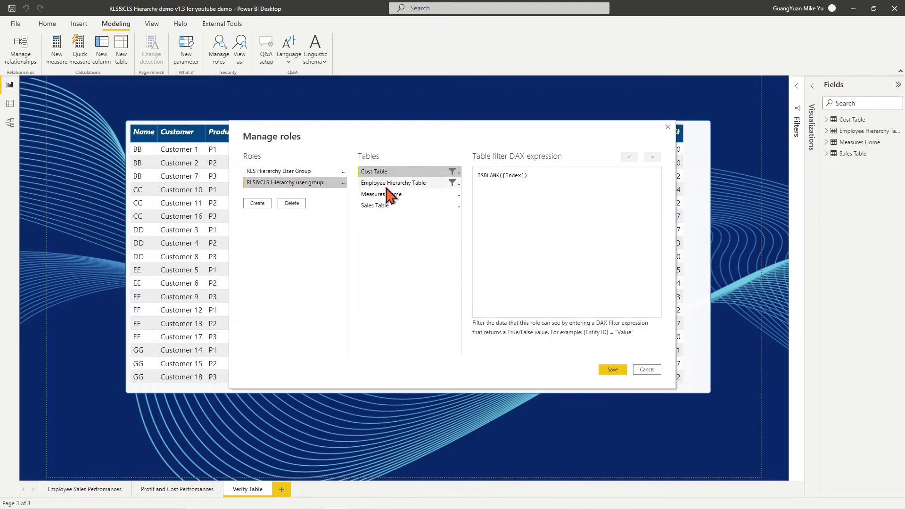
pyautogui.click(393, 181)
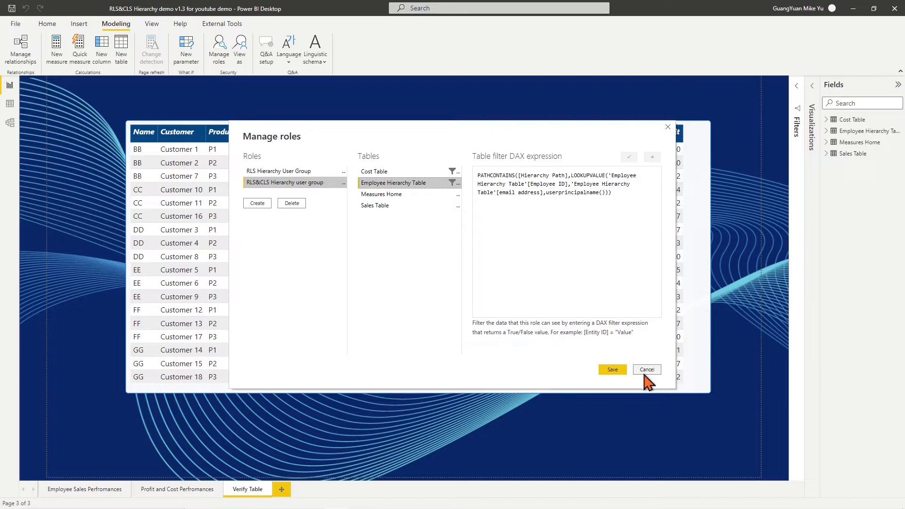
pyautogui.click(646, 369)
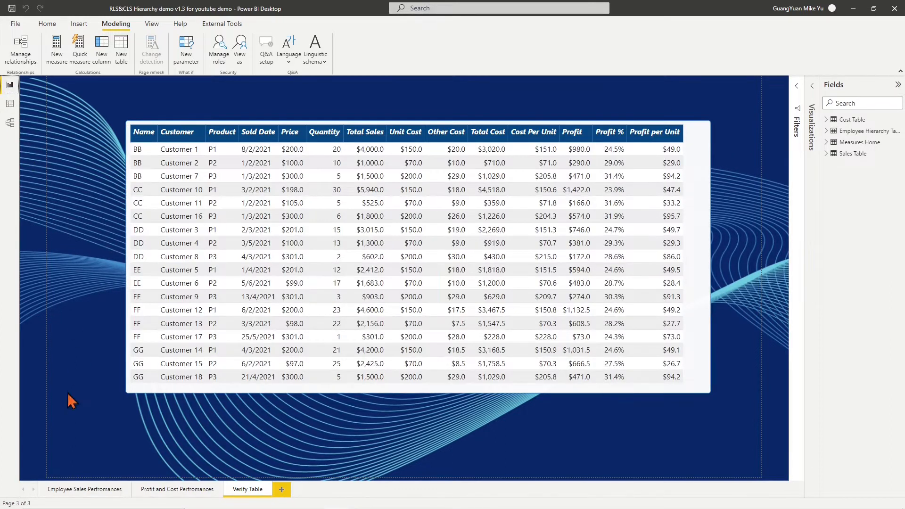
pyautogui.click(84, 489)
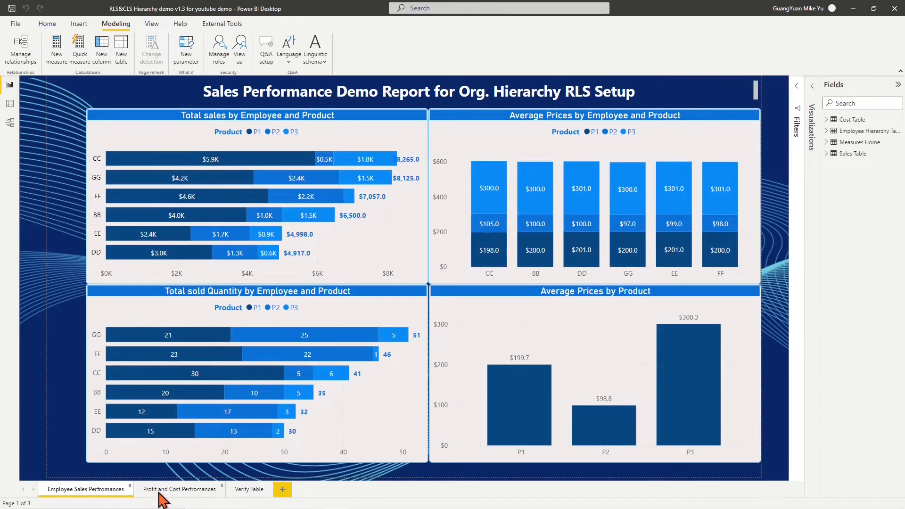
pyautogui.click(249, 489)
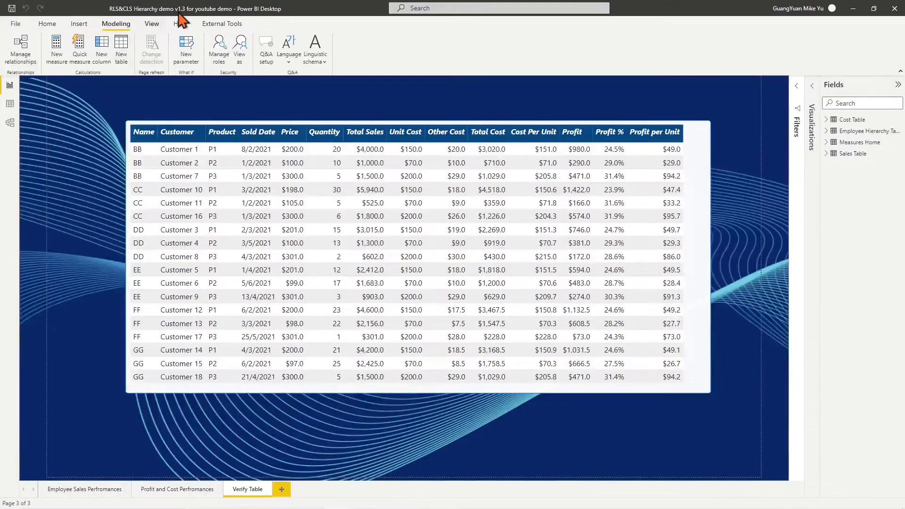
pyautogui.click(239, 46)
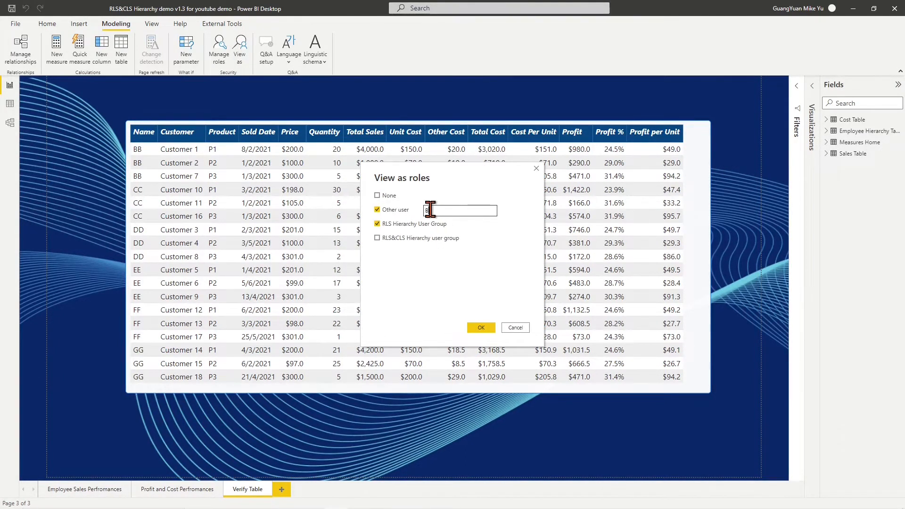
# Step: View as BB@test with RLS Hierarchy User Group, check the Profit and Cost and Verify Table pages, then stop viewing
pyautogui.write('@test.com')
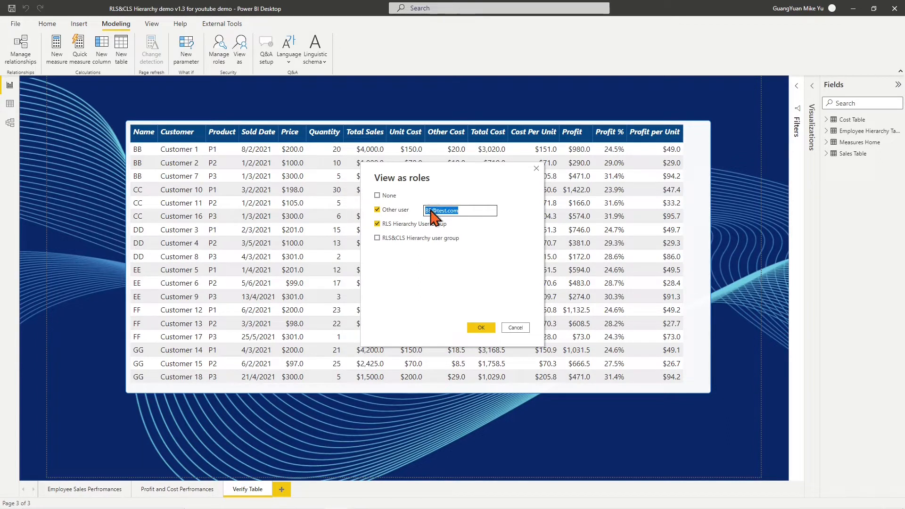
pyautogui.click(479, 327)
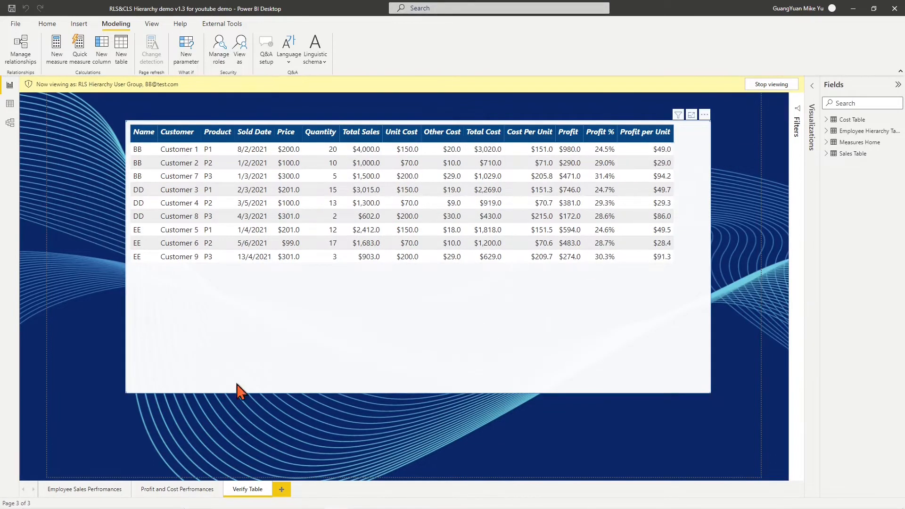
pyautogui.click(178, 489)
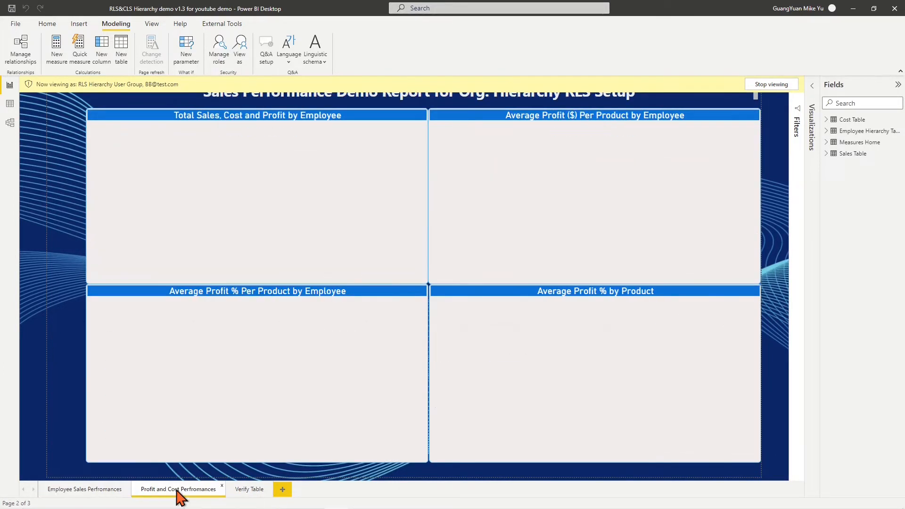
pyautogui.click(249, 489)
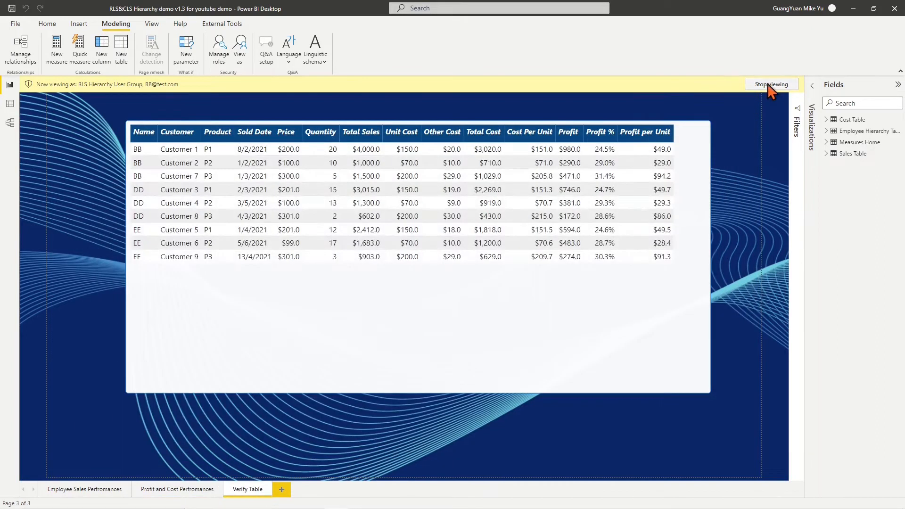
pyautogui.click(771, 83)
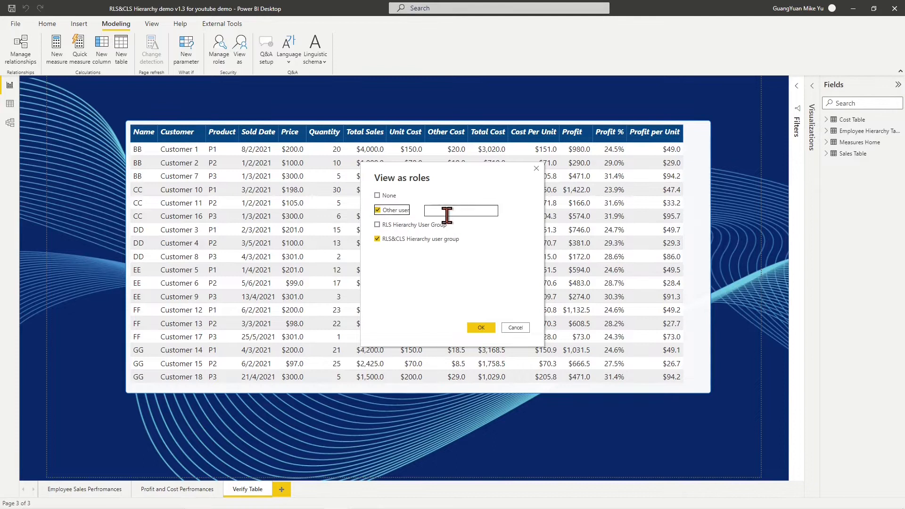
pyautogui.write('BB@test.com')
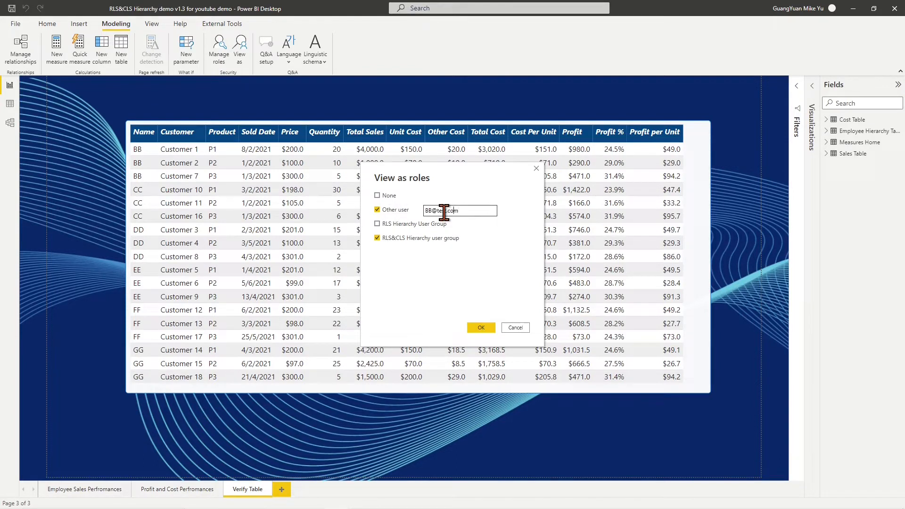
pyautogui.write('@test.com')
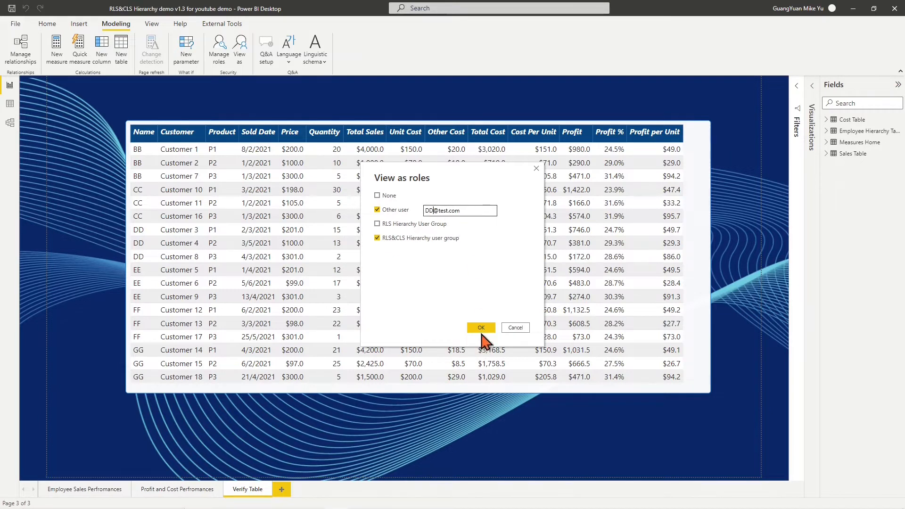
pyautogui.click(479, 327)
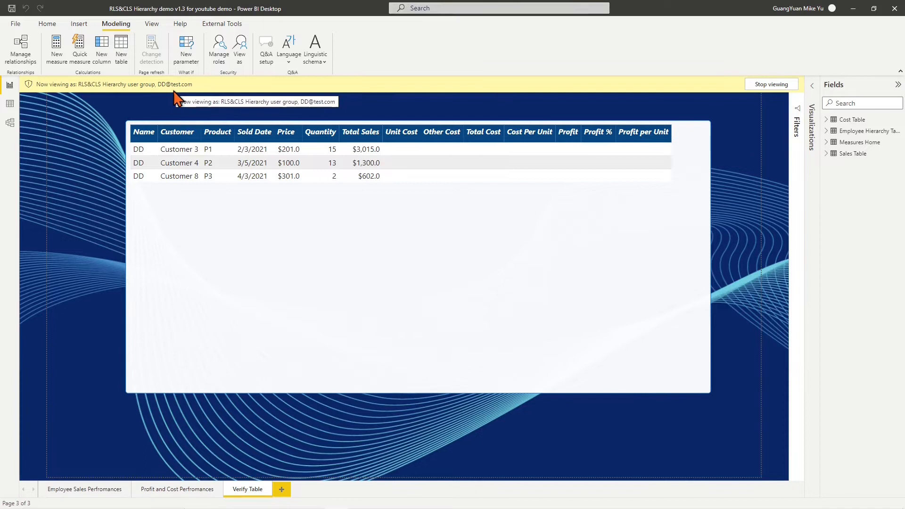
pyautogui.moveTo(354, 194)
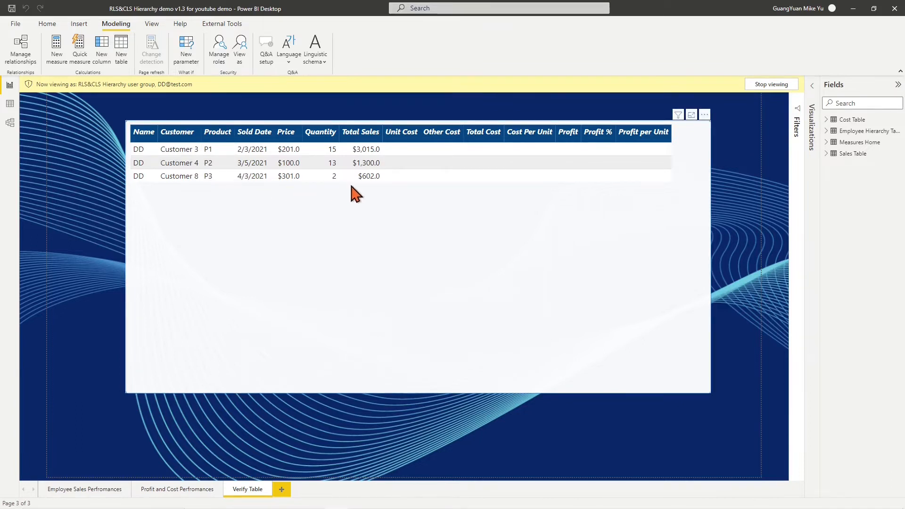
pyautogui.moveTo(87, 495)
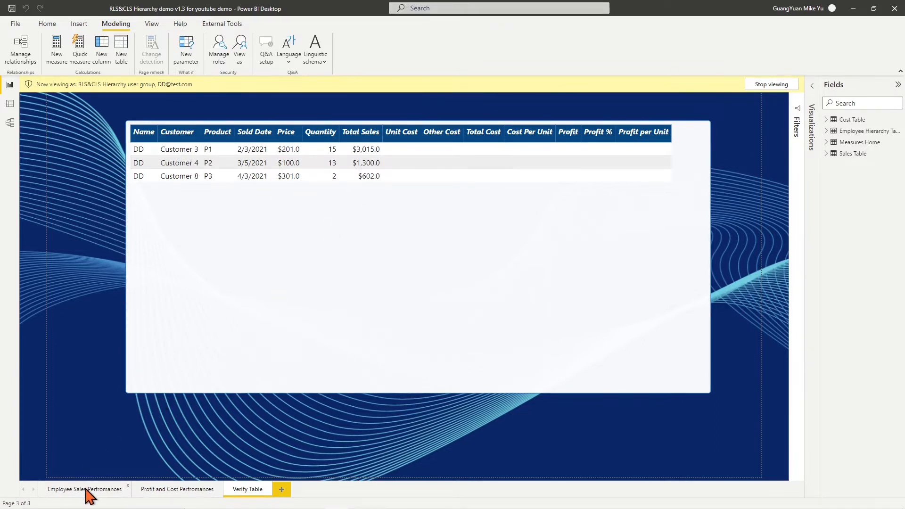
# Step: Browse the sales, profit and cost, and verification pages as DD, then stop viewing
pyautogui.click(85, 489)
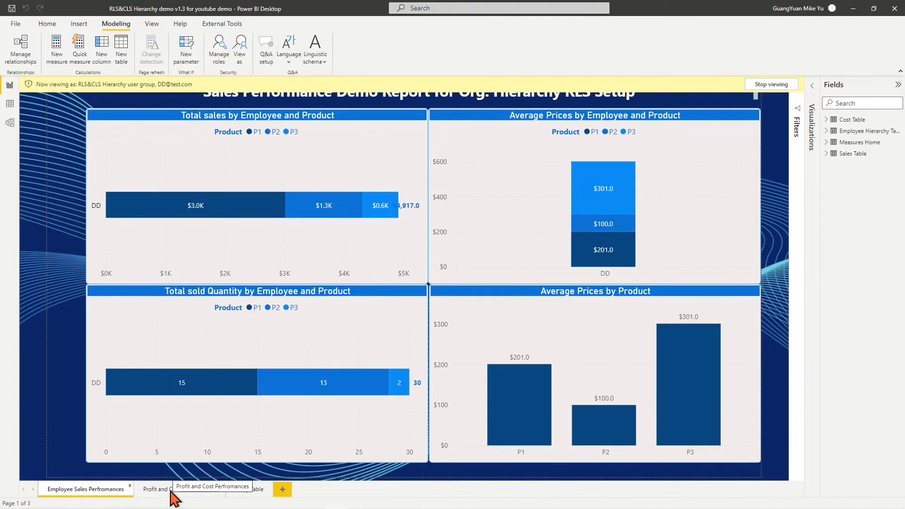
pyautogui.click(178, 489)
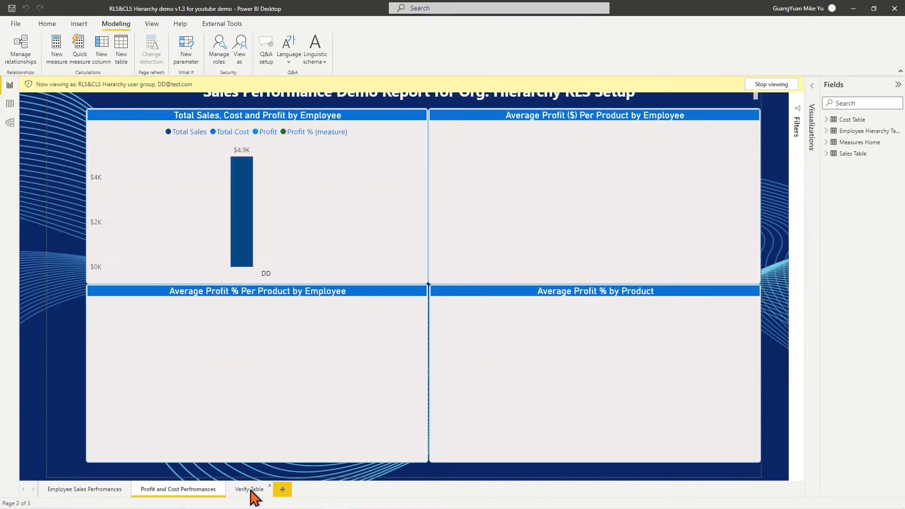
pyautogui.click(250, 489)
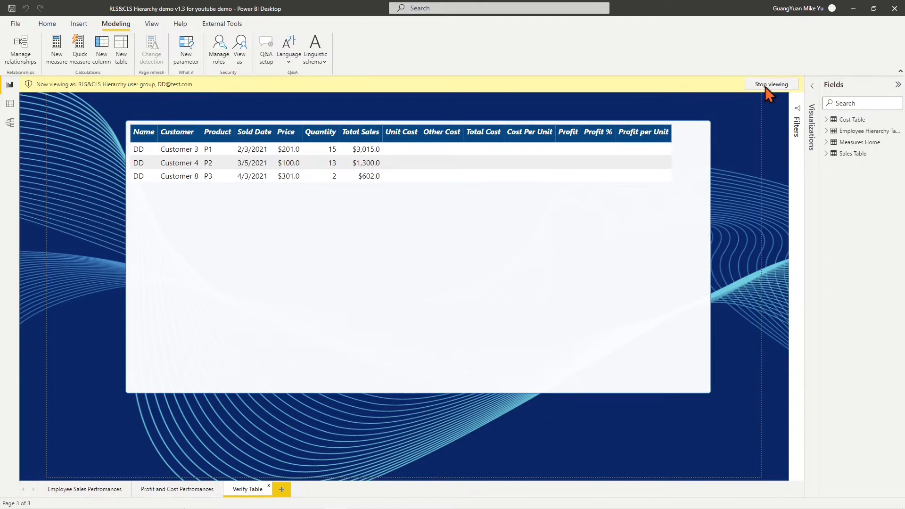
pyautogui.click(771, 84)
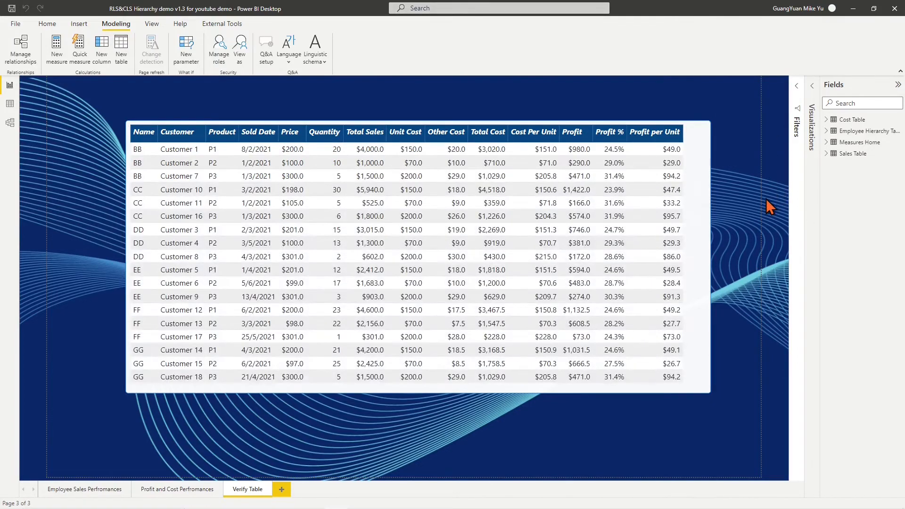
pyautogui.click(83, 489)
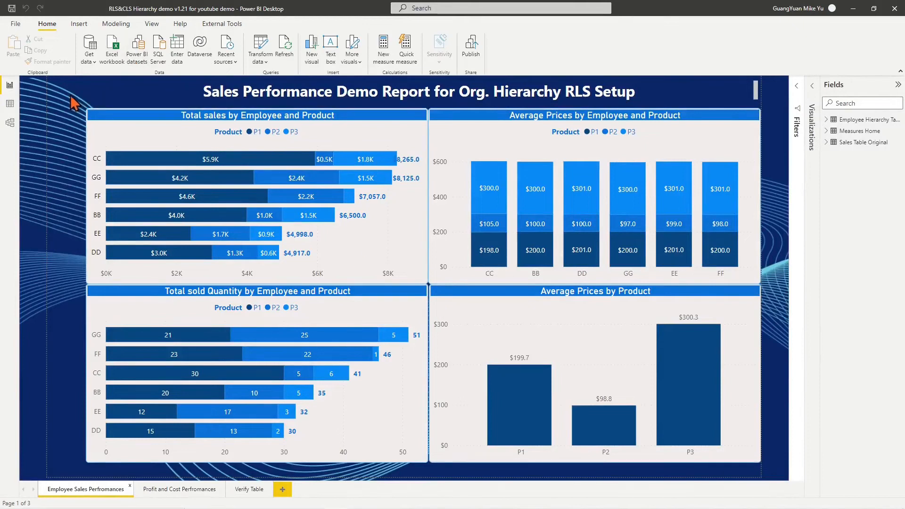
pyautogui.moveTo(260, 29)
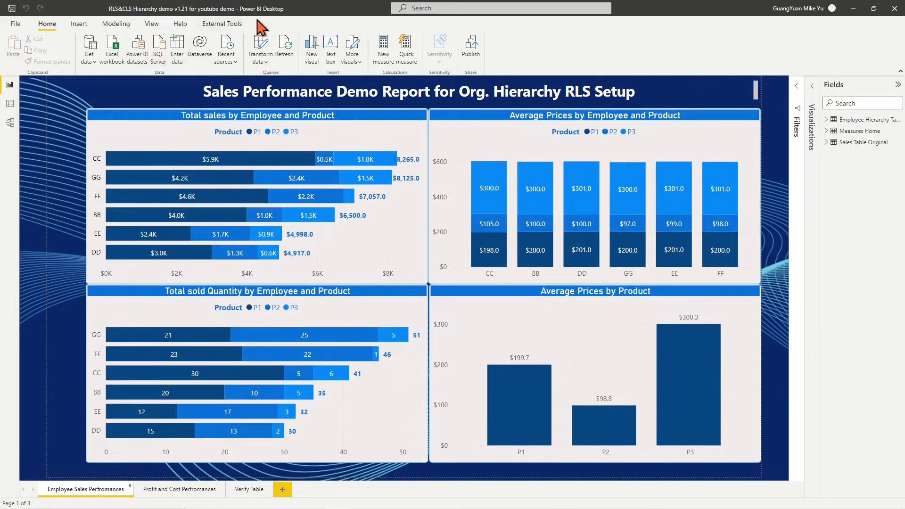
pyautogui.moveTo(225, 413)
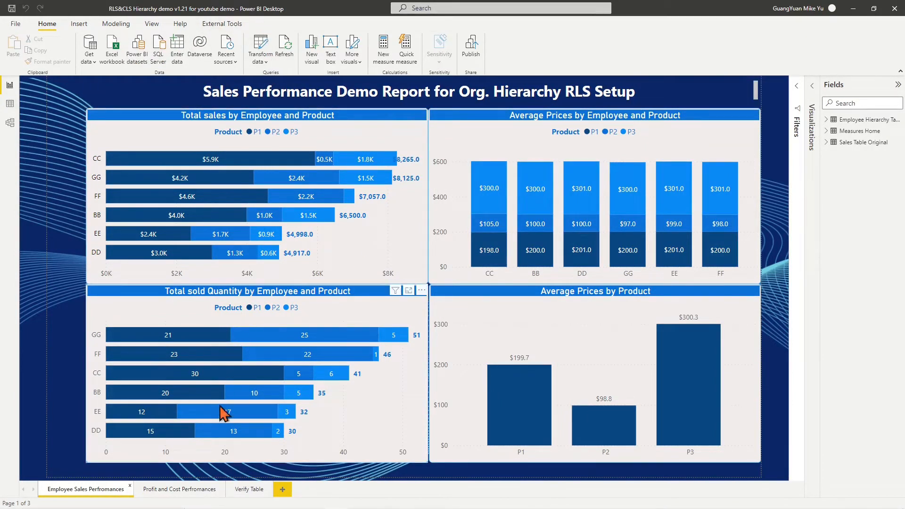
# Step: Visit the v1.21 file's Profit and Cost and Verify Table pages, then switch to Model view
pyautogui.click(179, 489)
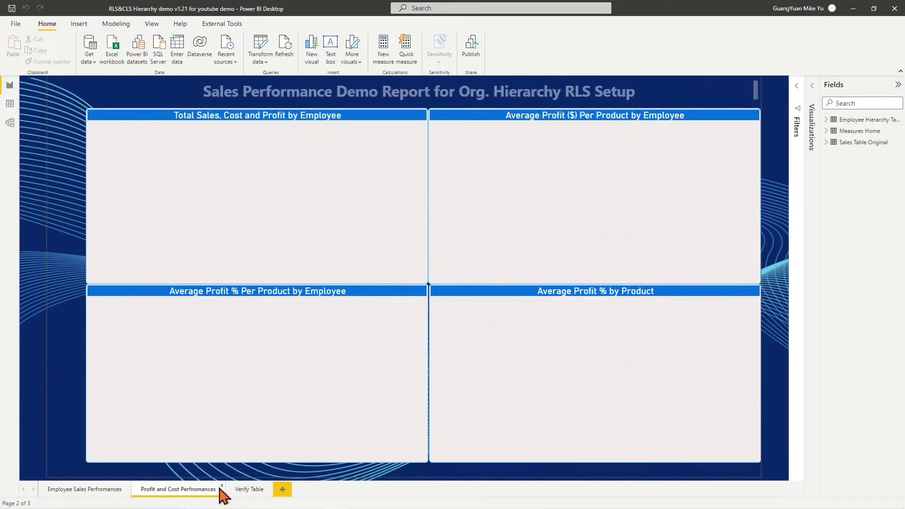
pyautogui.click(249, 489)
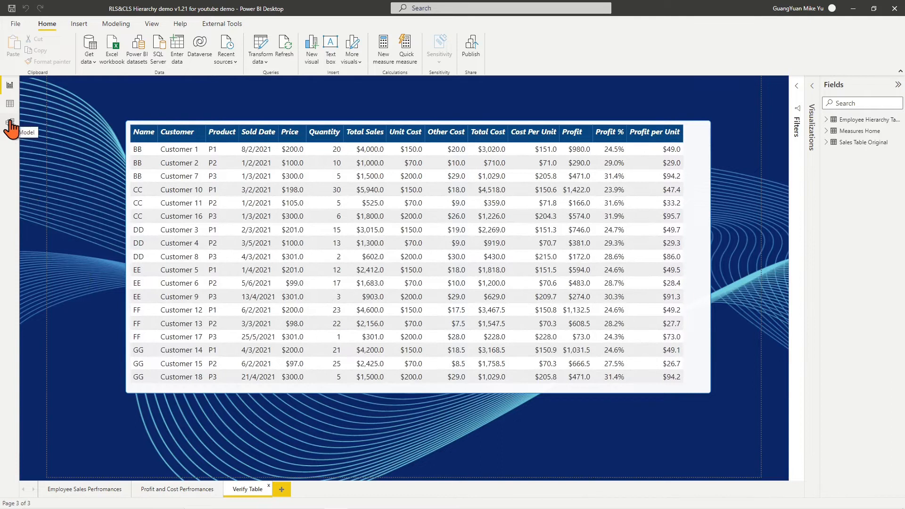
pyautogui.click(10, 123)
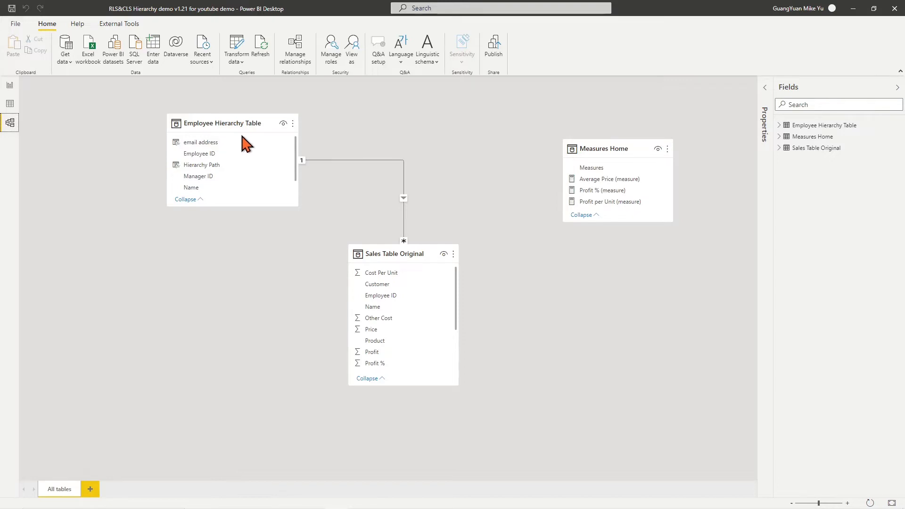
pyautogui.moveTo(374, 276)
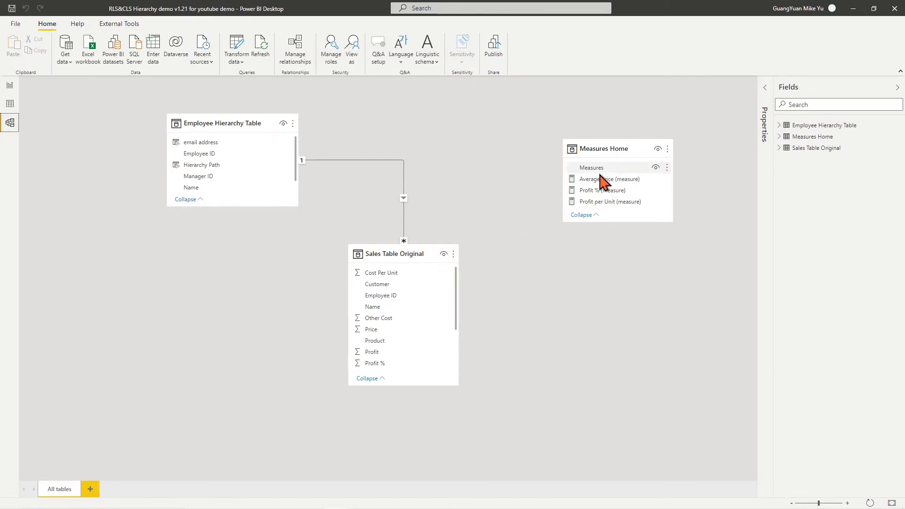
pyautogui.moveTo(37, 151)
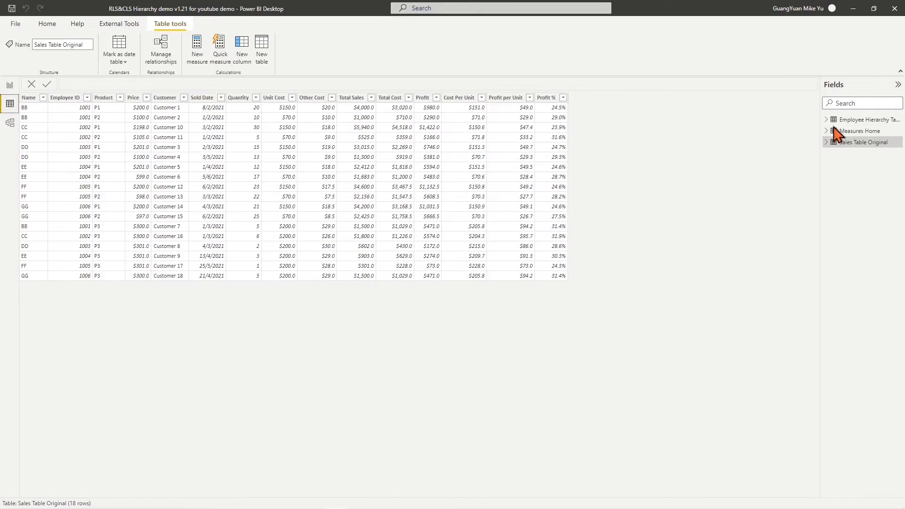
# Step: Edit the Sales Table Original query from the Fields pane context menu
pyautogui.rightClick(864, 142)
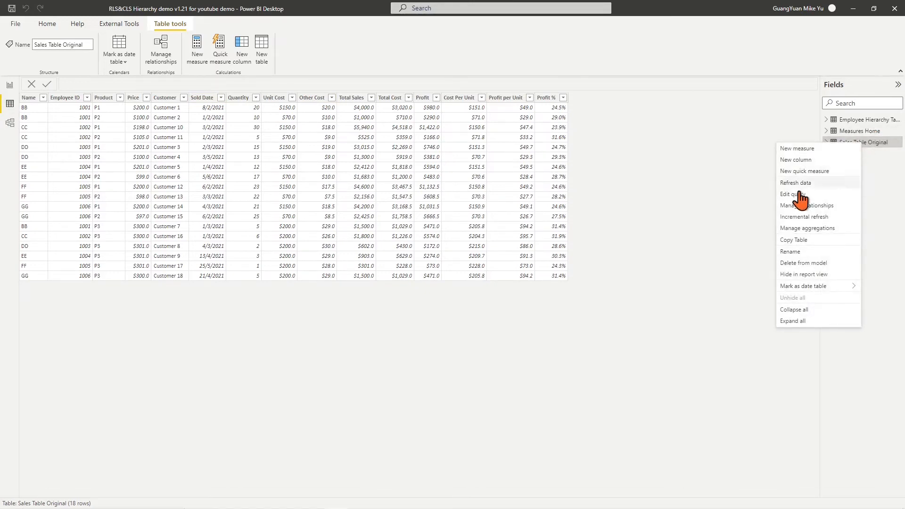
pyautogui.click(791, 194)
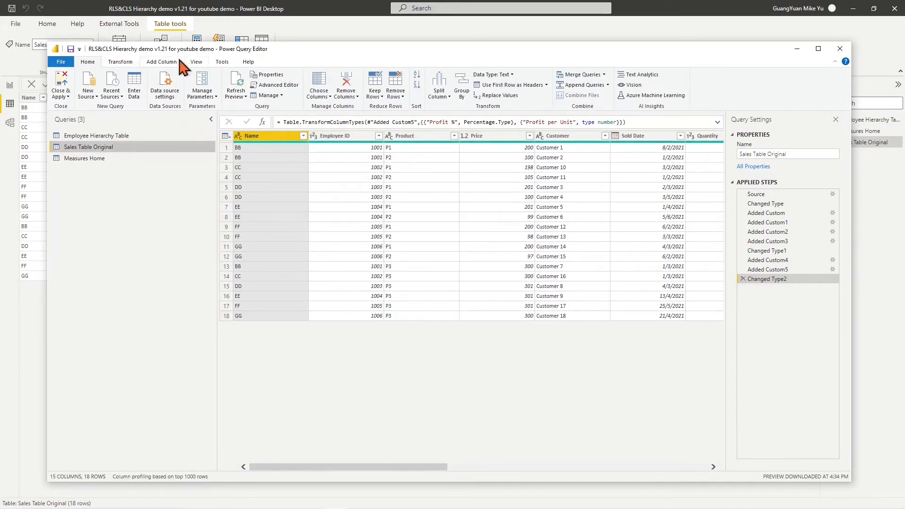
# Step: Add an Index column numbered from 1 to Sales Table Original
pyautogui.click(161, 63)
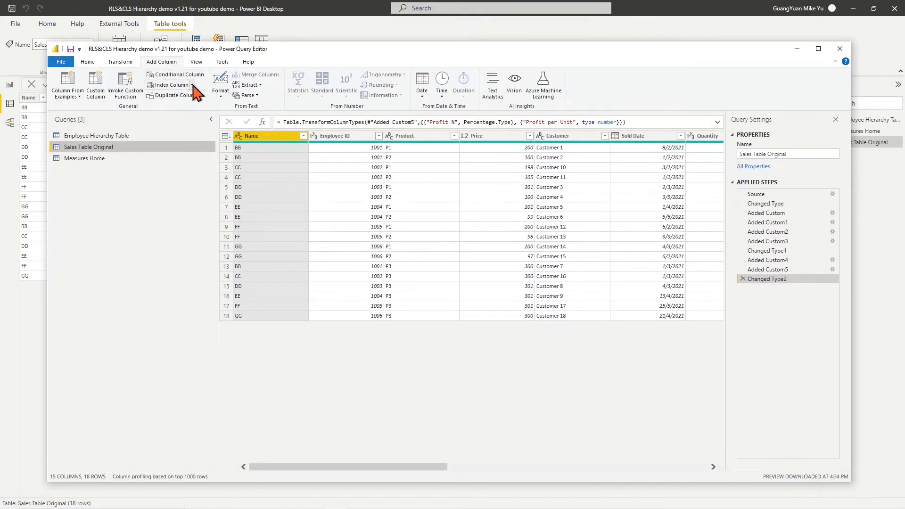
pyautogui.click(191, 84)
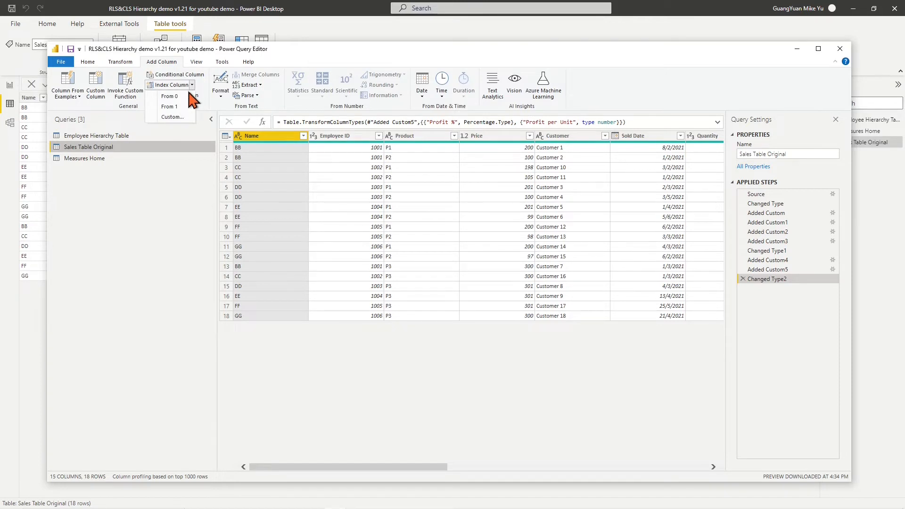
pyautogui.moveTo(169, 106)
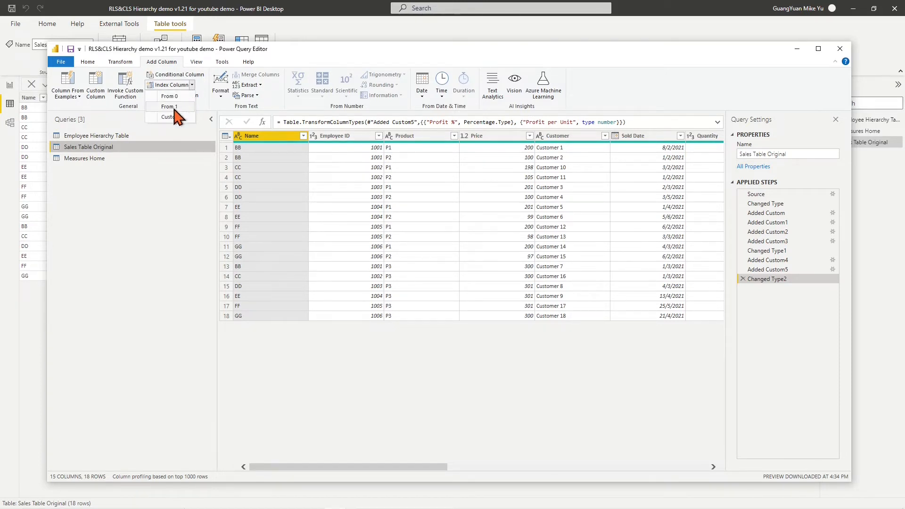
pyautogui.click(168, 107)
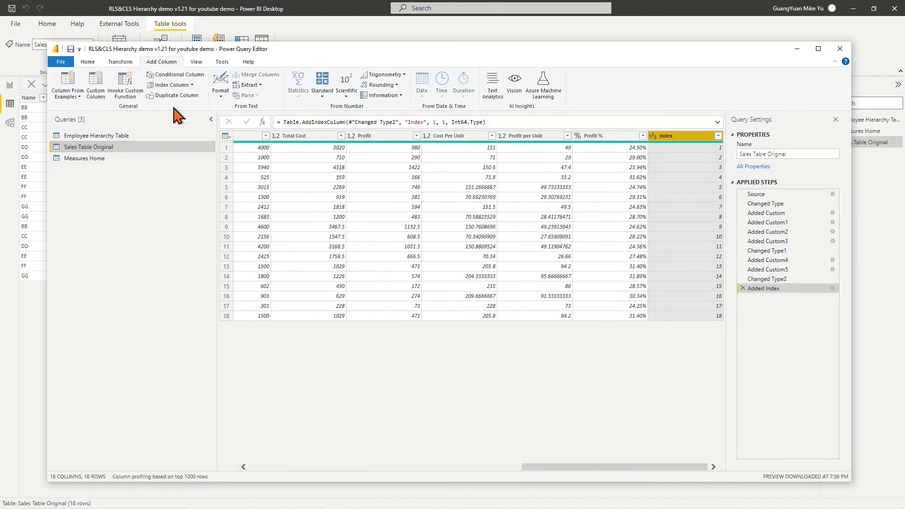
pyautogui.moveTo(150, 125)
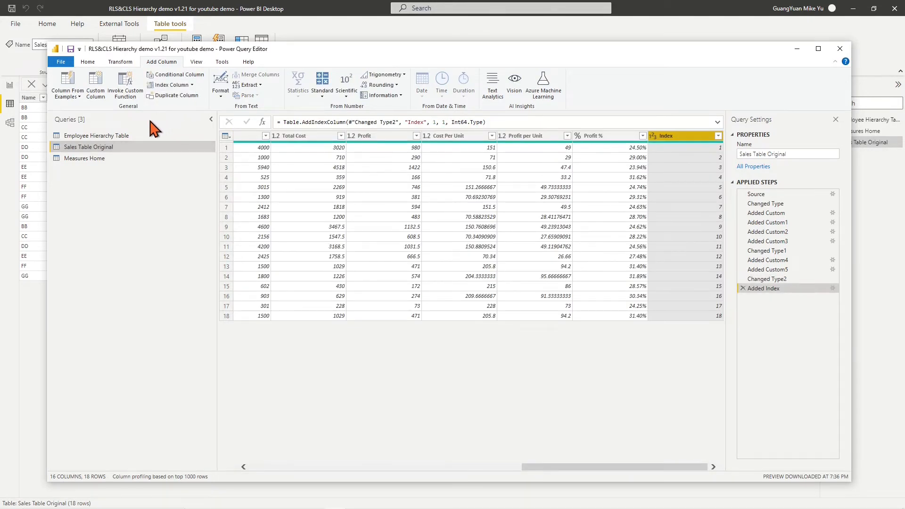
# Step: Disable Enable load on Sales Table Original and accept the data loss warning
pyautogui.rightClick(90, 147)
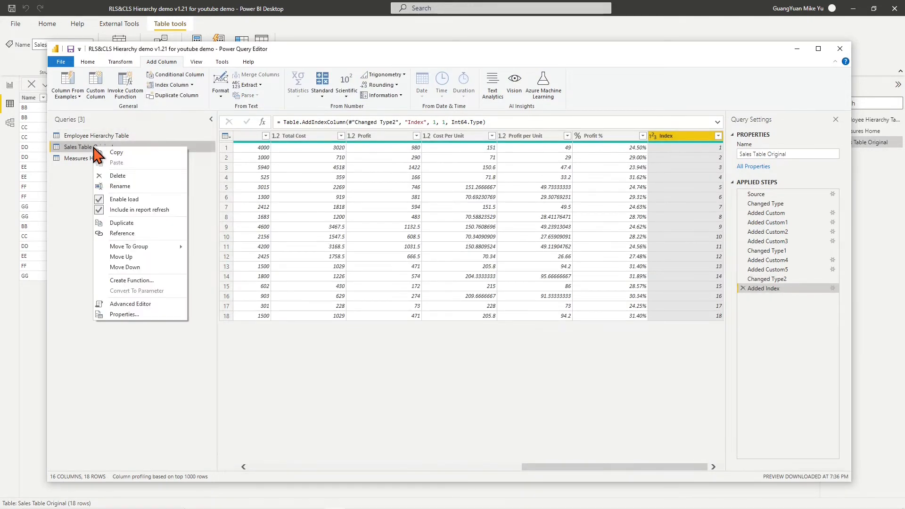
pyautogui.moveTo(120, 199)
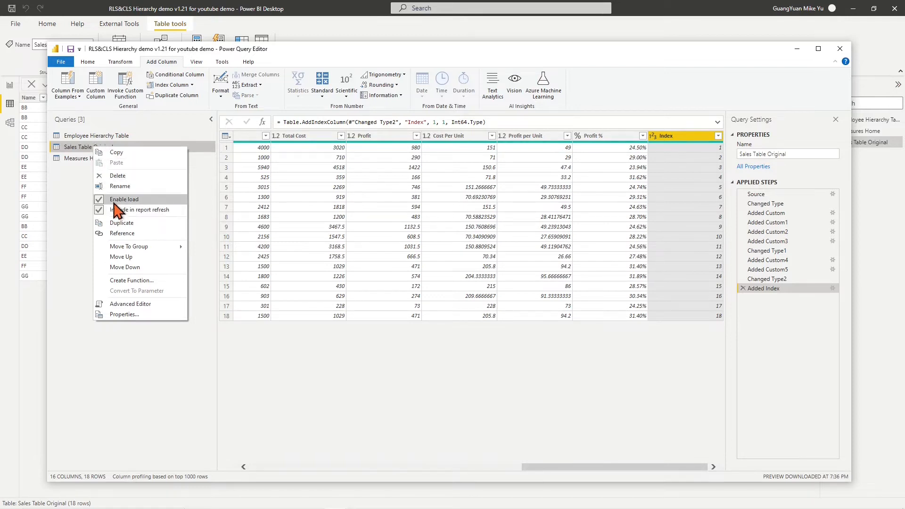
pyautogui.click(124, 199)
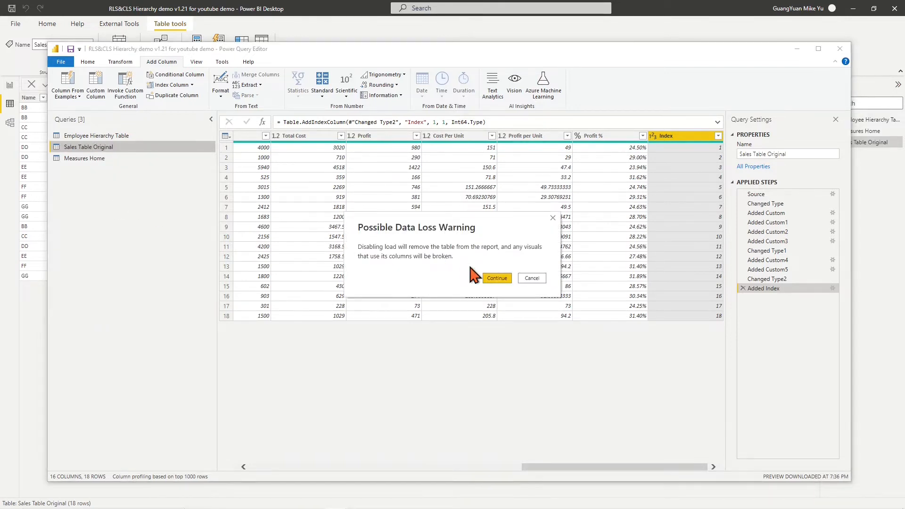
pyautogui.click(496, 277)
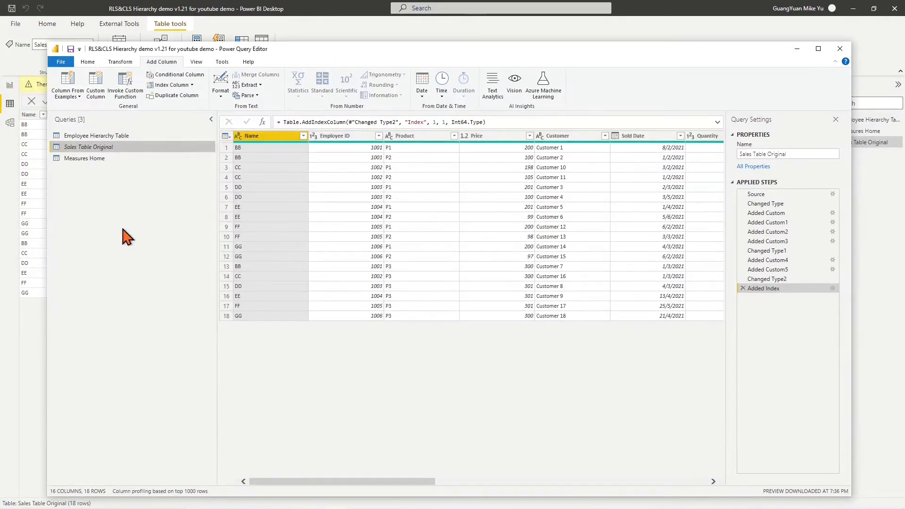
# Step: Create a new blank query named 'Sales Table'
pyautogui.click(88, 62)
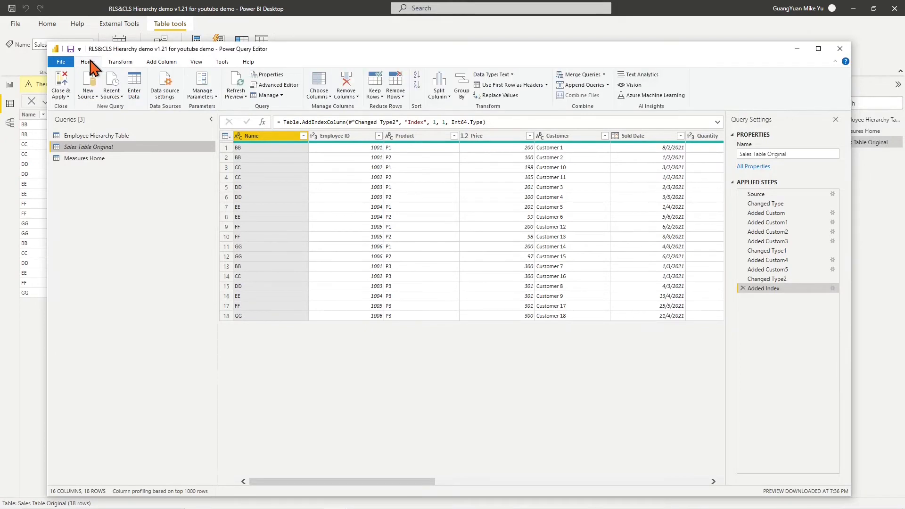
pyautogui.click(86, 86)
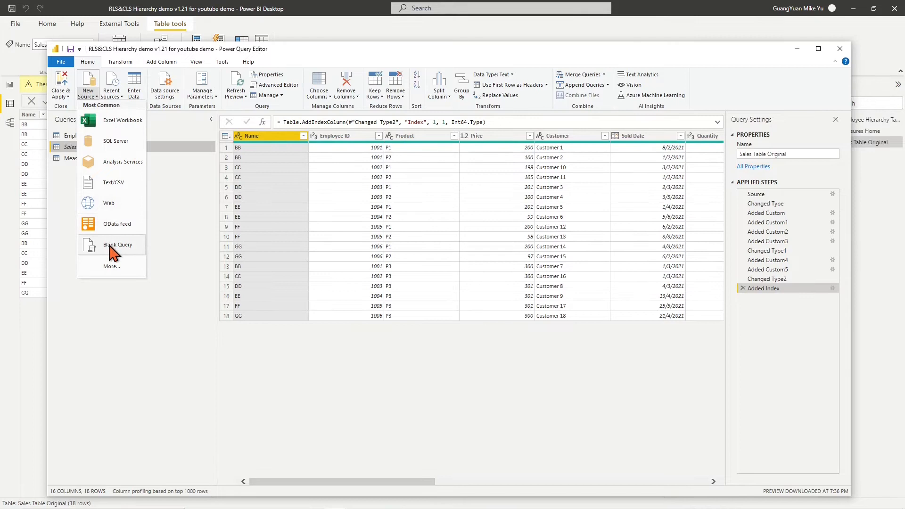
pyautogui.click(118, 244)
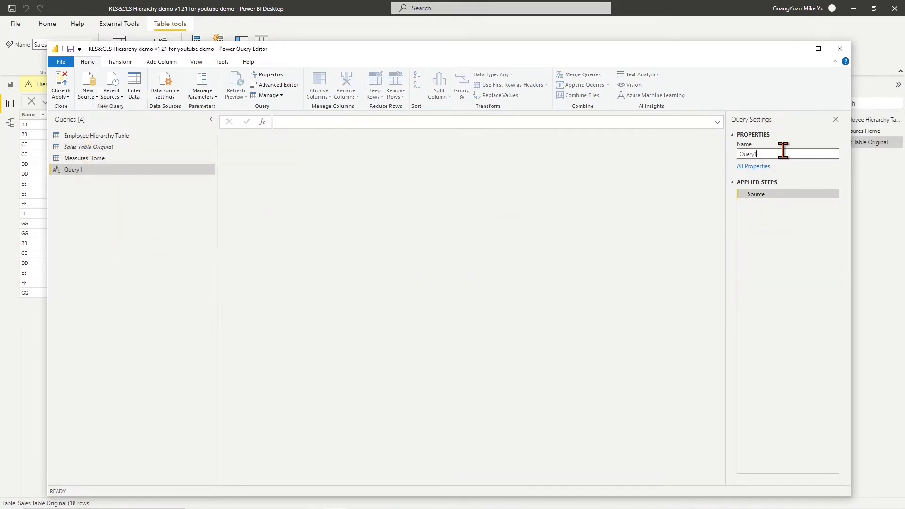
pyautogui.write('Sales Table')
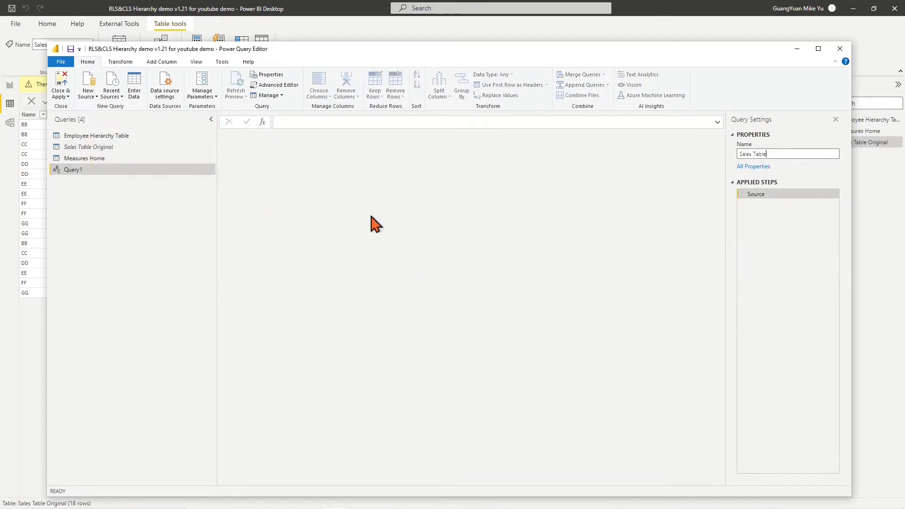
# Step: Set the query's Source to #"Sales Table Original" in Advanced Editor, then remove the cost and profit columns
pyautogui.rightClick(73, 169)
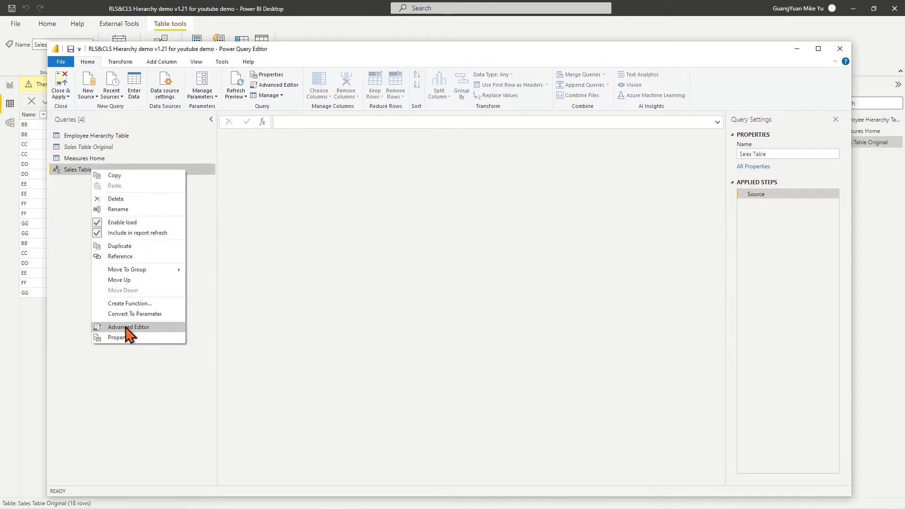
pyautogui.click(128, 327)
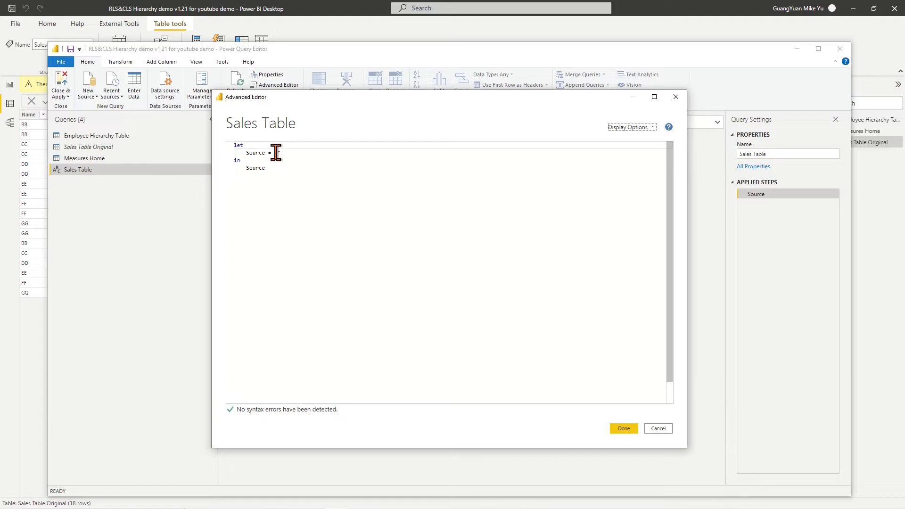
pyautogui.write('""')
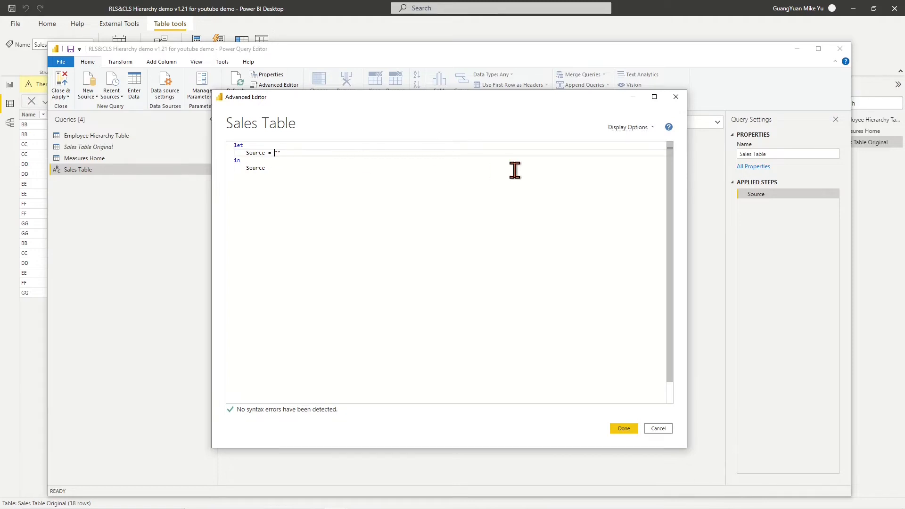
pyautogui.write('#')
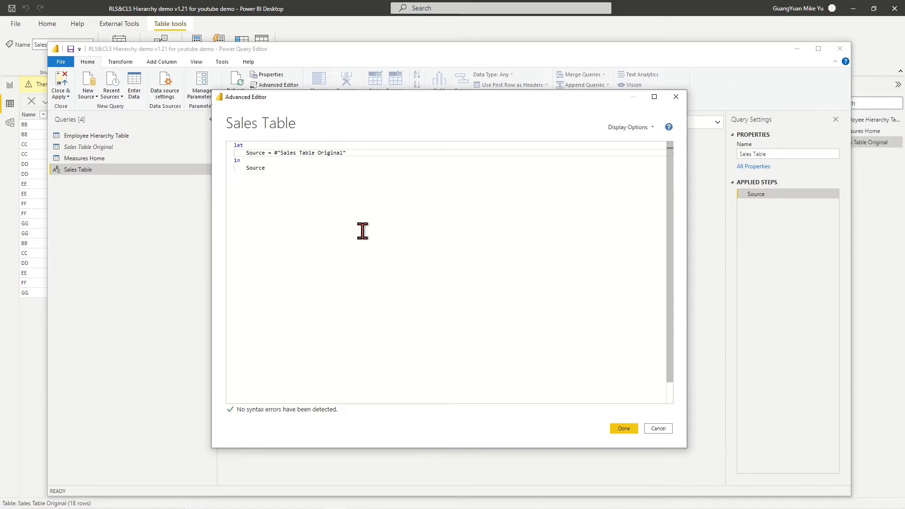
pyautogui.click(623, 428)
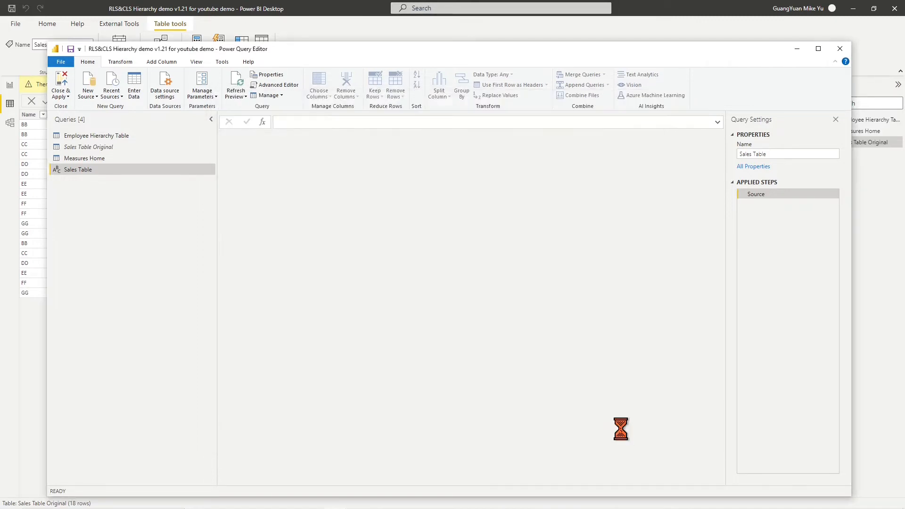
pyautogui.click(78, 169)
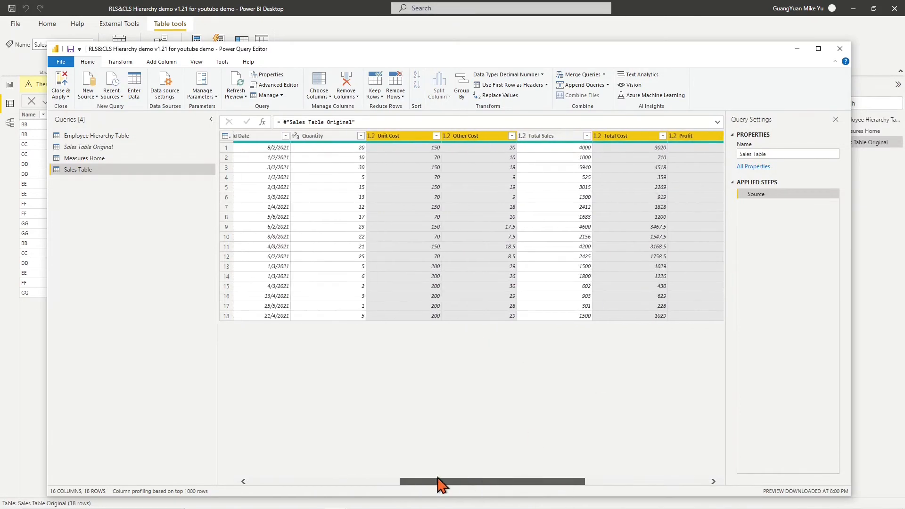
pyautogui.click(345, 84)
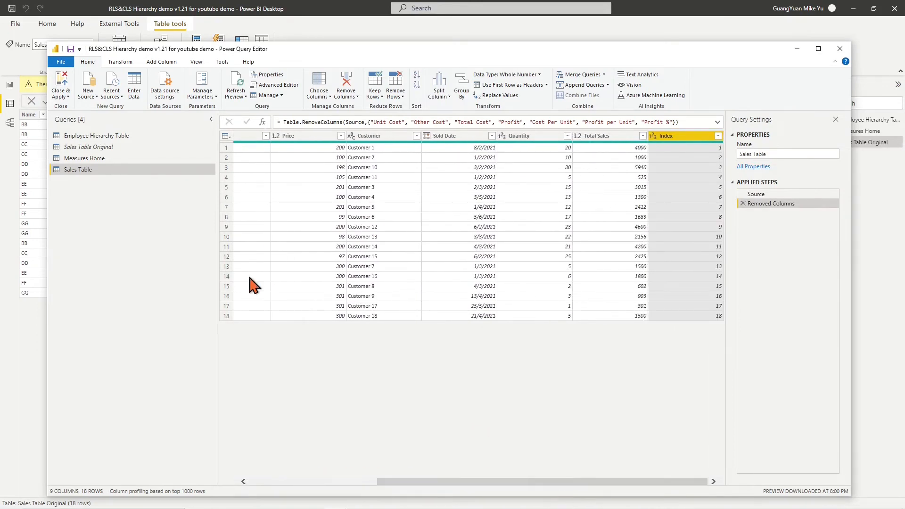
# Step: Create a new blank query and rename it Cost Table
pyautogui.click(81, 83)
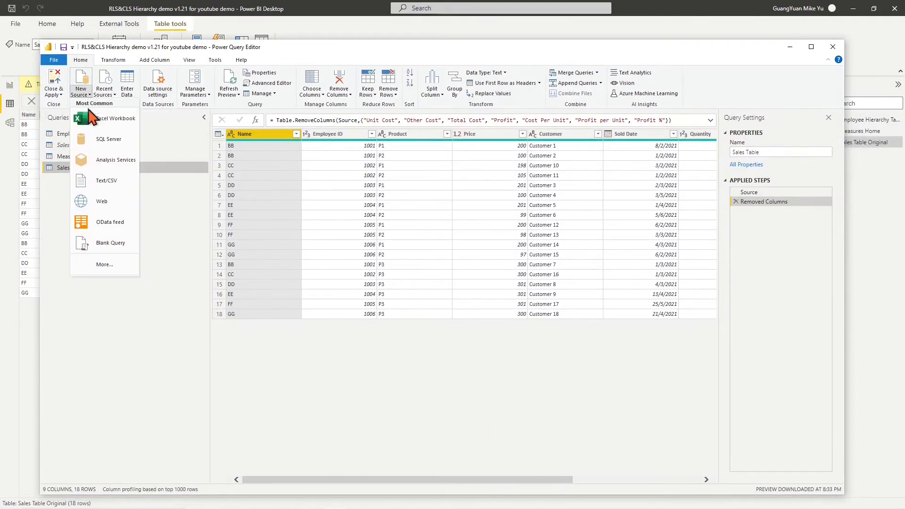
pyautogui.click(110, 242)
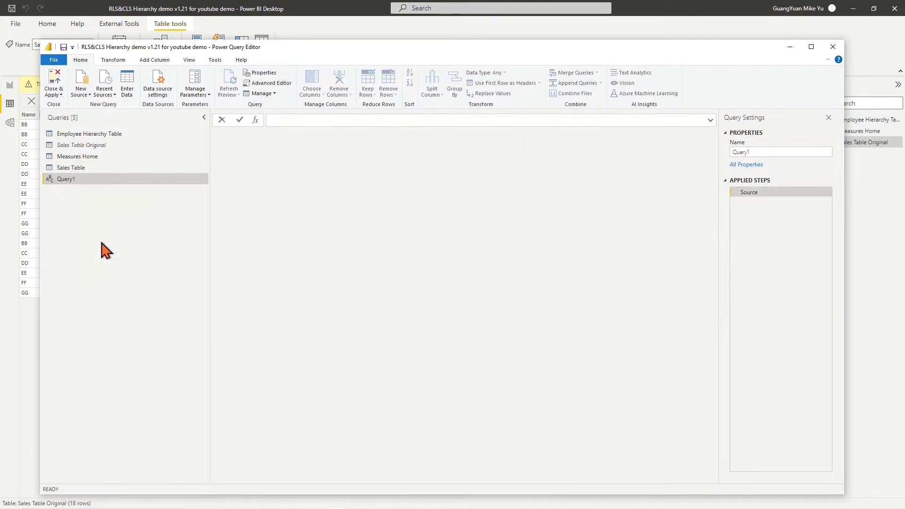
pyautogui.click(779, 152)
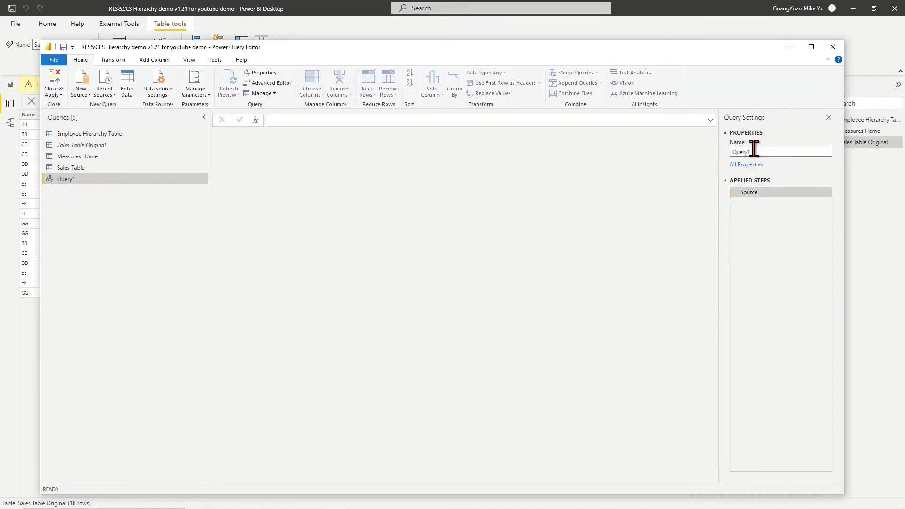
pyautogui.write('Cost Table')
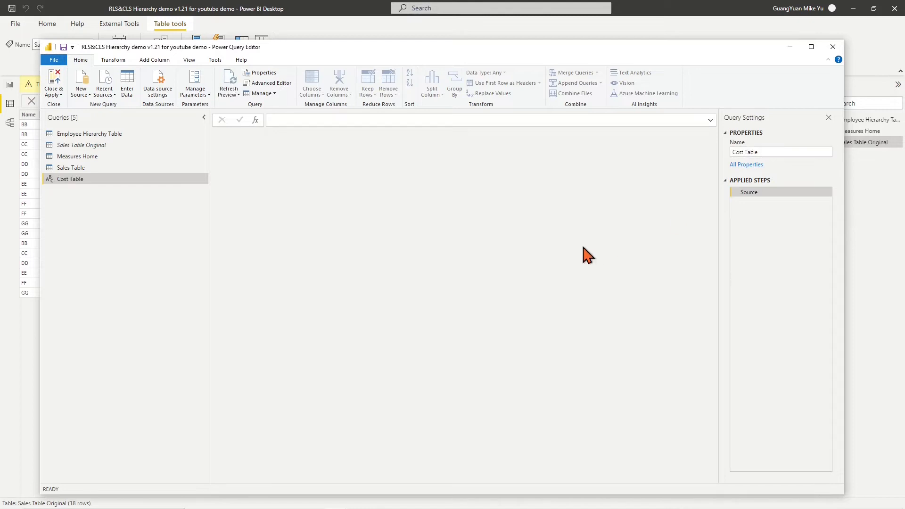
# Step: In Advanced Editor, set Cost Table's source to #"Sales Table Original" and confirm
pyautogui.click(267, 83)
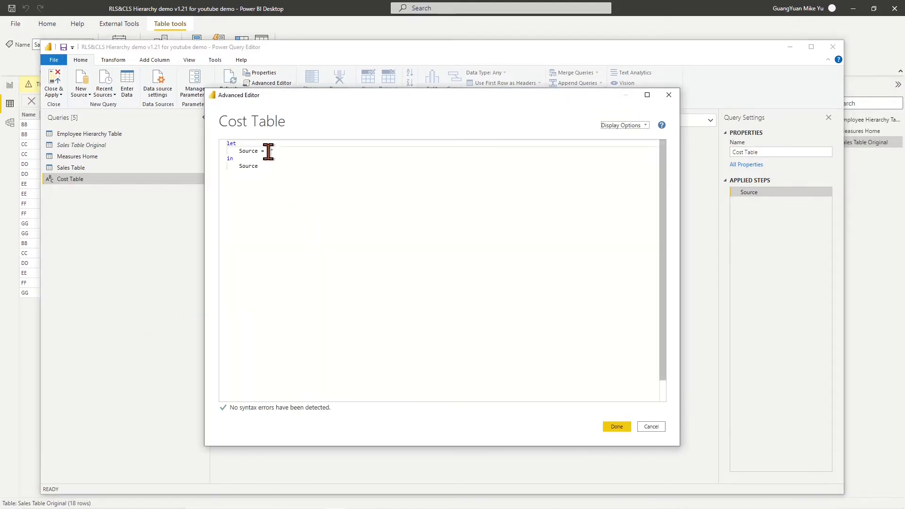
pyautogui.write('#"Sales Table Original"')
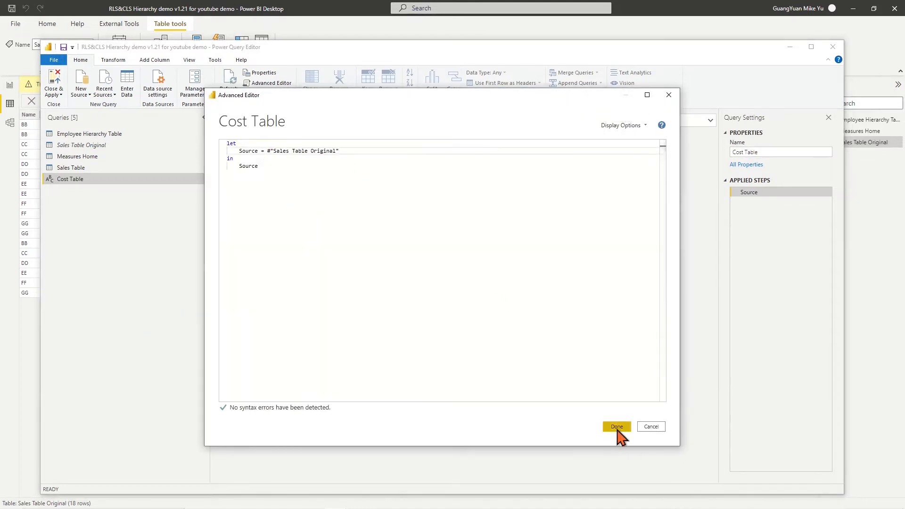
pyautogui.click(615, 426)
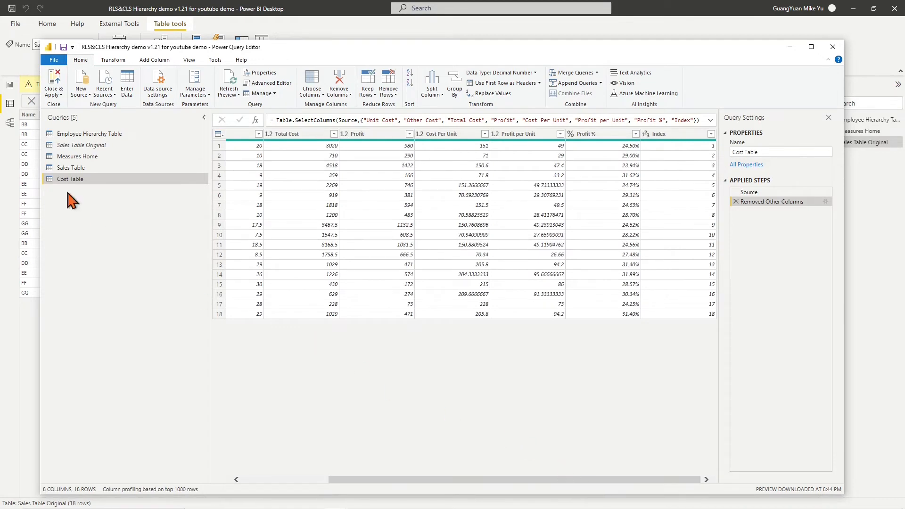
pyautogui.moveTo(76, 170)
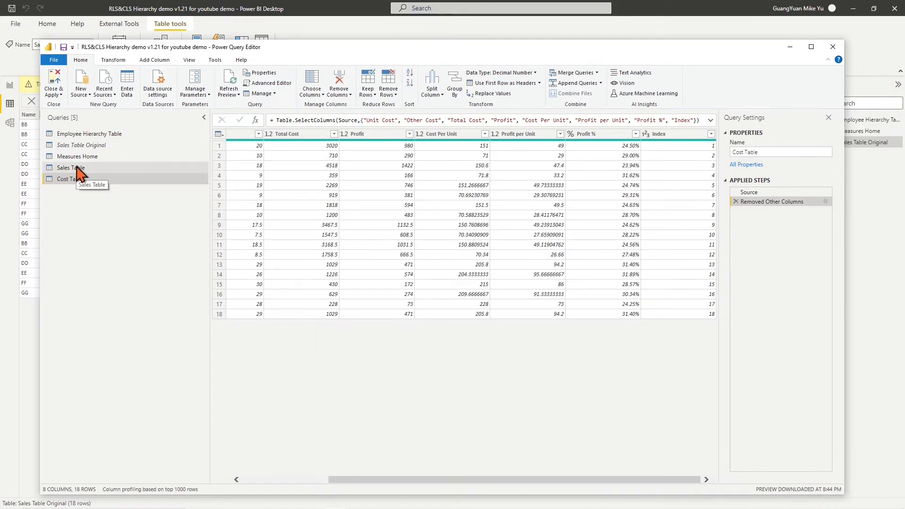
# Step: Move Sales Table and Cost Table together into a new query group named Fact
pyautogui.click(71, 168)
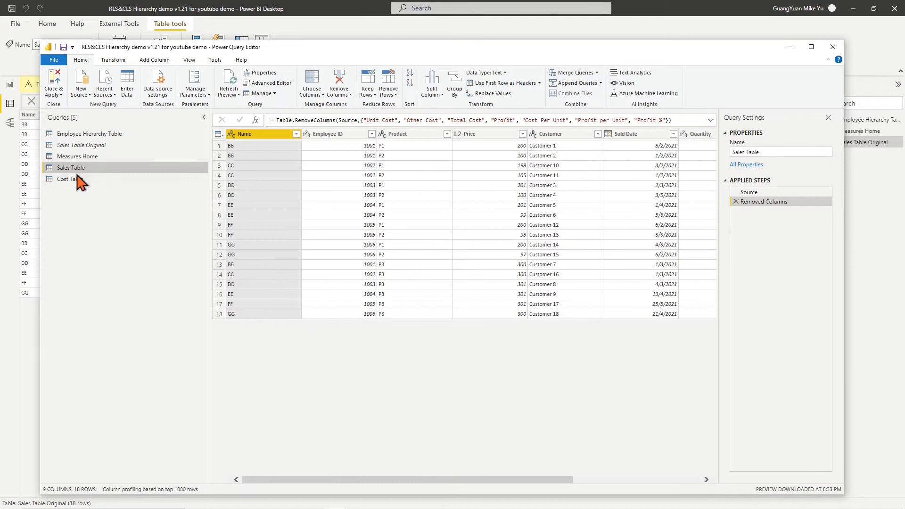
pyautogui.click(71, 179)
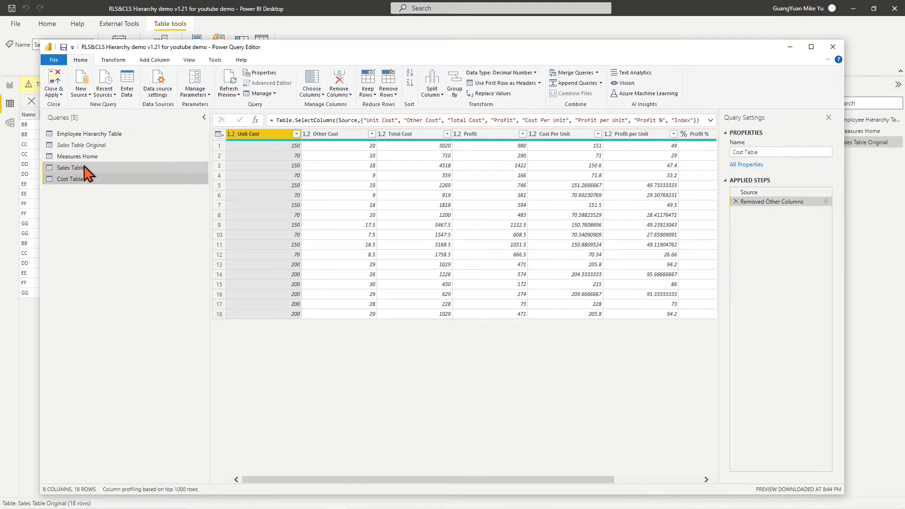
pyautogui.rightClick(69, 168)
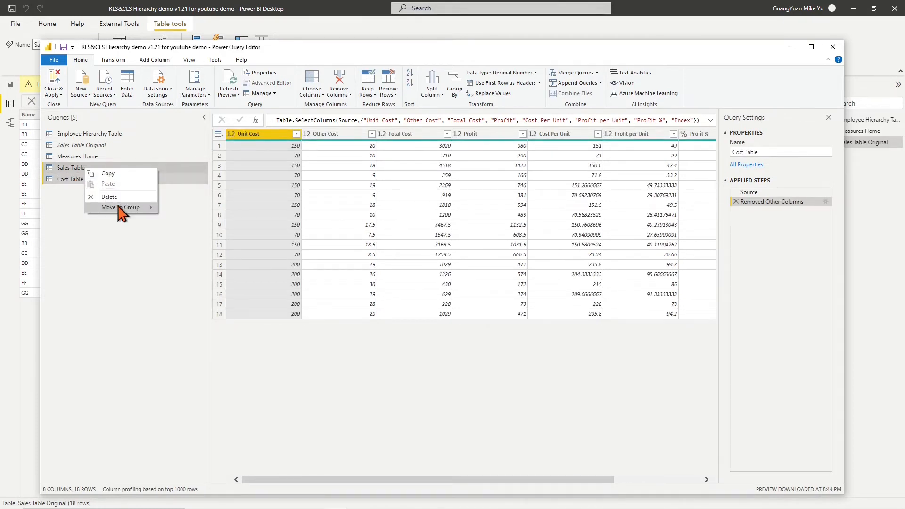
pyautogui.click(112, 207)
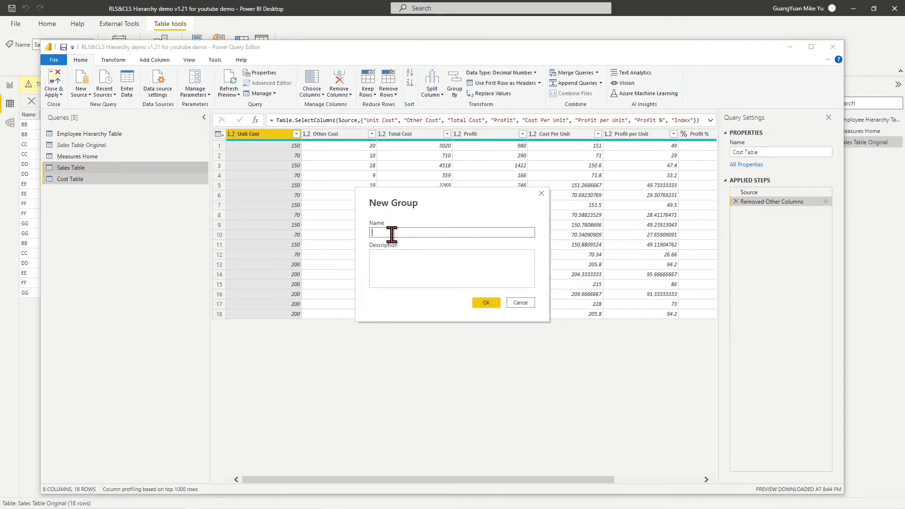
pyautogui.write('Fac')
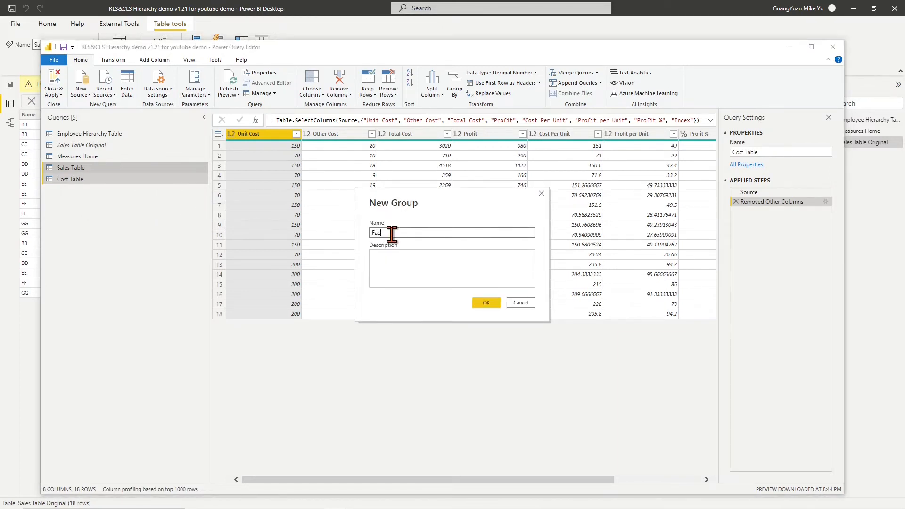
pyautogui.click(486, 303)
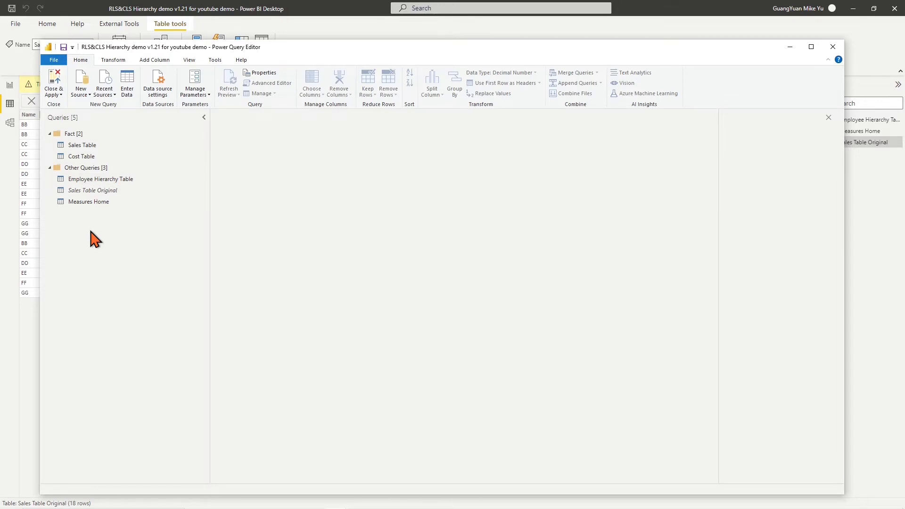
pyautogui.moveTo(94, 228)
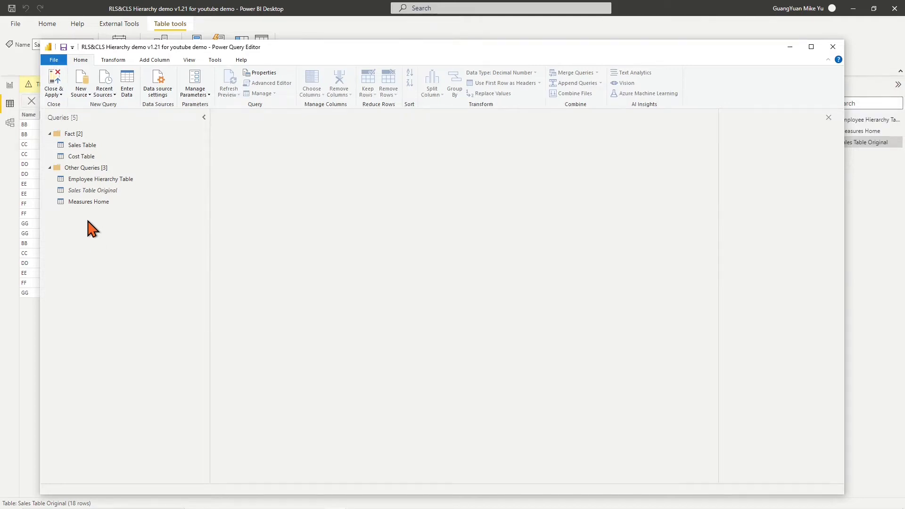
# Step: Close & Apply the query changes, returning to the model with Cost Table loaded
pyautogui.click(53, 81)
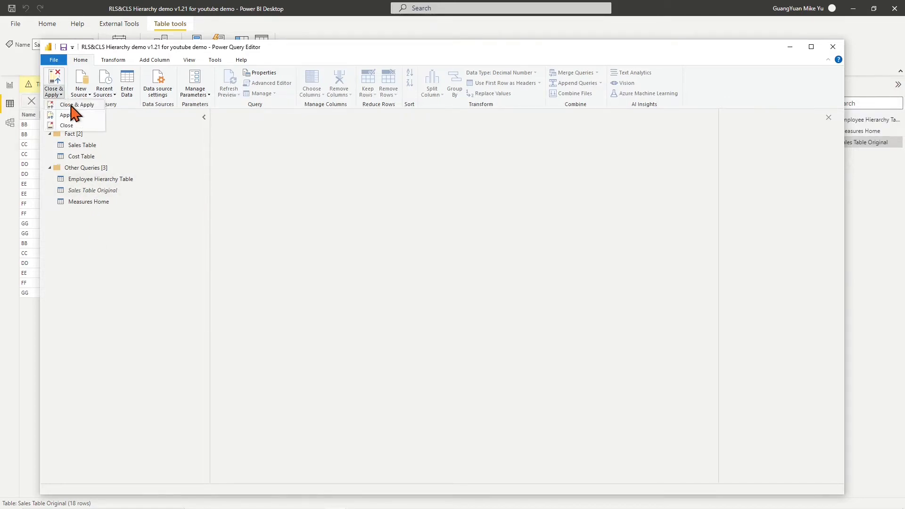
pyautogui.click(78, 105)
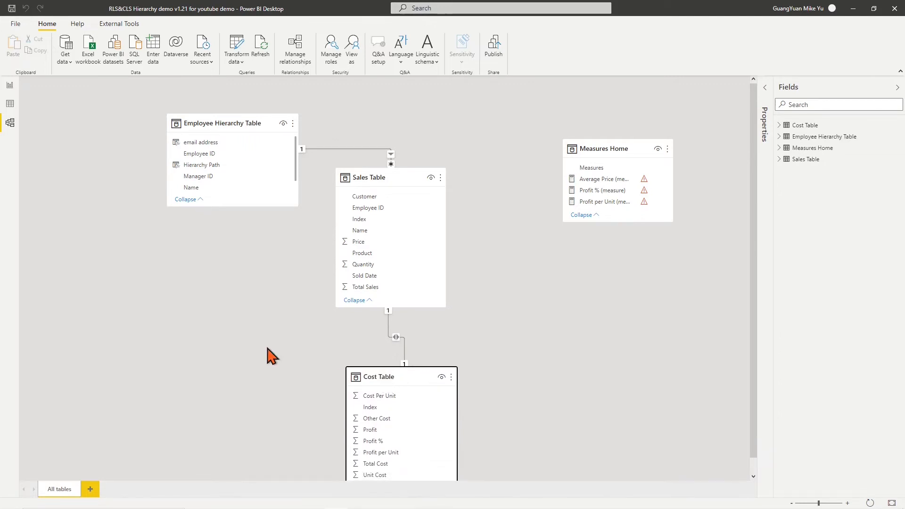
pyautogui.moveTo(93, 247)
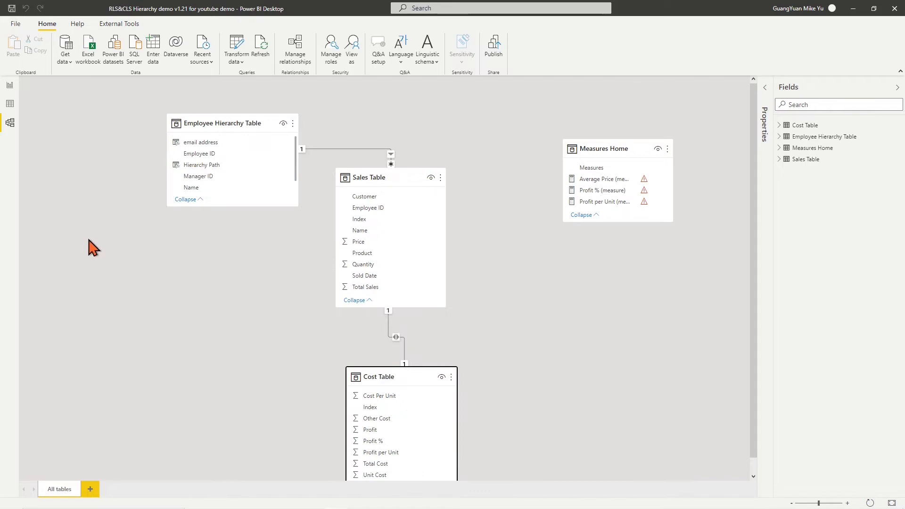
pyautogui.moveTo(41, 192)
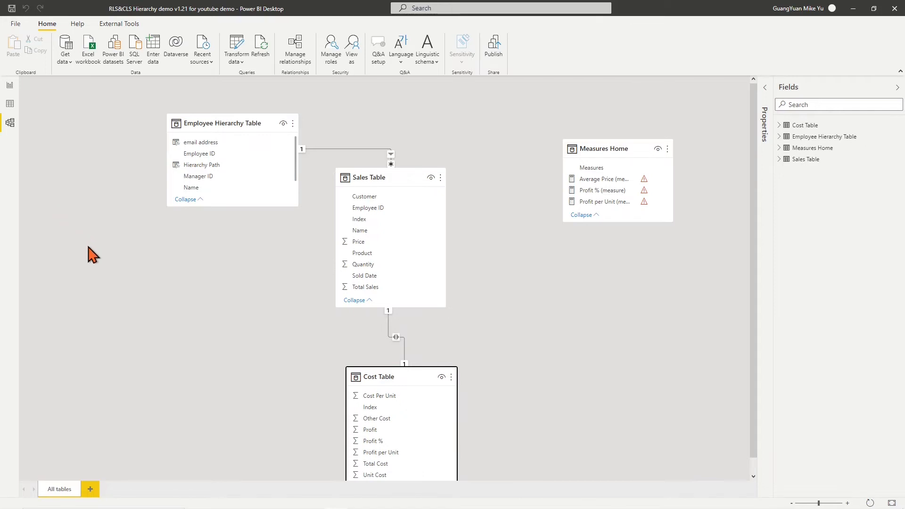
pyautogui.moveTo(159, 329)
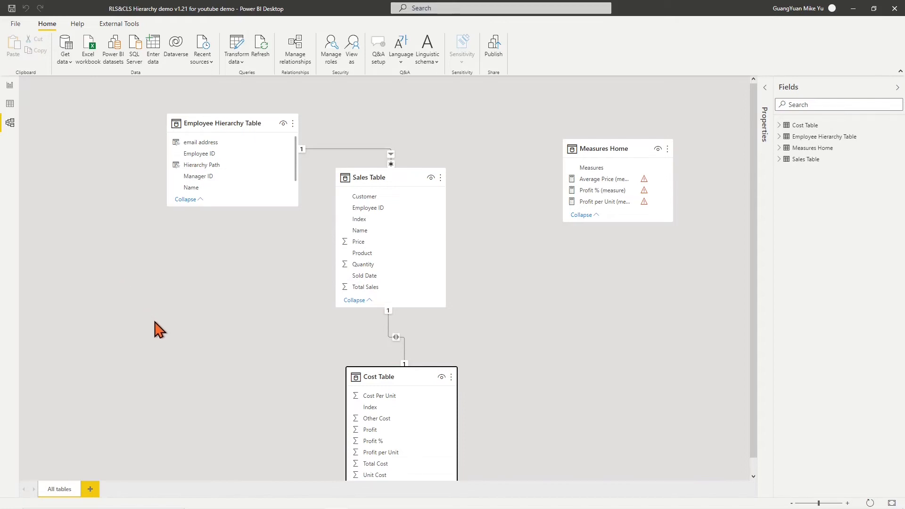
pyautogui.moveTo(322, 292)
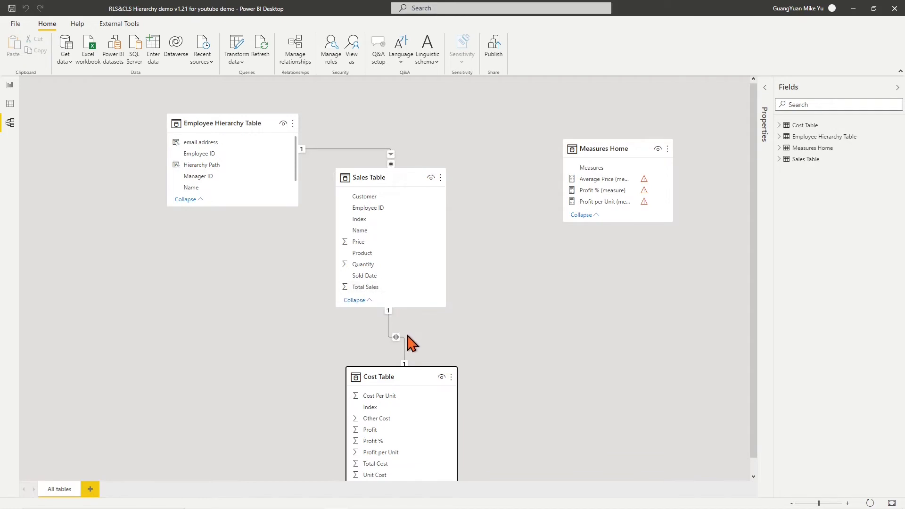
pyautogui.click(396, 338)
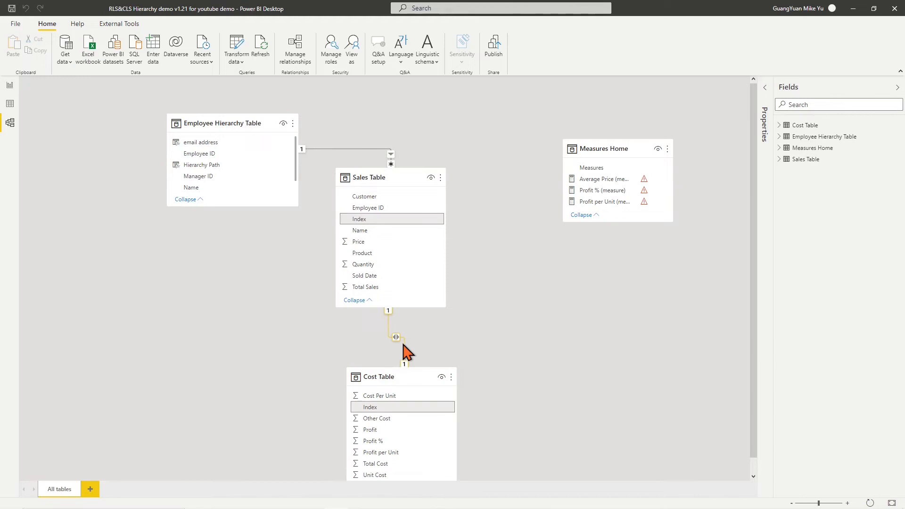
# Step: Edit the relationship so Sales Table is the first table and Cost Table the second
pyautogui.rightClick(395, 338)
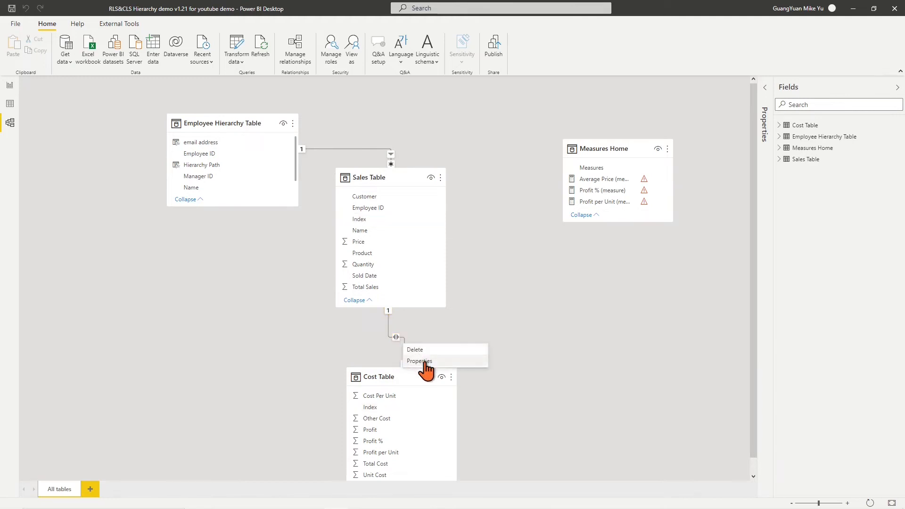
pyautogui.click(420, 361)
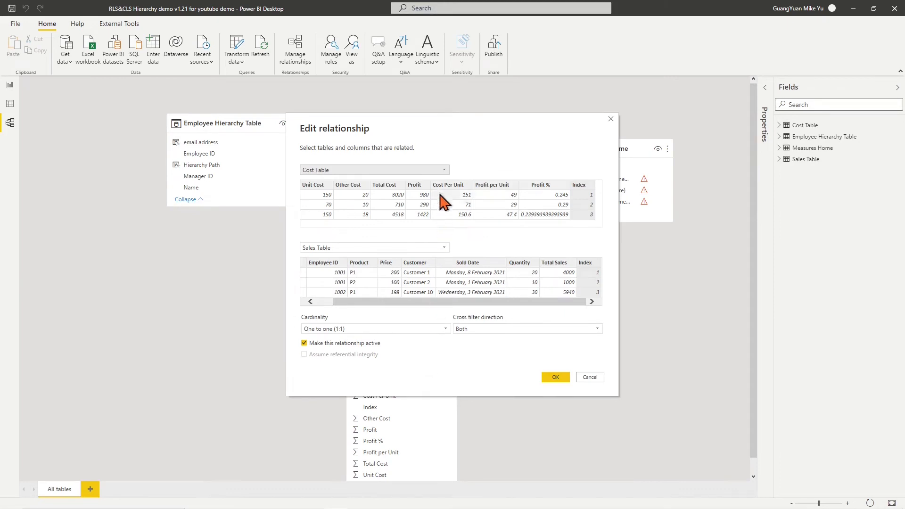
pyautogui.click(375, 169)
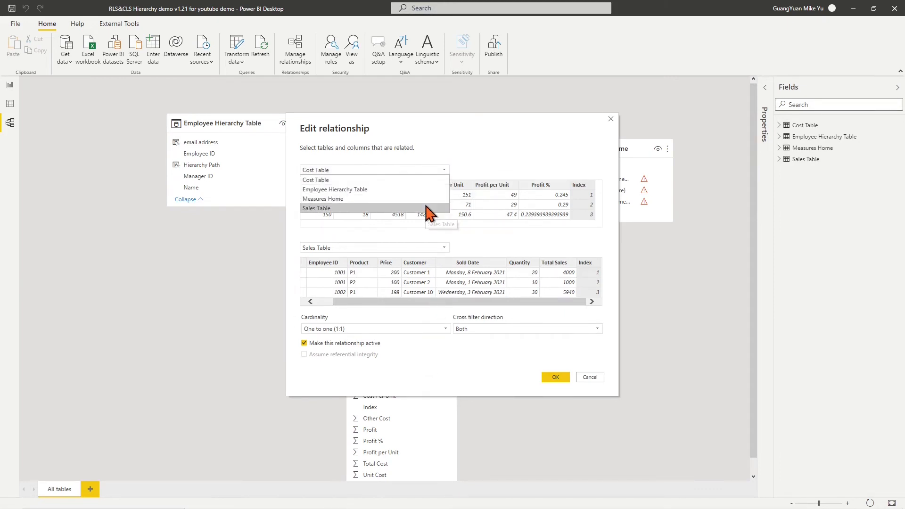
pyautogui.click(317, 208)
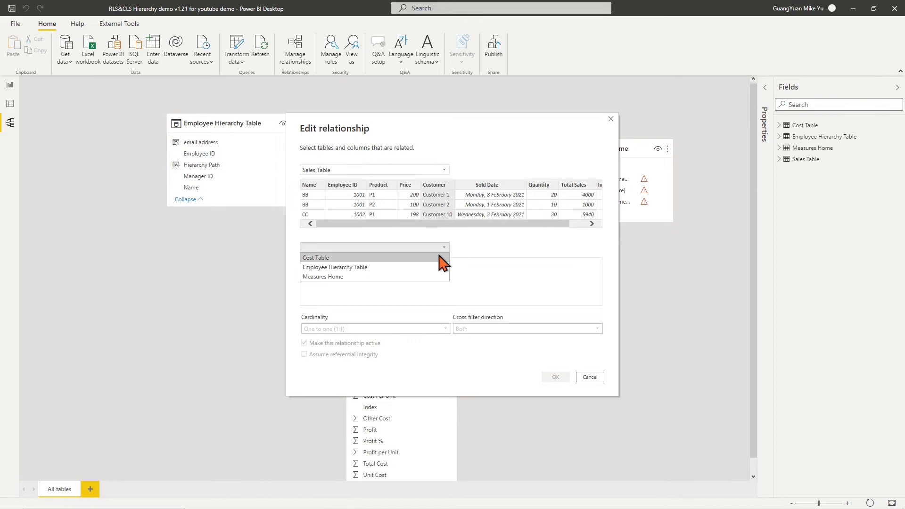
pyautogui.click(315, 258)
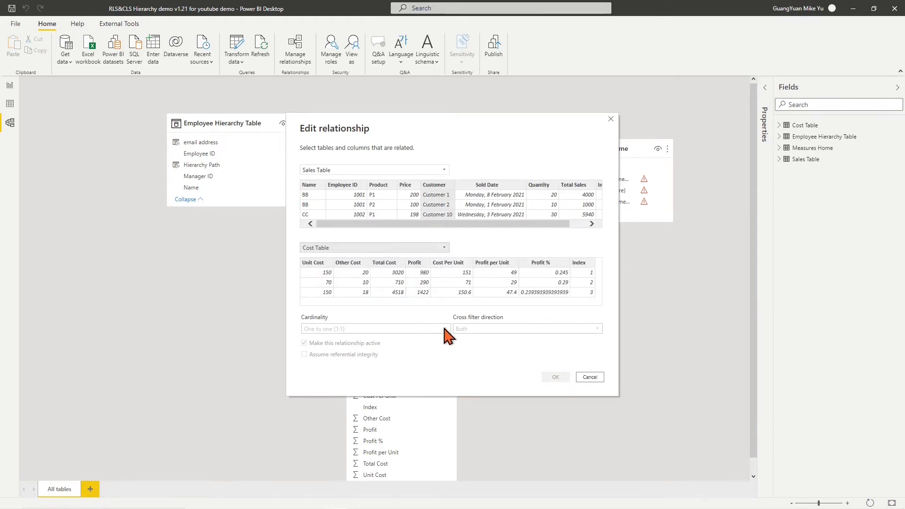
pyautogui.moveTo(444, 254)
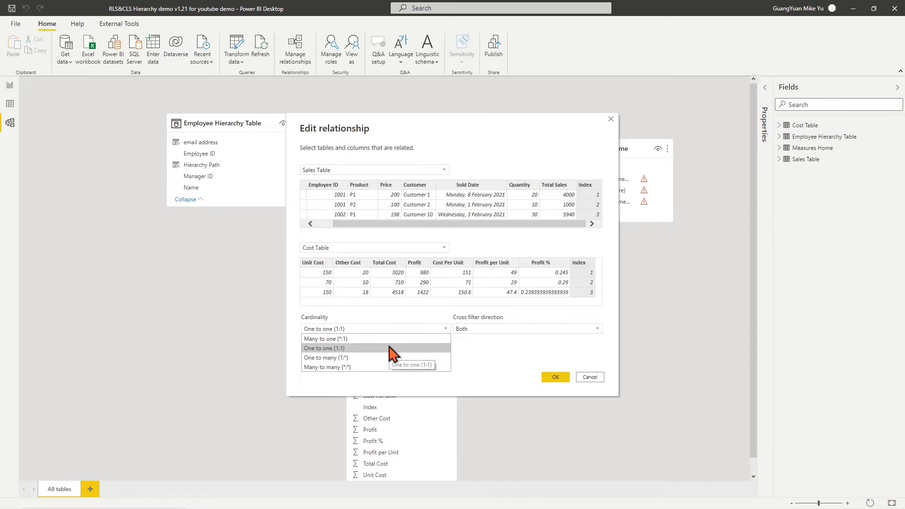
# Step: Set cardinality to One to many with Single cross-filter direction and confirm
pyautogui.click(597, 328)
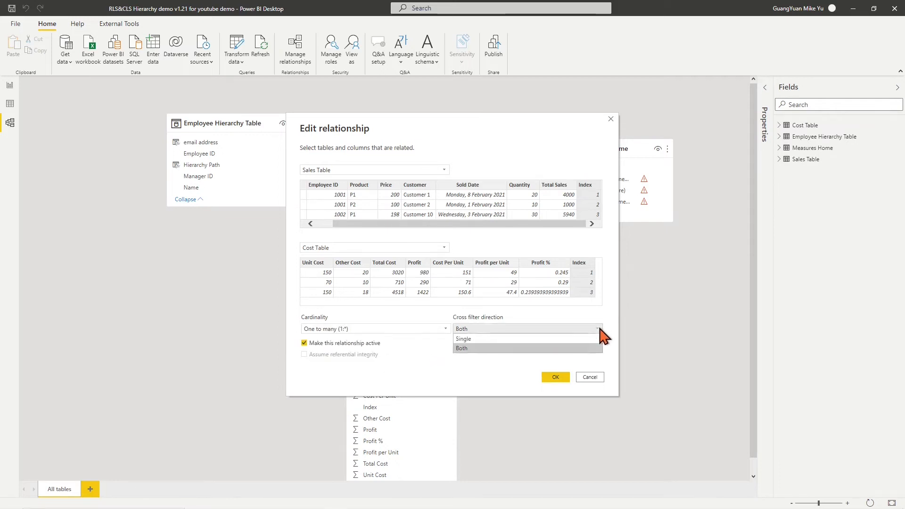
pyautogui.click(464, 339)
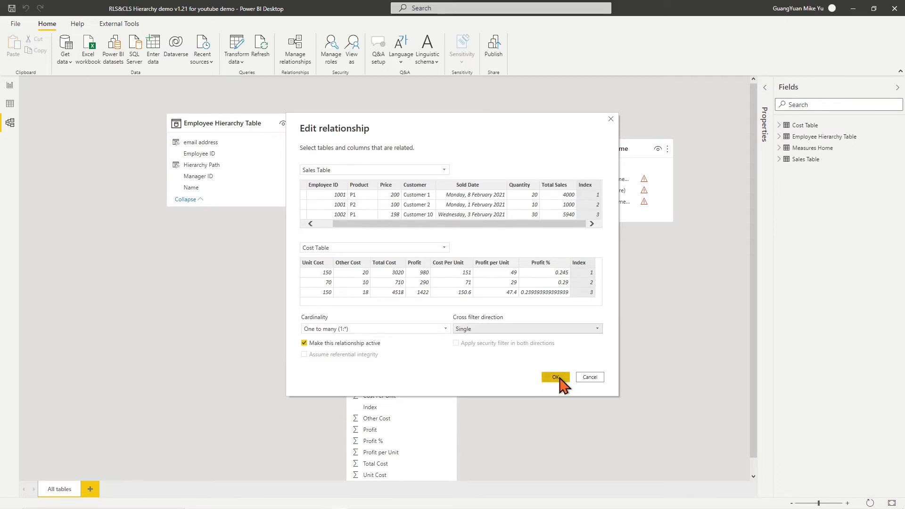
pyautogui.click(554, 376)
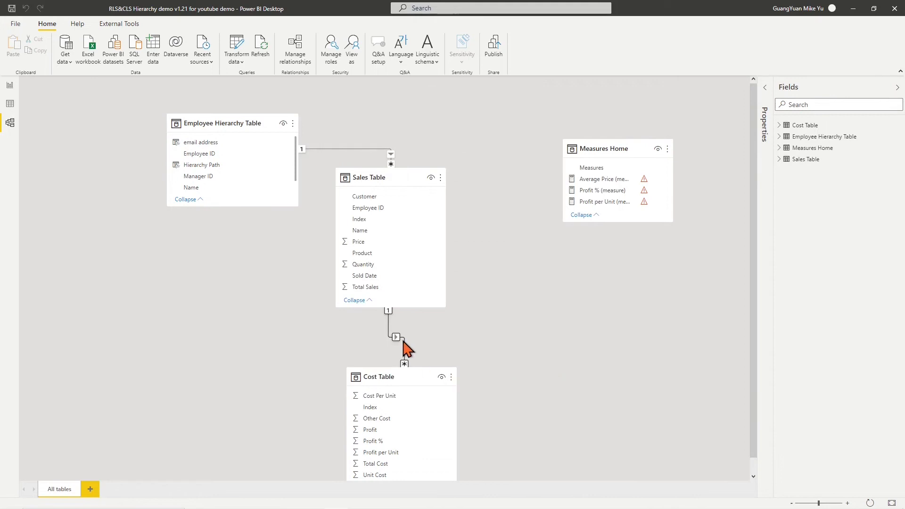
pyautogui.moveTo(490, 371)
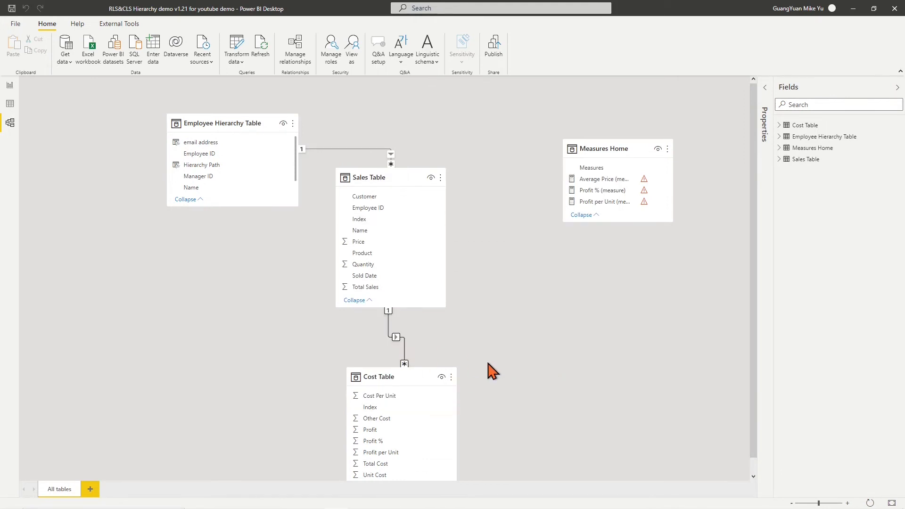
pyautogui.moveTo(554, 338)
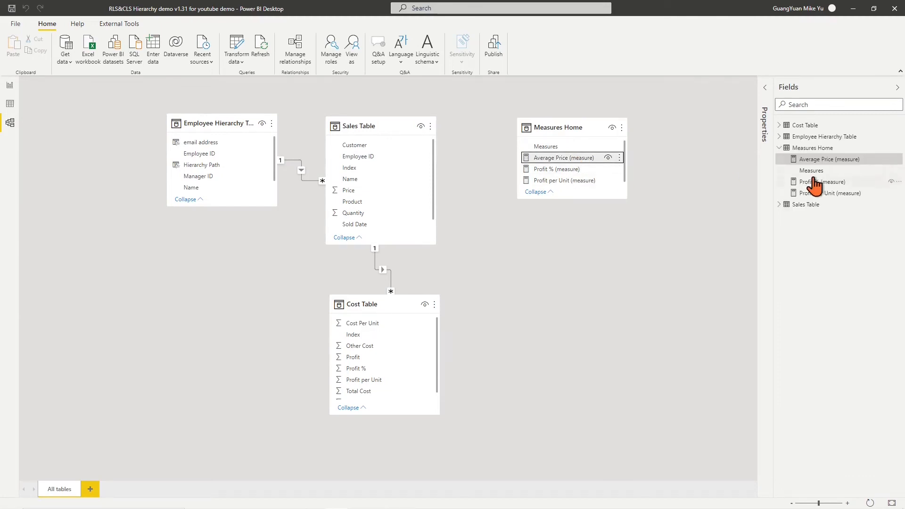
# Step: Expand Measures Home in Fields and select the Profit per Unit measure
pyautogui.click(819, 181)
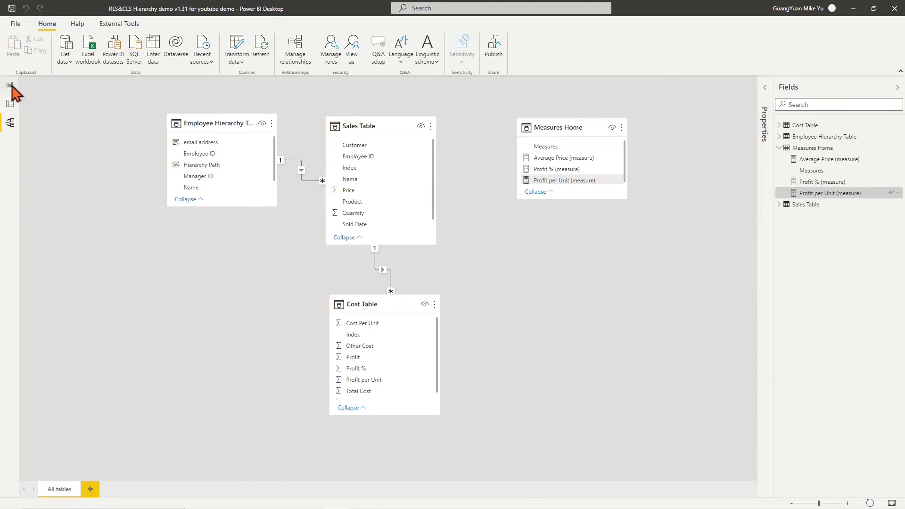
# Step: In Manage roles, create a new role named RLS&CLS Hierarchy User Group
pyautogui.click(9, 86)
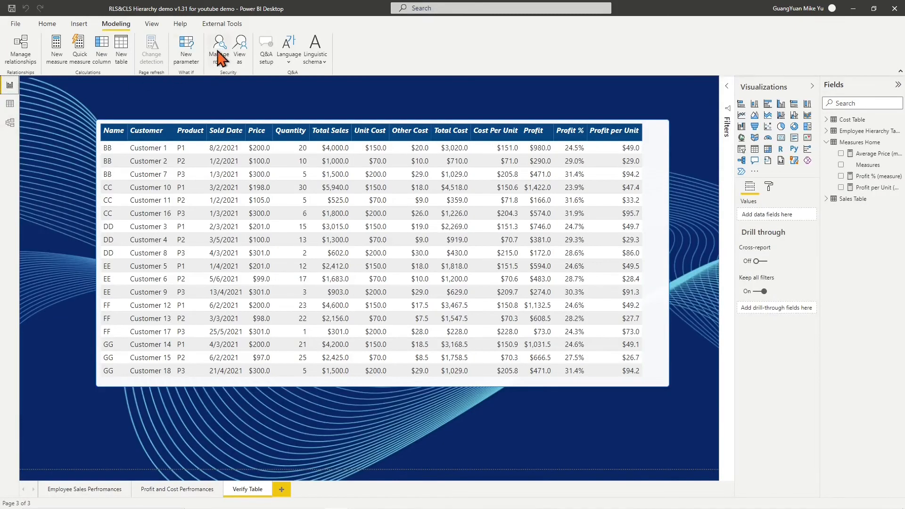
pyautogui.click(218, 48)
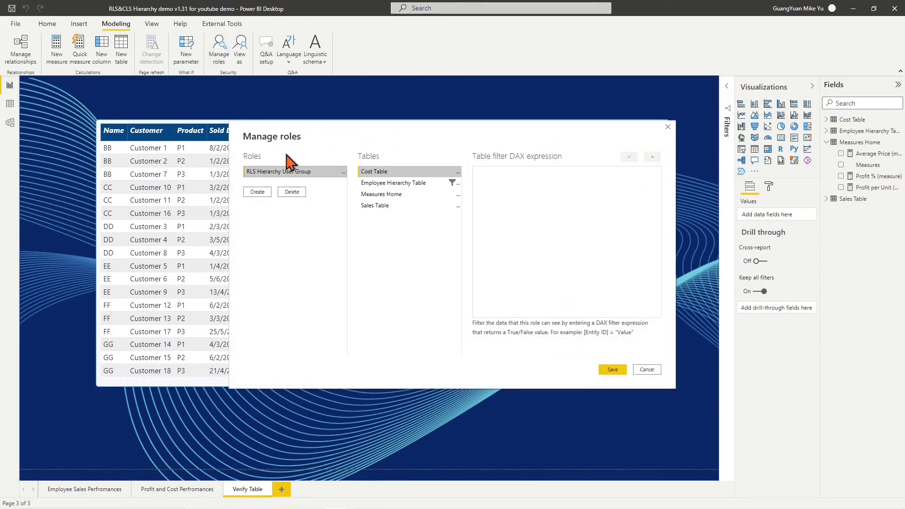
pyautogui.click(257, 191)
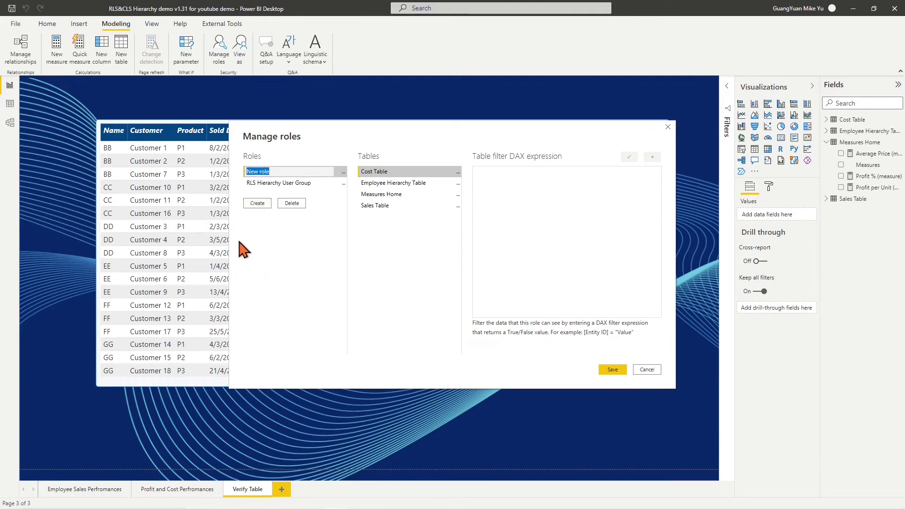
pyautogui.write('RLS&CLS')
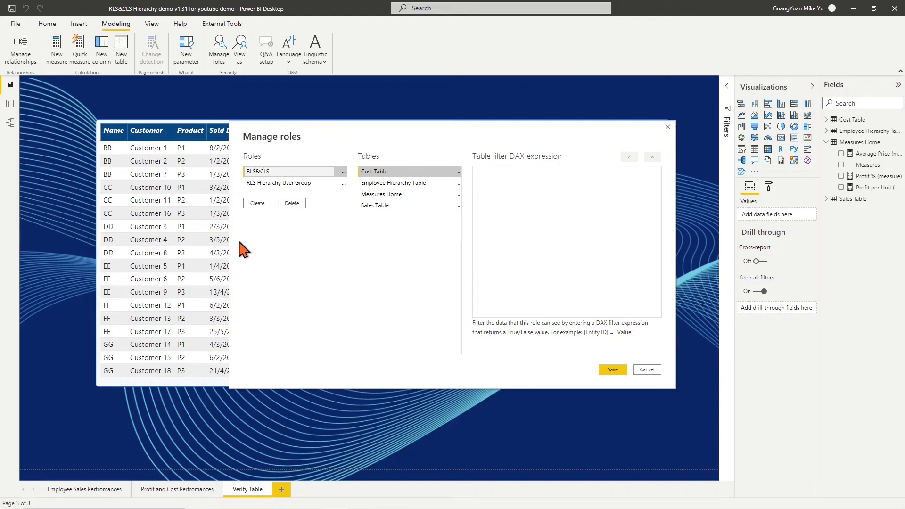
pyautogui.write('Hierarchy User Group')
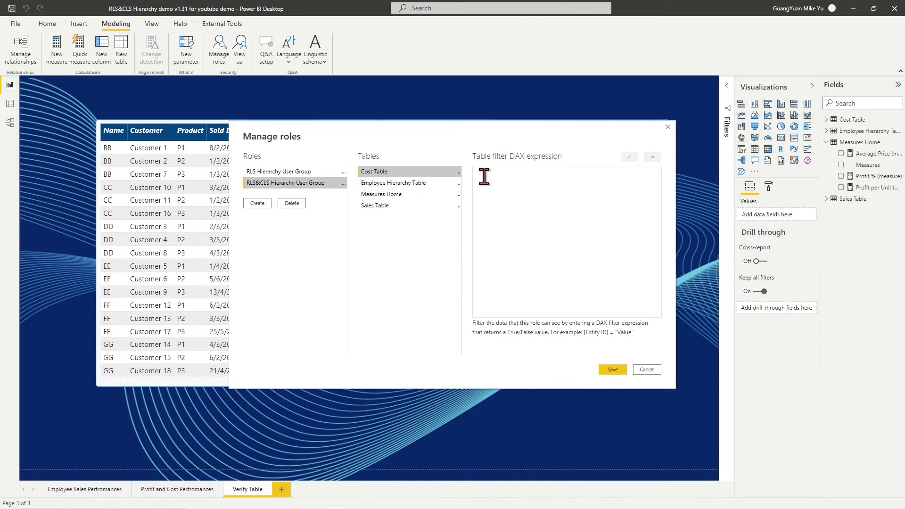
# Step: Enter ISBLANK([Index]) as the Cost Table filter, then show the RLS Hierarchy User Group's expression
pyautogui.write('Is')
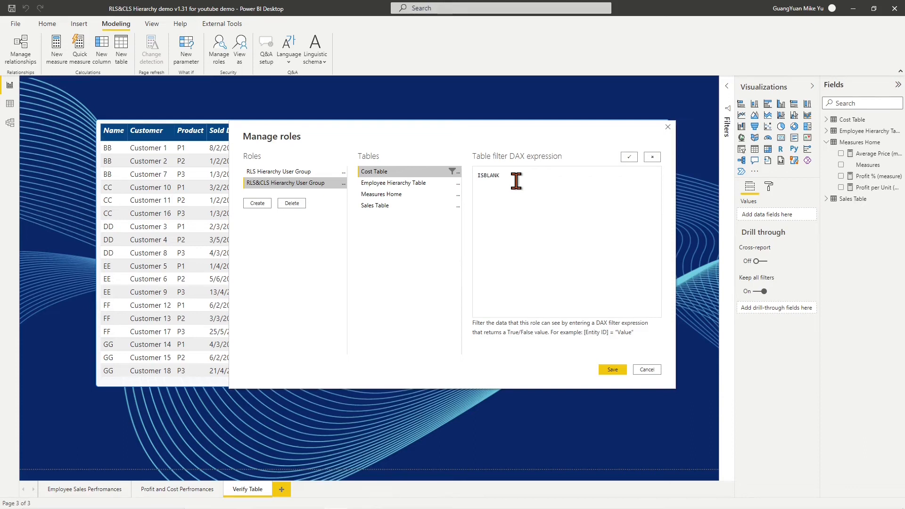
pyautogui.write('(')
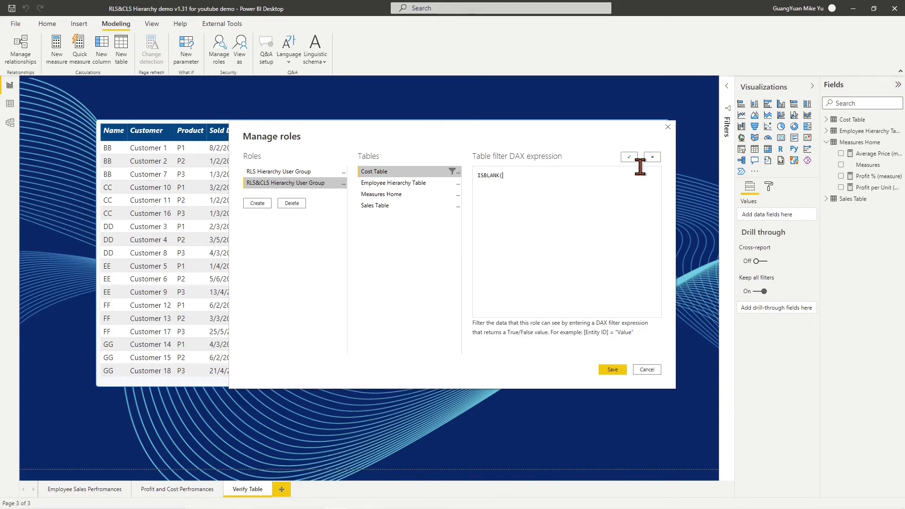
pyautogui.write('[I')
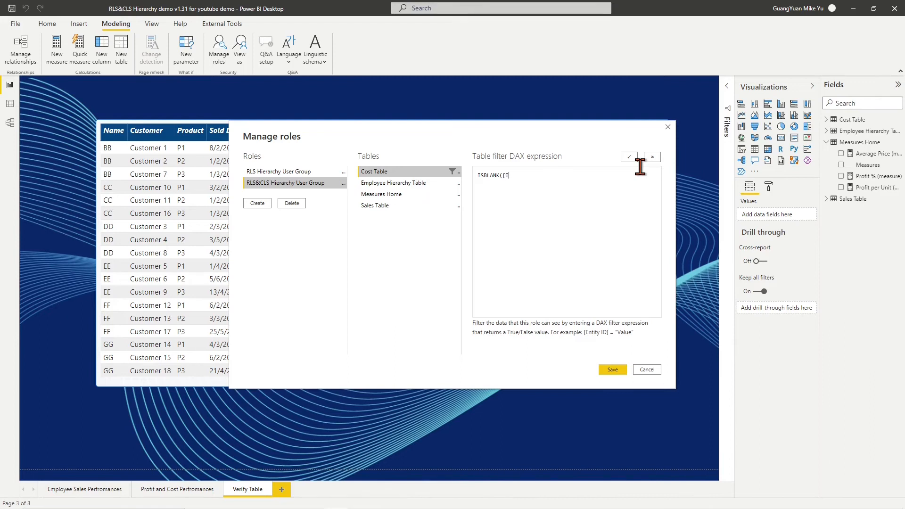
pyautogui.write('ndex]')
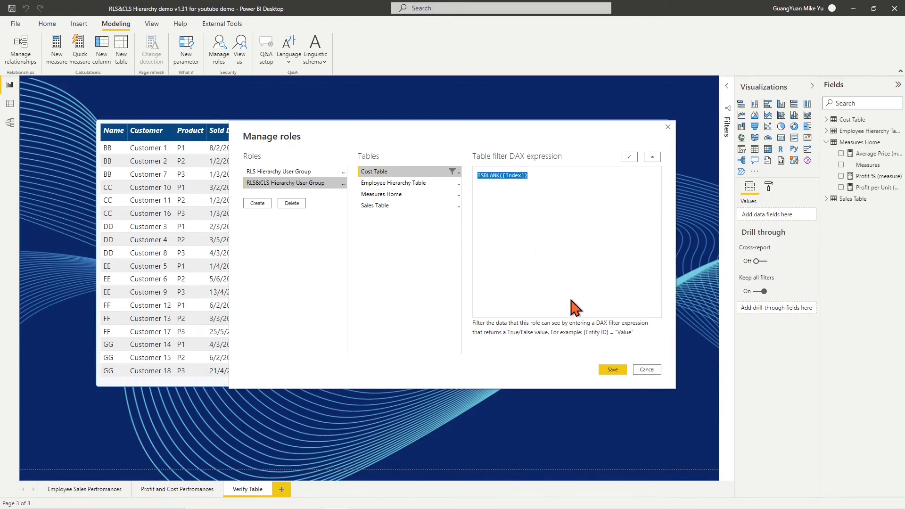
pyautogui.moveTo(510, 223)
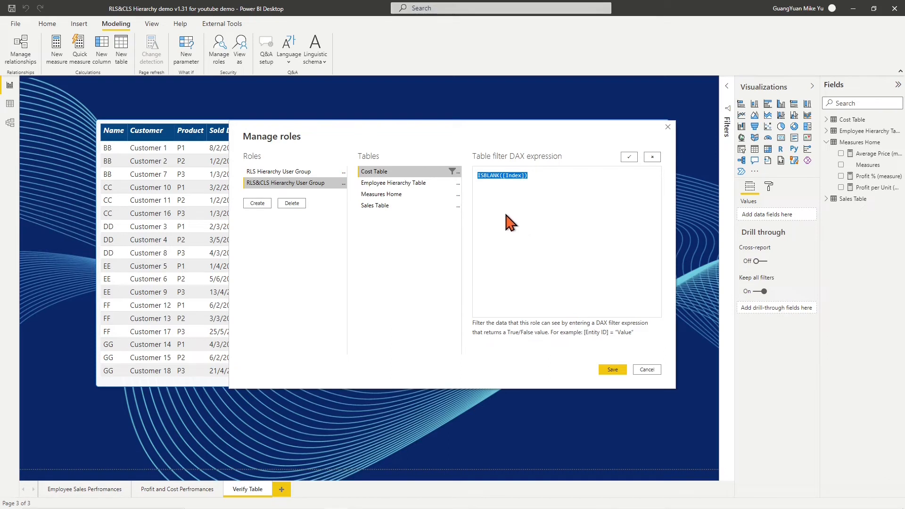
pyautogui.moveTo(511, 212)
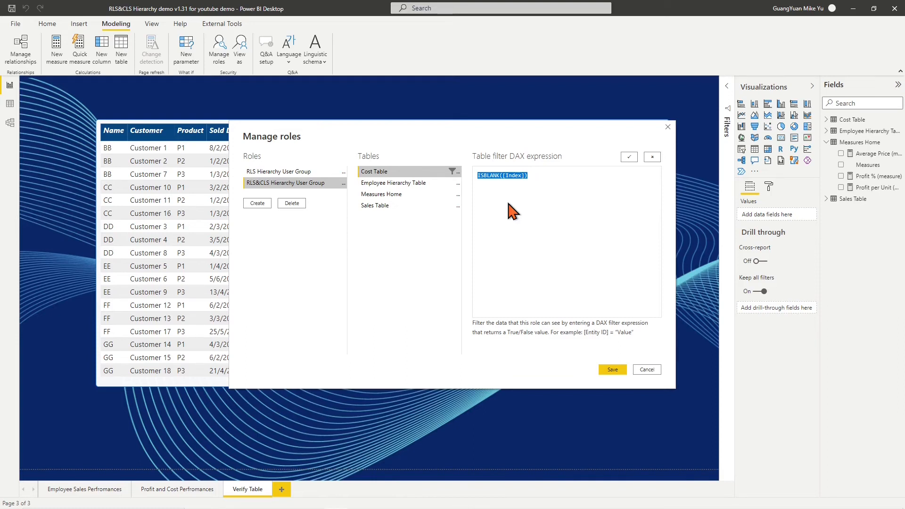
pyautogui.moveTo(539, 225)
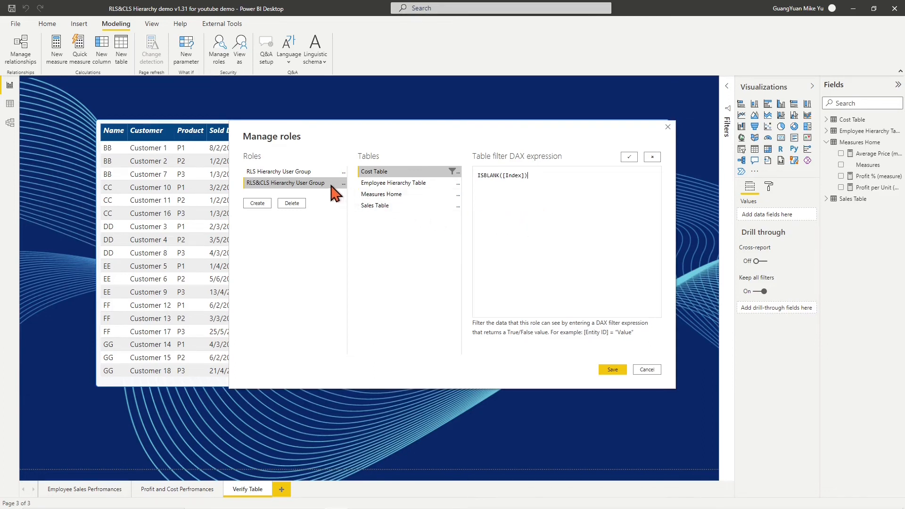
pyautogui.moveTo(322, 189)
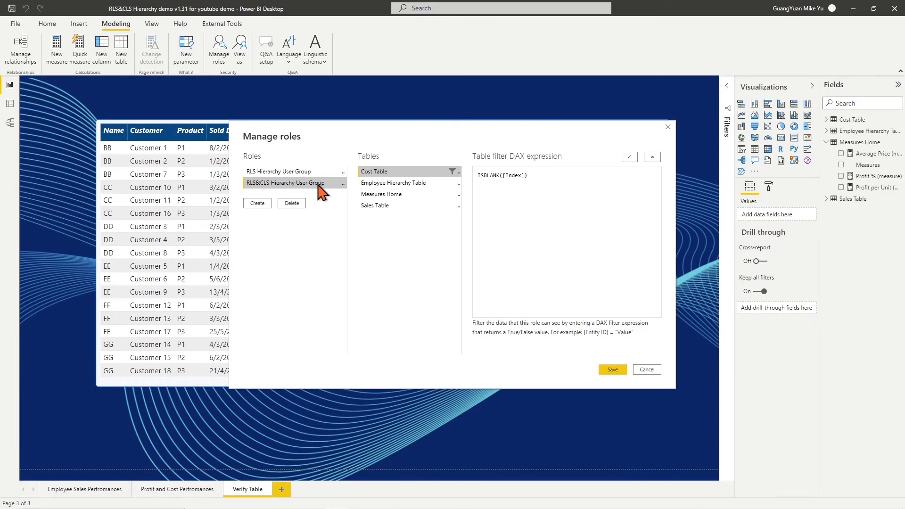
pyautogui.moveTo(313, 187)
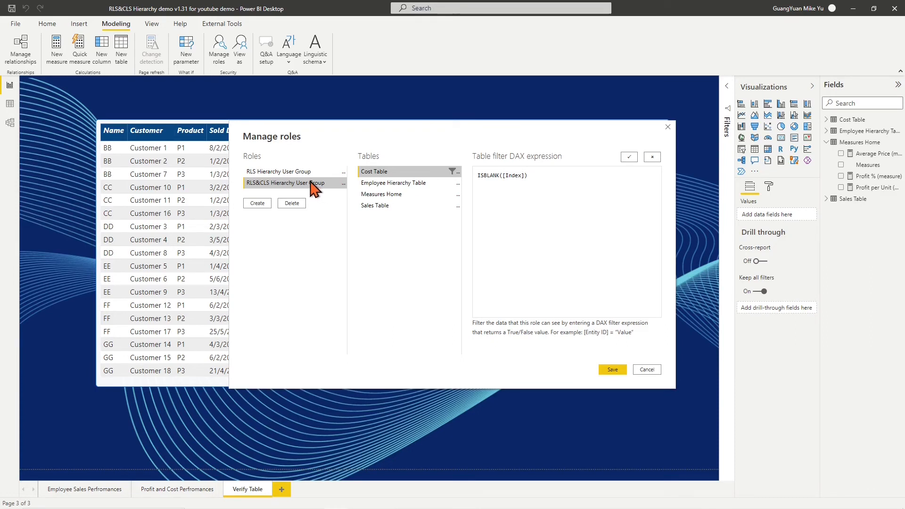
pyautogui.click(277, 171)
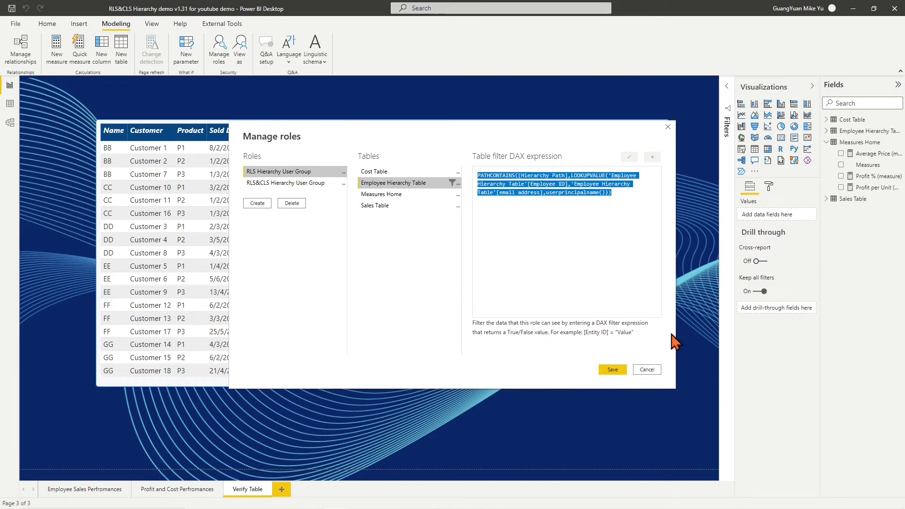
# Step: Give the RLS&CLS role the PATHCONTAINS([Hierarchy Path], LOOKUPVALUE(...)) filter on Employee Hierarchy Table and save
pyautogui.click(280, 182)
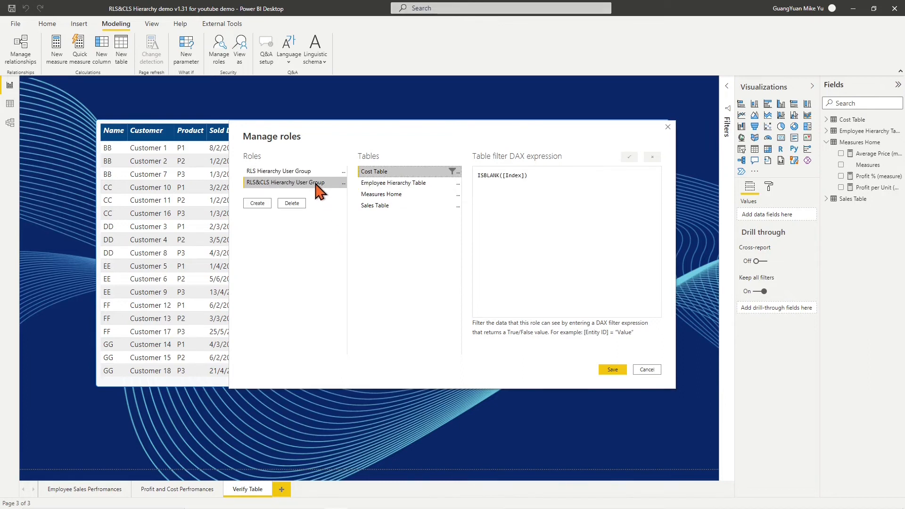
pyautogui.click(393, 182)
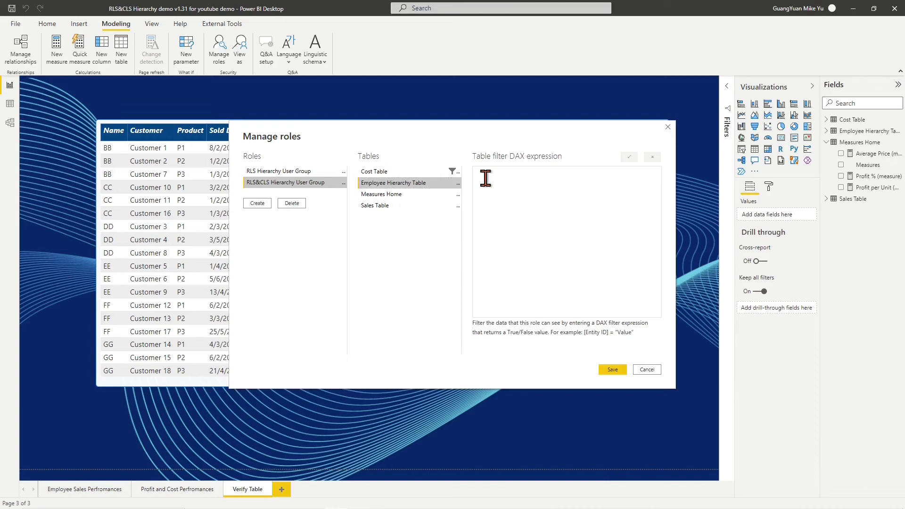
pyautogui.write("PATHCONTAINS([Hierarchy Path],LOOKUPVALUE('Employee Hierarchy Table'[Employee ID],'Employee Hierarchy Table'[email address],userprincipalname()))")
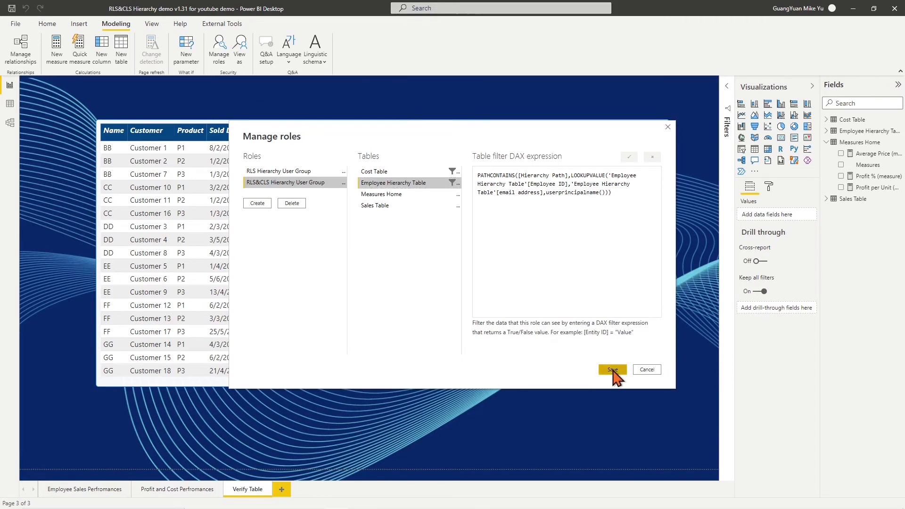
pyautogui.click(611, 369)
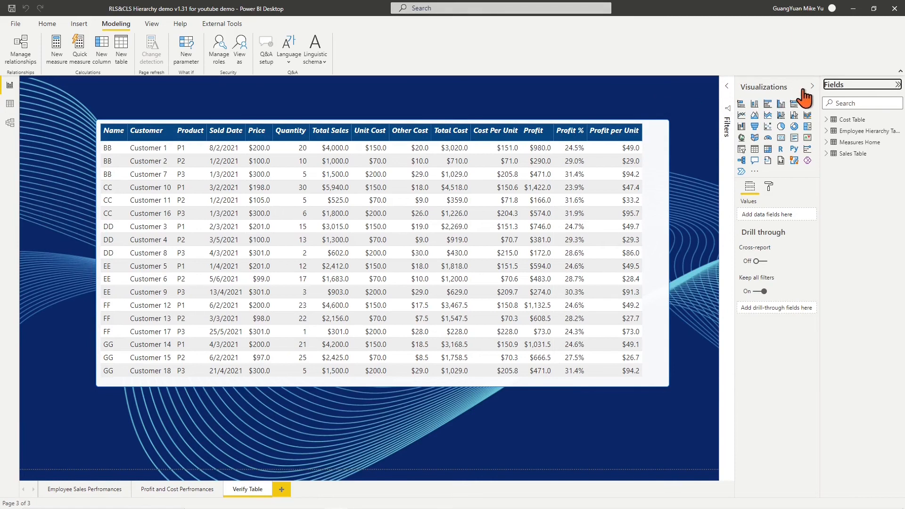
# Step: View as Other user BB's test e-mail under the RLS Hierarchy User Group role
pyautogui.click(806, 86)
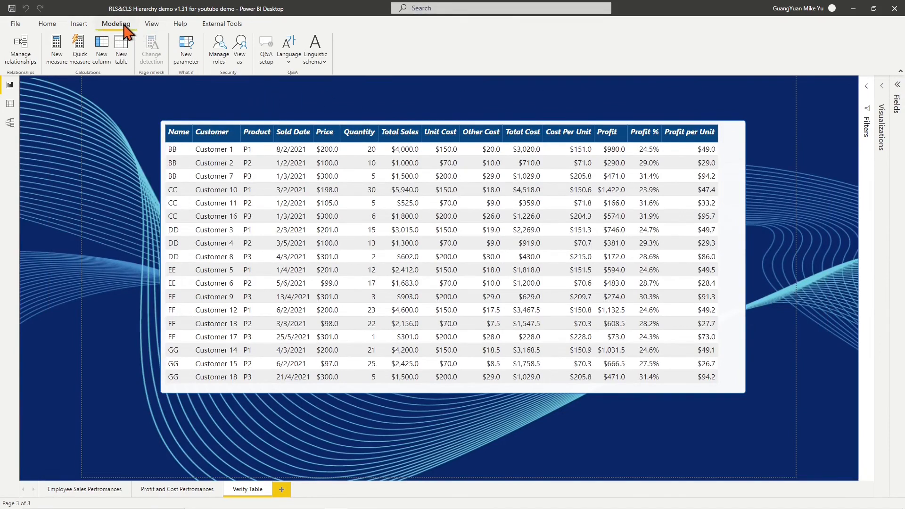
pyautogui.moveTo(238, 47)
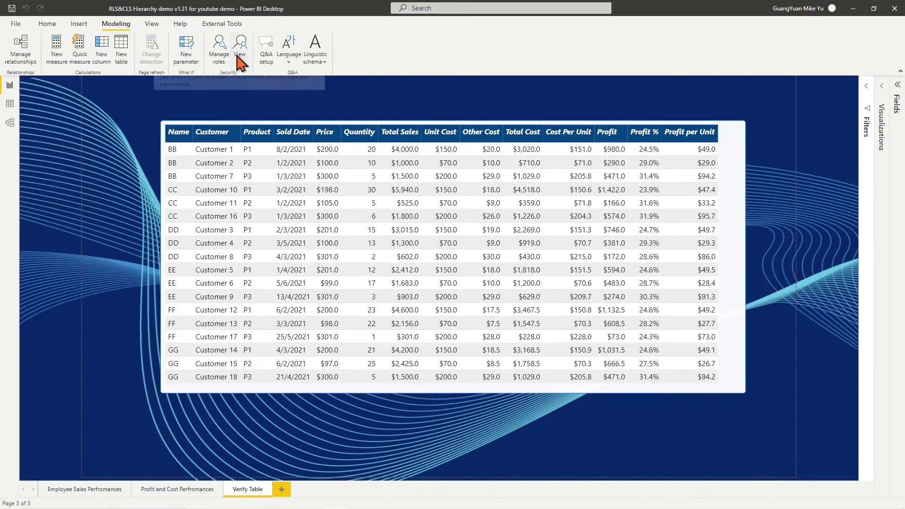
pyautogui.click(239, 49)
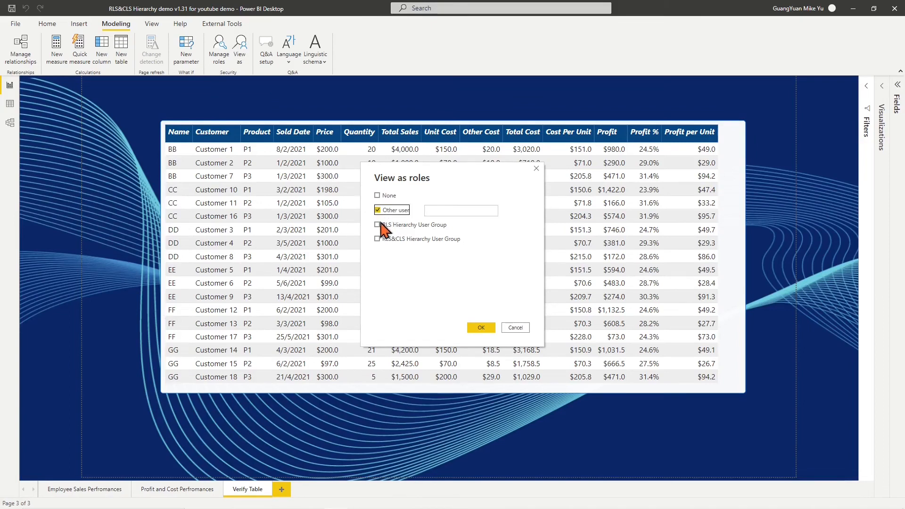
pyautogui.click(377, 224)
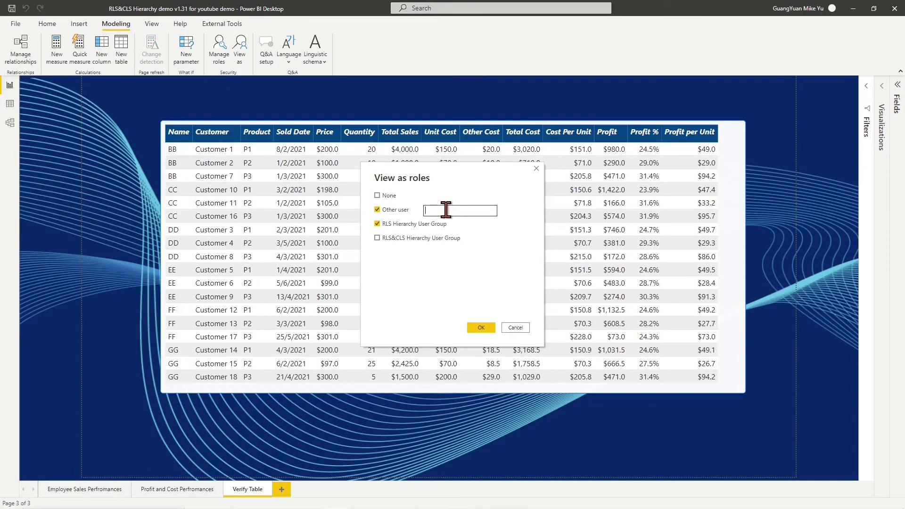
pyautogui.write('BB@')
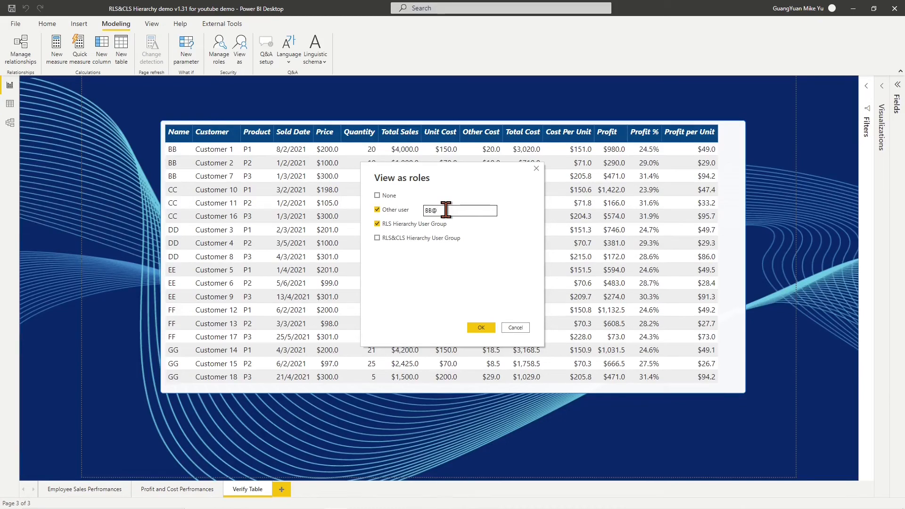
pyautogui.write('test.com')
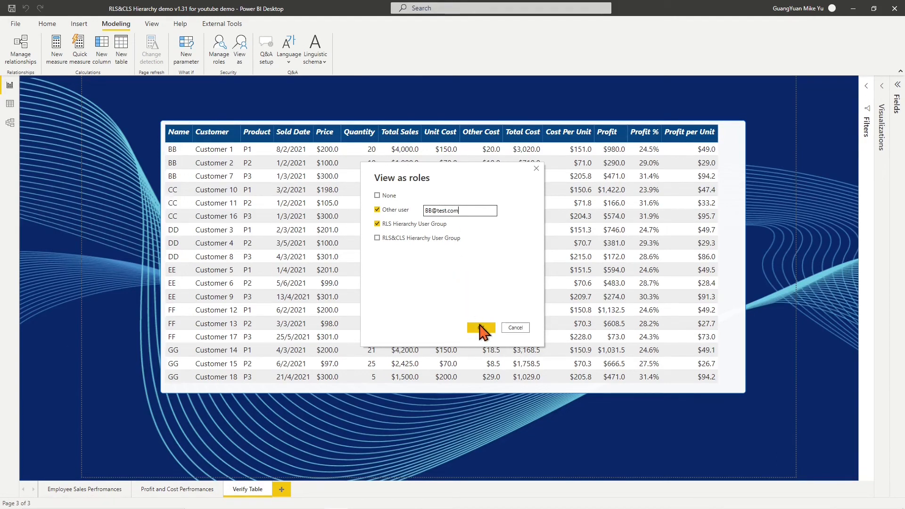
pyautogui.click(479, 327)
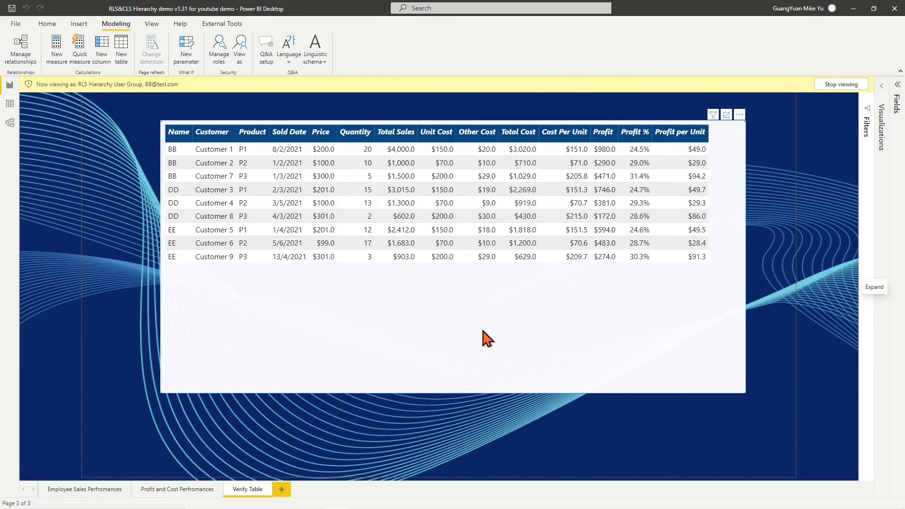
pyautogui.moveTo(130, 93)
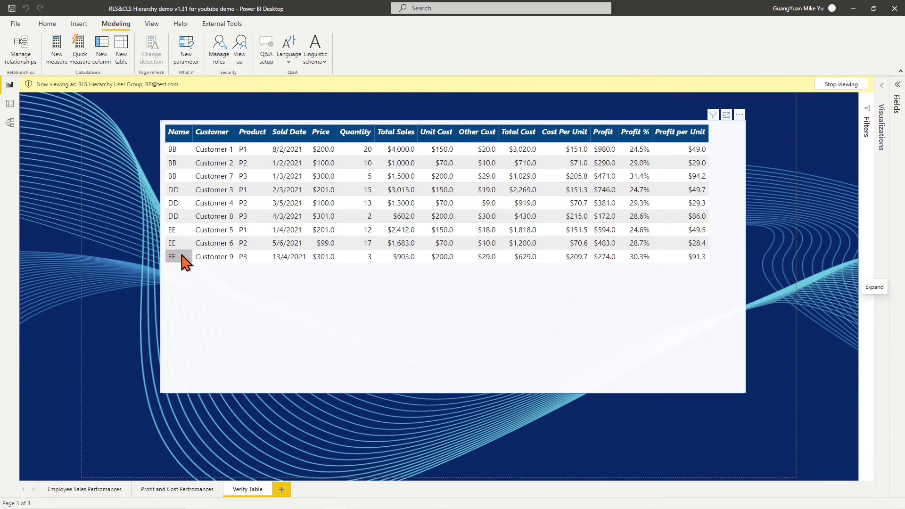
# Step: Check the employee sales, profit and cost, and Verify Table pages show only BB, DD and EE
pyautogui.click(84, 489)
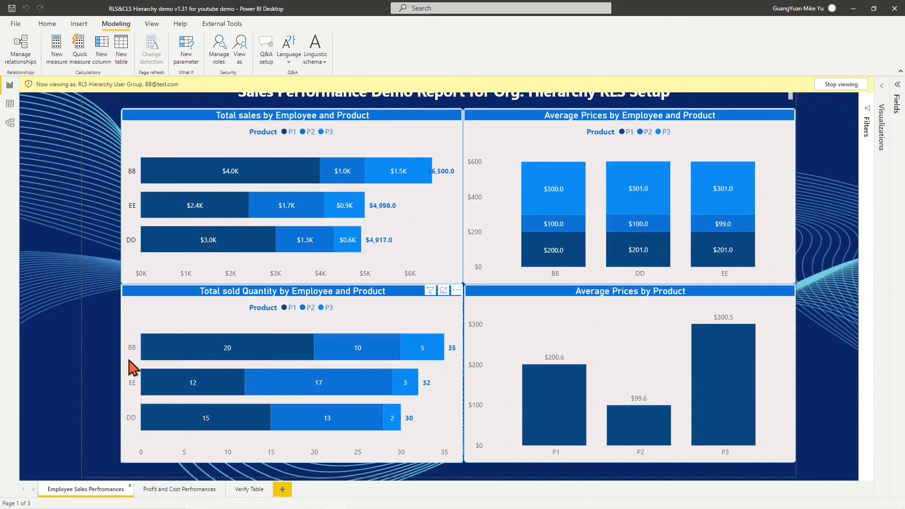
pyautogui.click(179, 489)
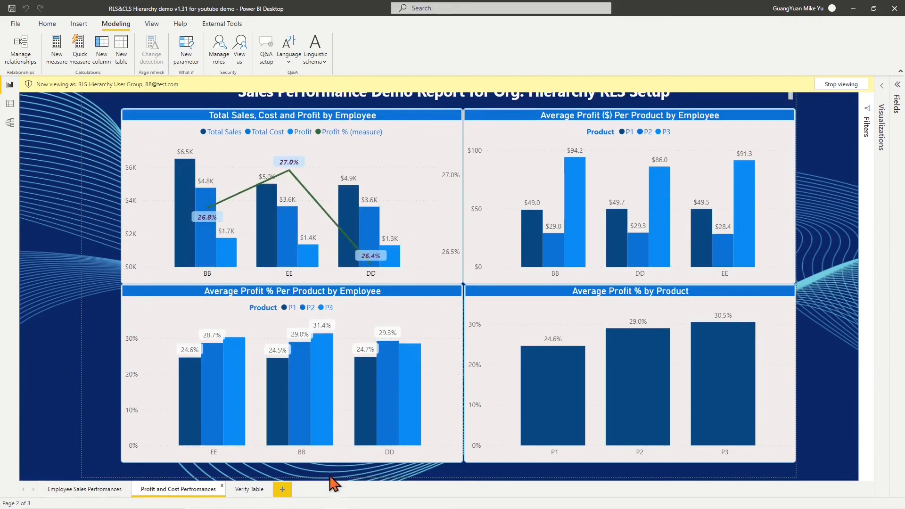
pyautogui.click(249, 489)
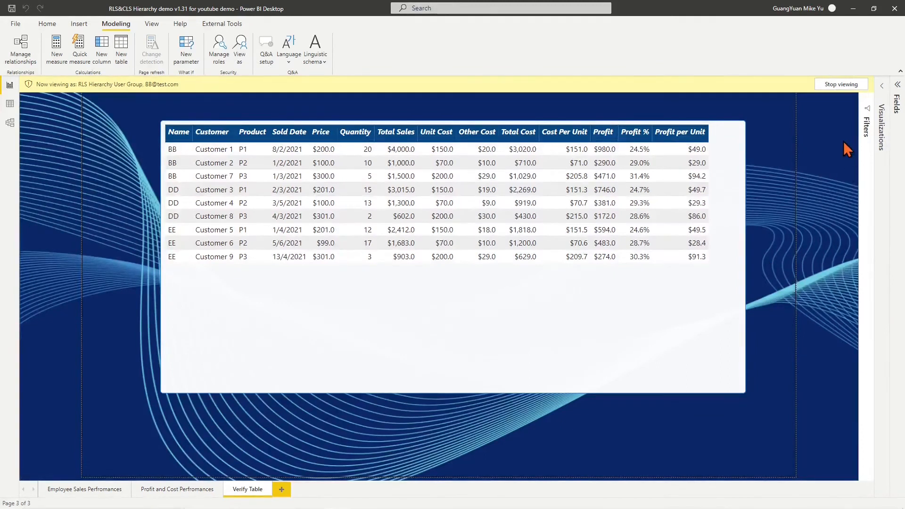
# Step: Stop viewing, then view as user DD's test e-mail under the RLS&CLS Hierarchy User Group role
pyautogui.click(841, 83)
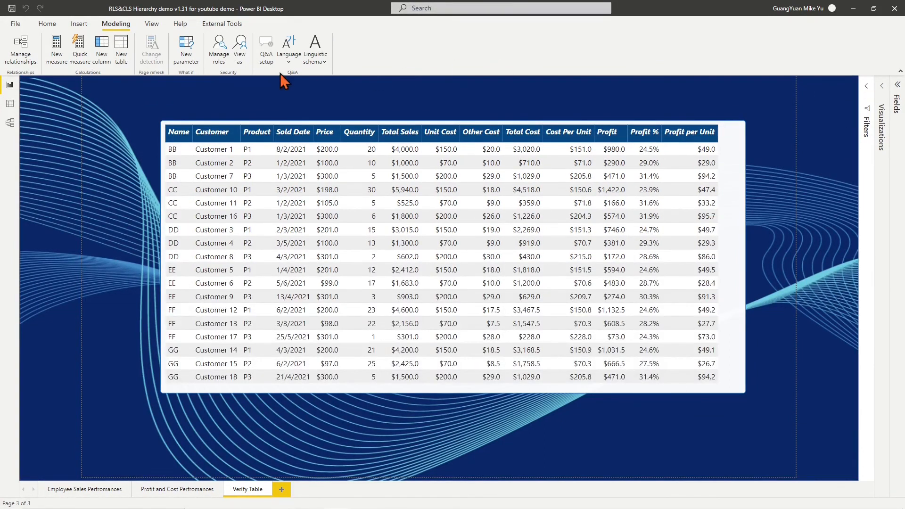
pyautogui.click(238, 48)
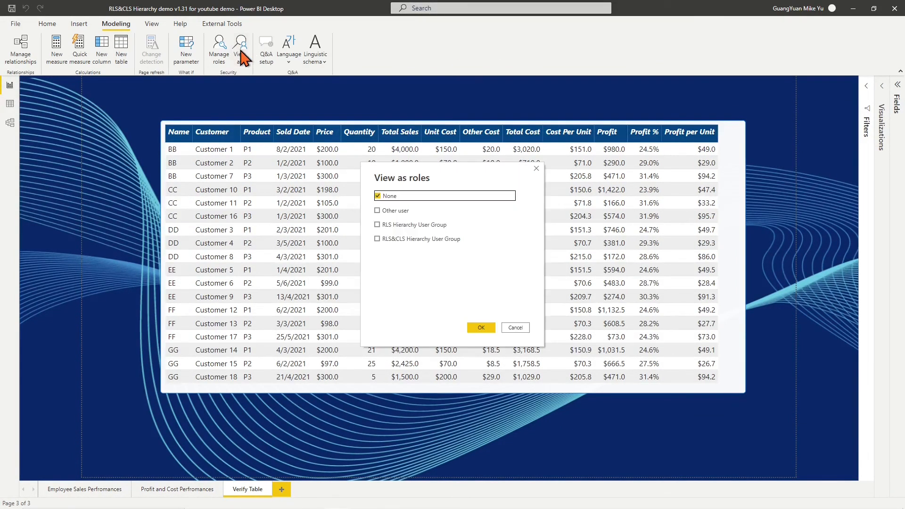
pyautogui.click(377, 209)
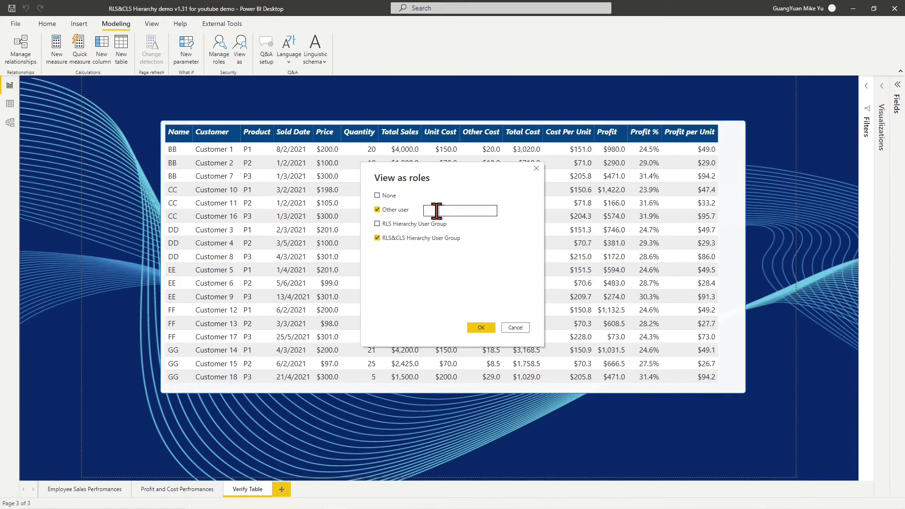
pyautogui.write('DD')
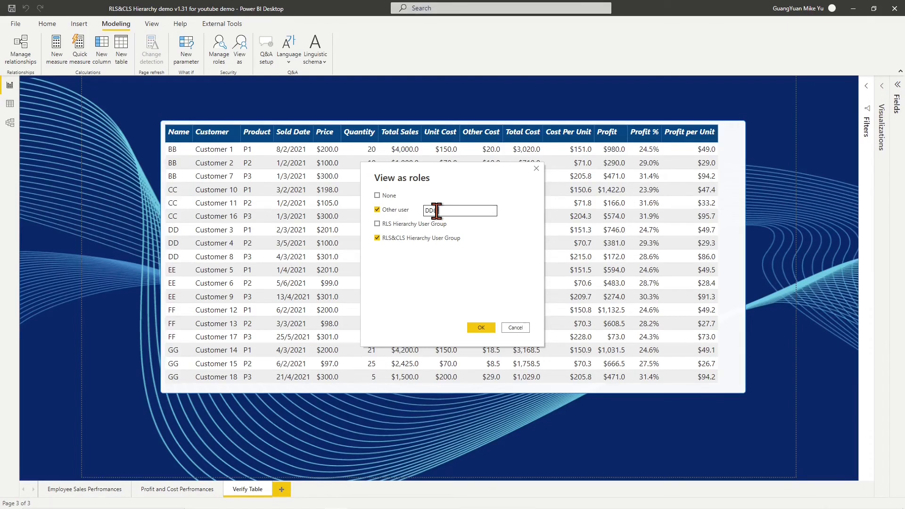
pyautogui.write('test.c')
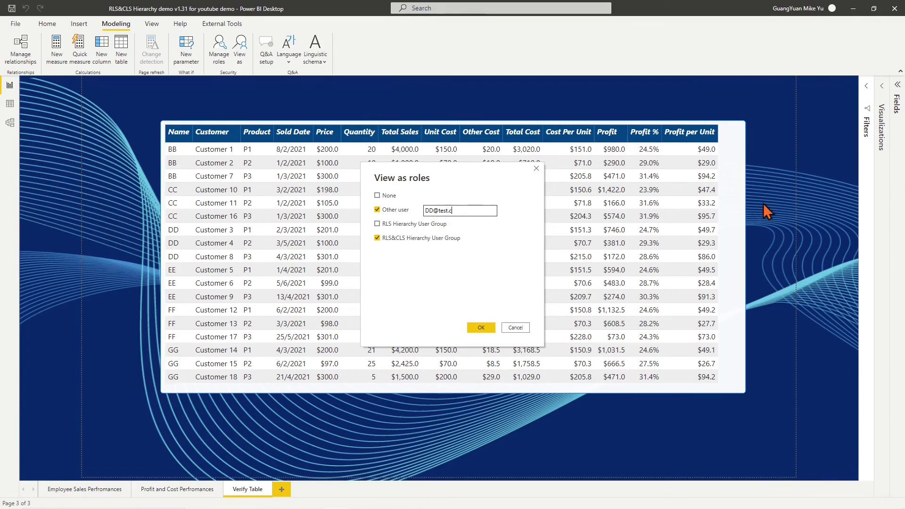
pyautogui.write('om')
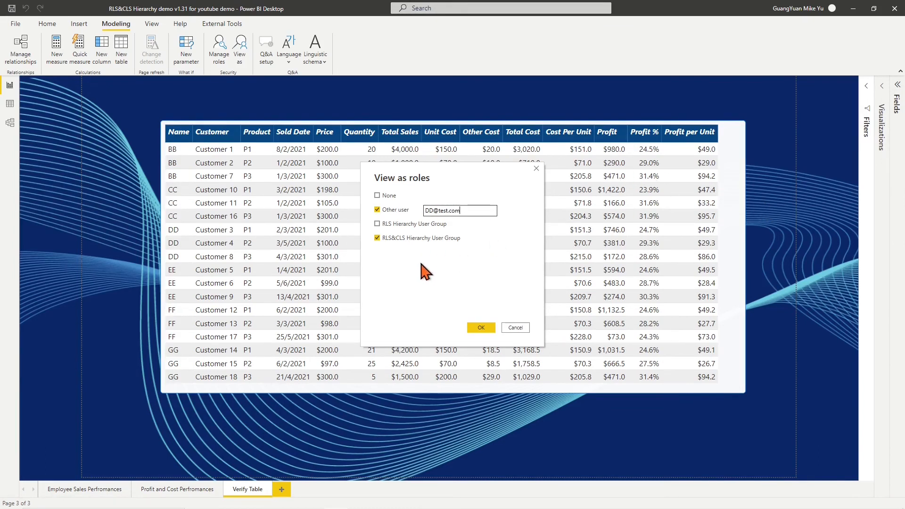
pyautogui.click(480, 327)
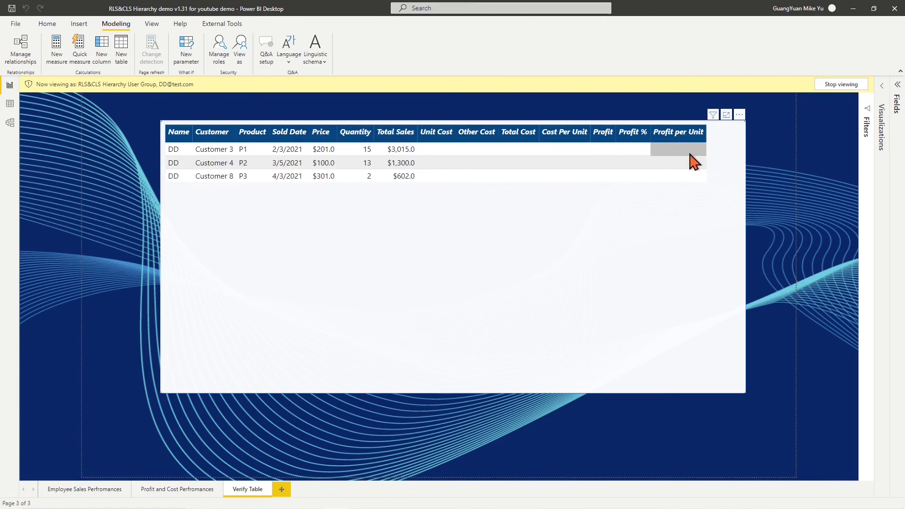
pyautogui.moveTo(686, 166)
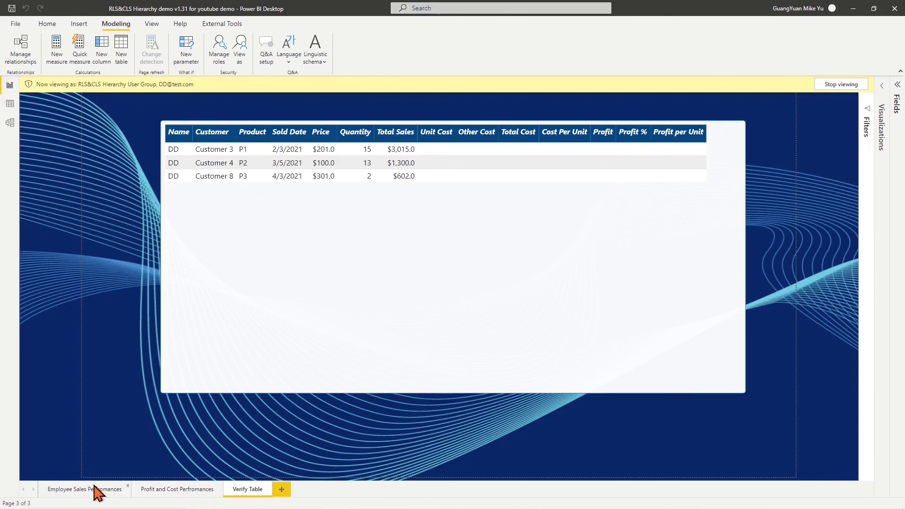
# Step: Verify each page shows only DD rows with blank cost columns, then stop viewing as the role
pyautogui.click(81, 490)
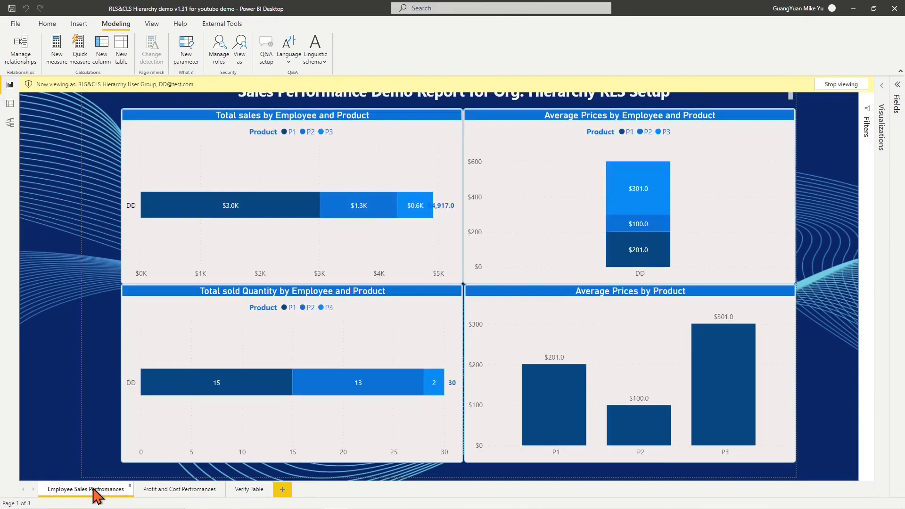
pyautogui.click(179, 489)
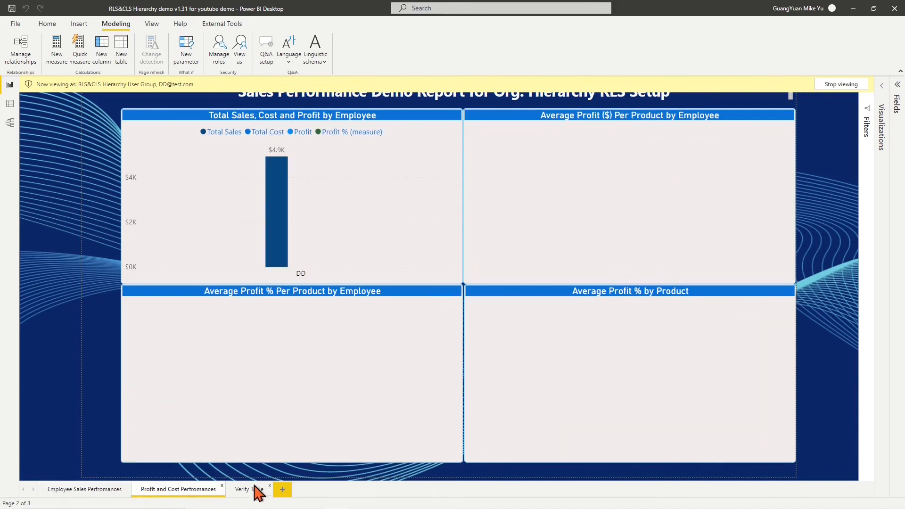
pyautogui.click(248, 489)
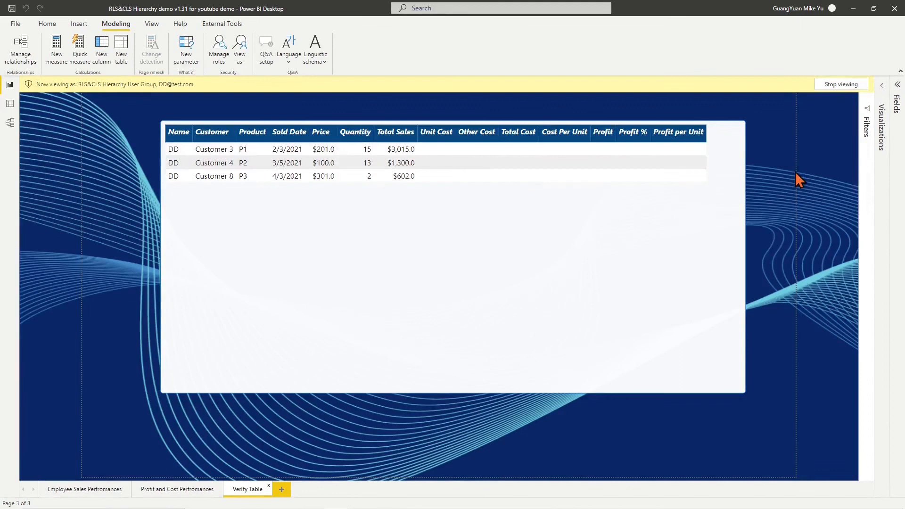
pyautogui.click(839, 84)
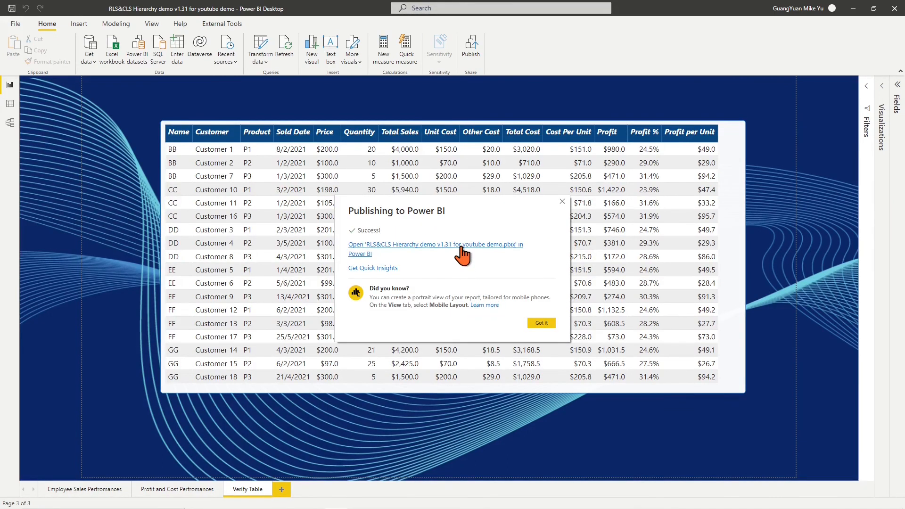
# Step: Open the freshly published report in the Power BI service from the success dialog link
pyautogui.click(433, 244)
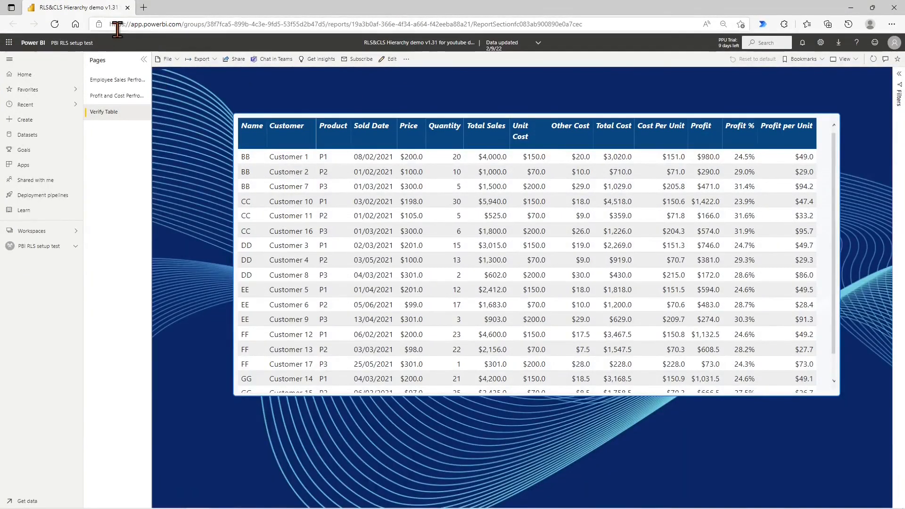
# Step: Review the RLS&CLS dataset's Security page showing both roles with zero members, then return to workspace content
pyautogui.click(14, 23)
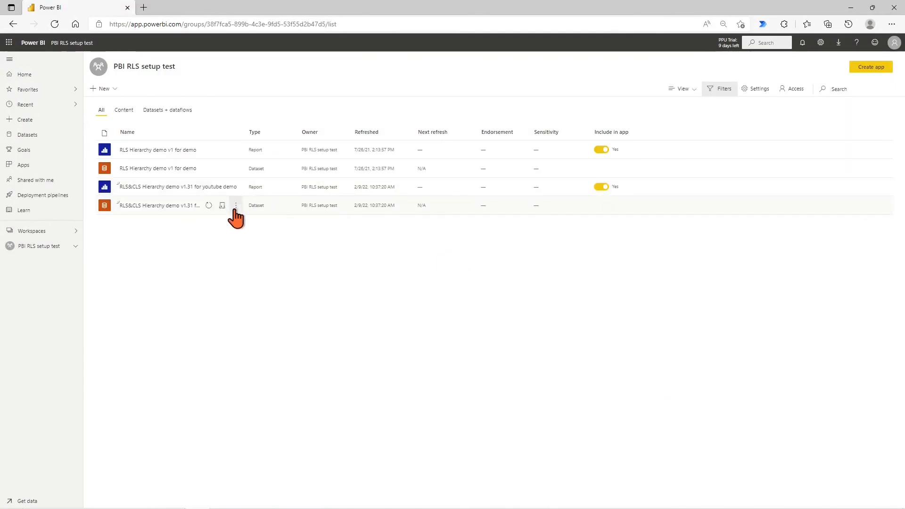
pyautogui.click(234, 204)
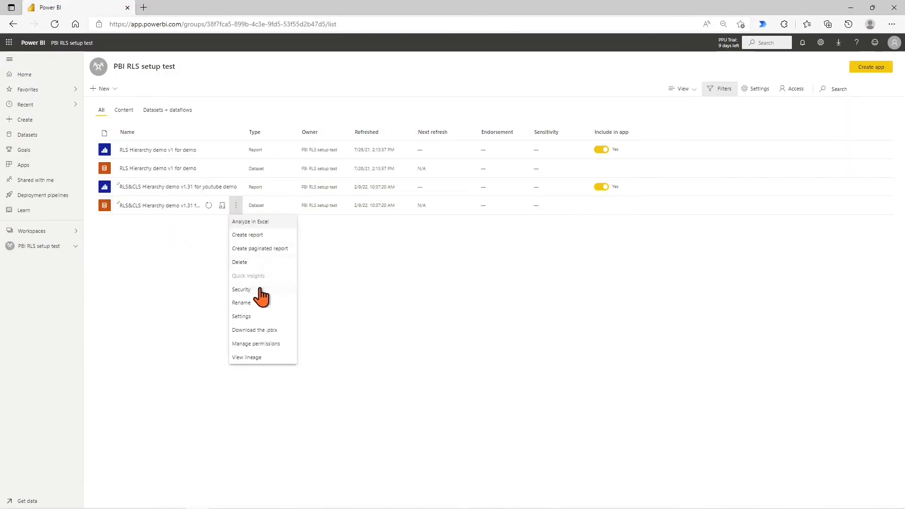
pyautogui.click(241, 289)
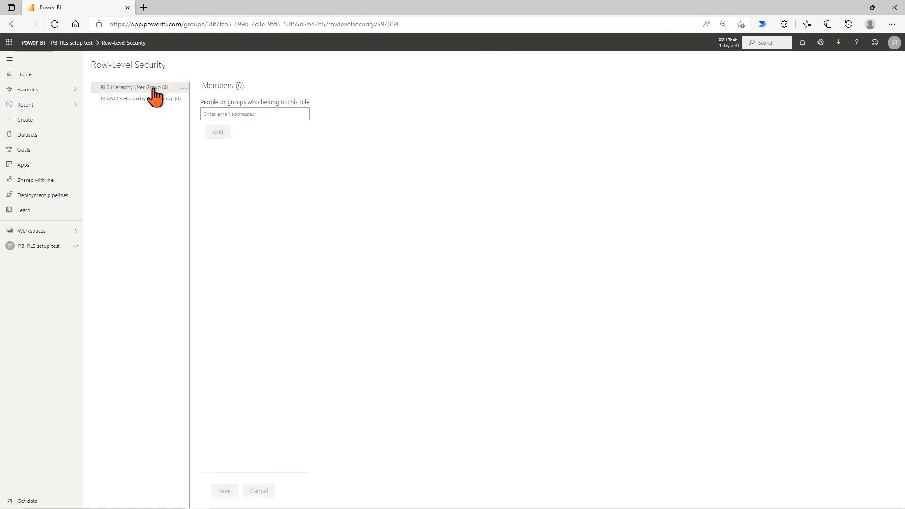
pyautogui.moveTo(98, 48)
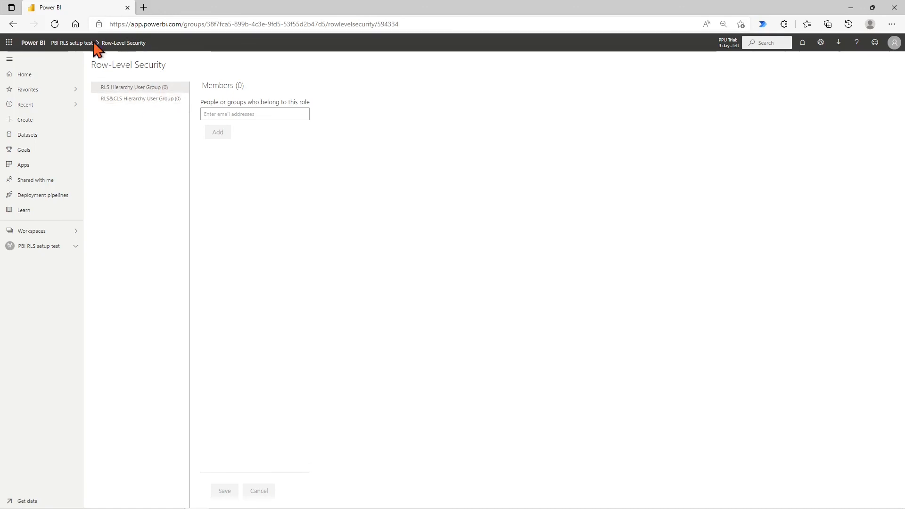
pyautogui.click(71, 43)
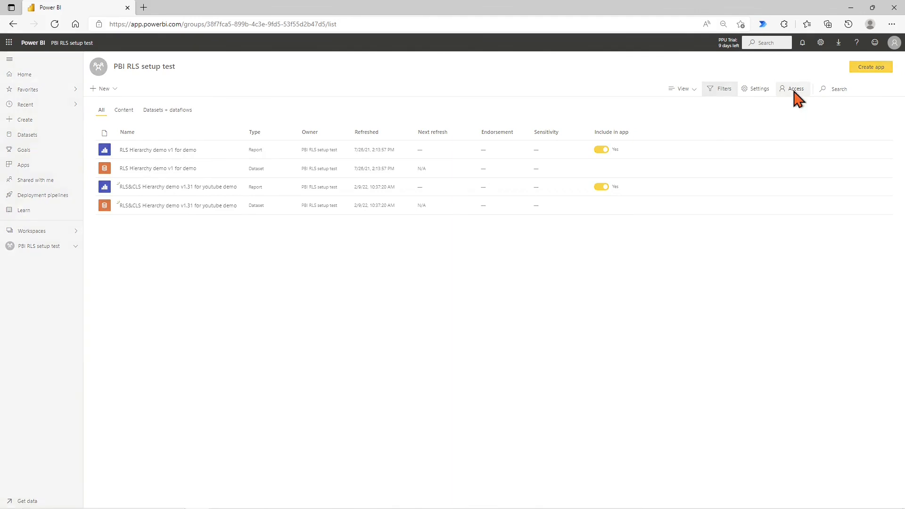